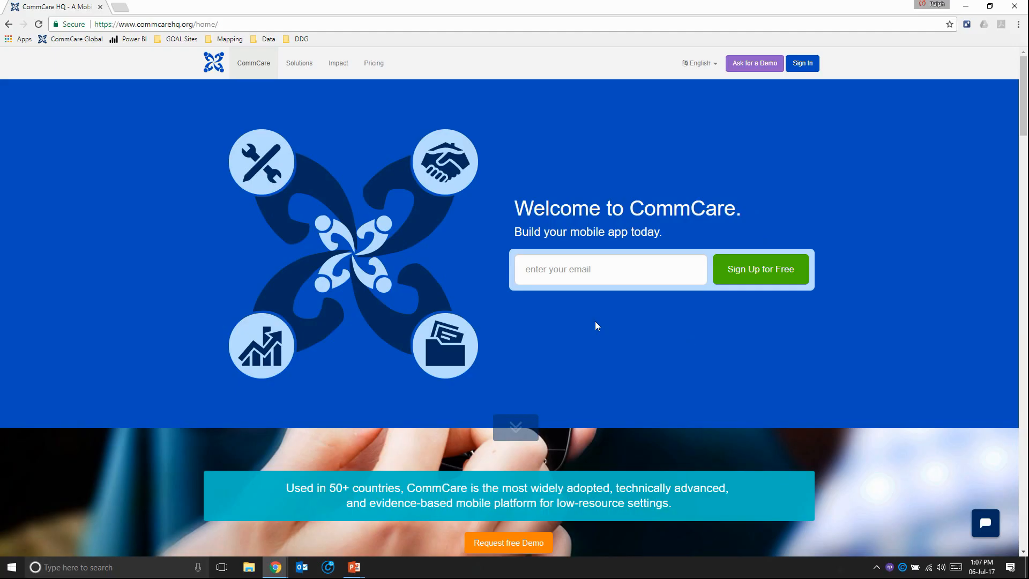
- Sign in to CommCare HQ with the account e-mail and password to reach the project dashboard
left_click(187, 24)
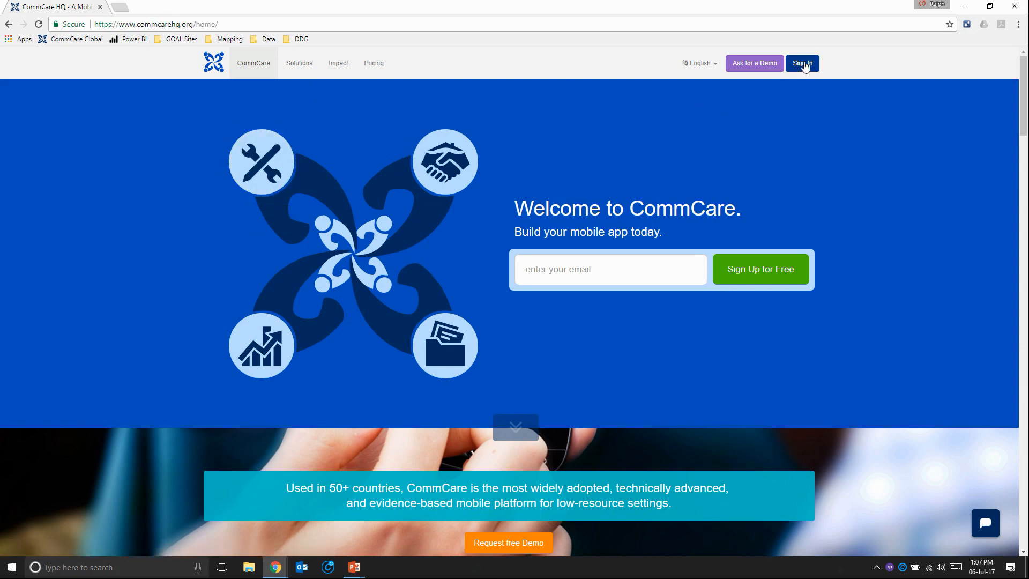
left_click(801, 64)
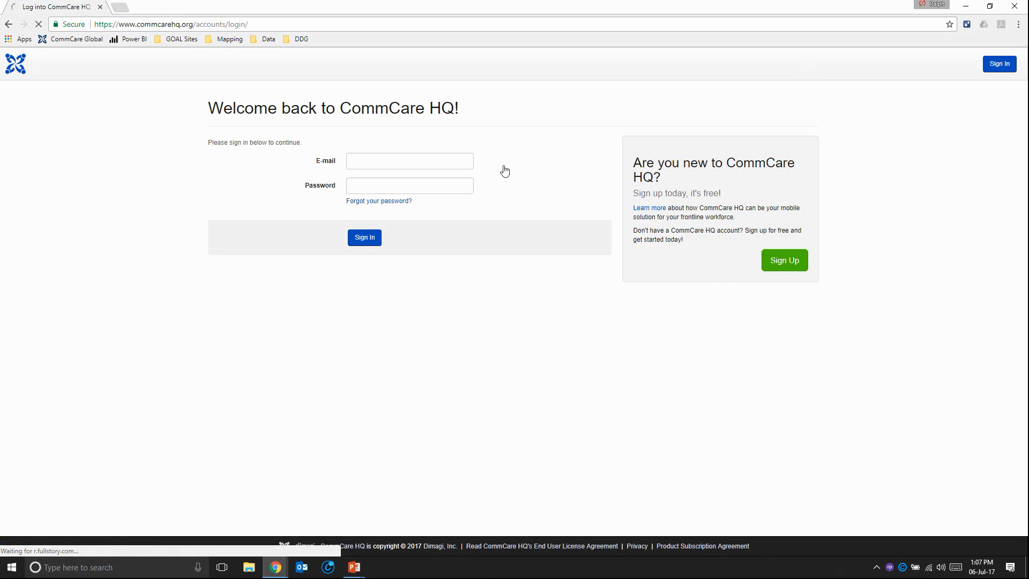
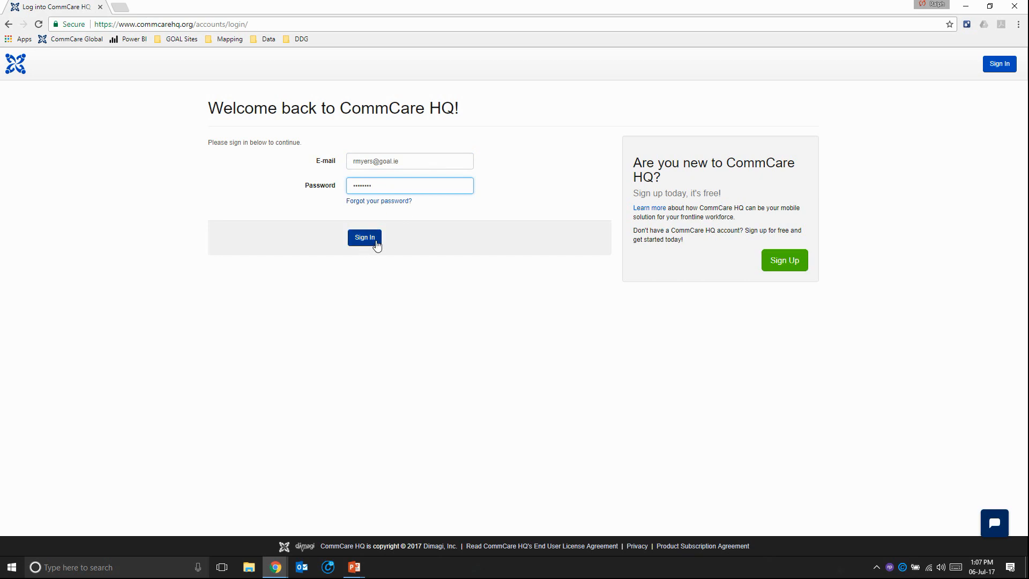
left_click(364, 237)
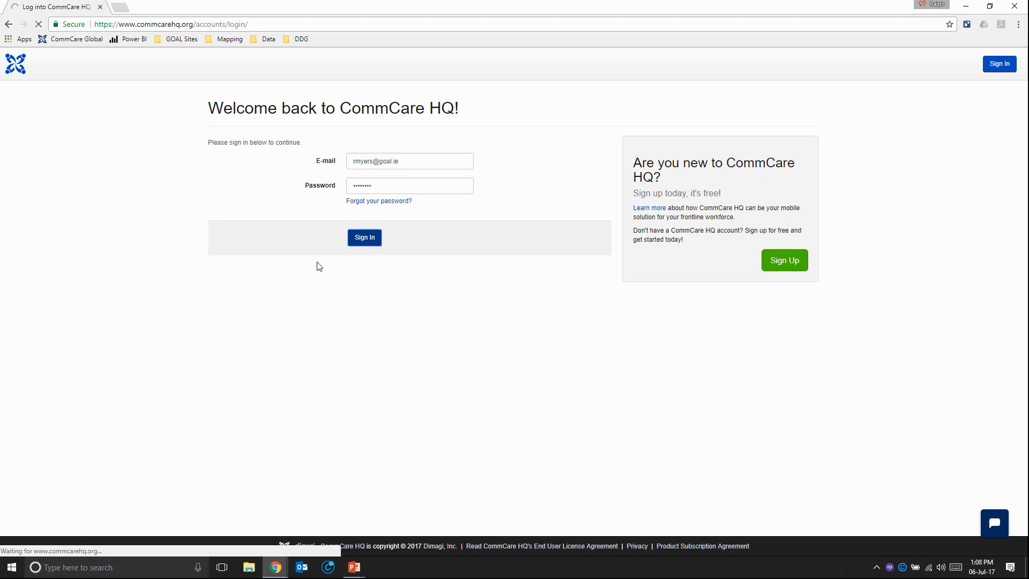
left_click(363, 237)
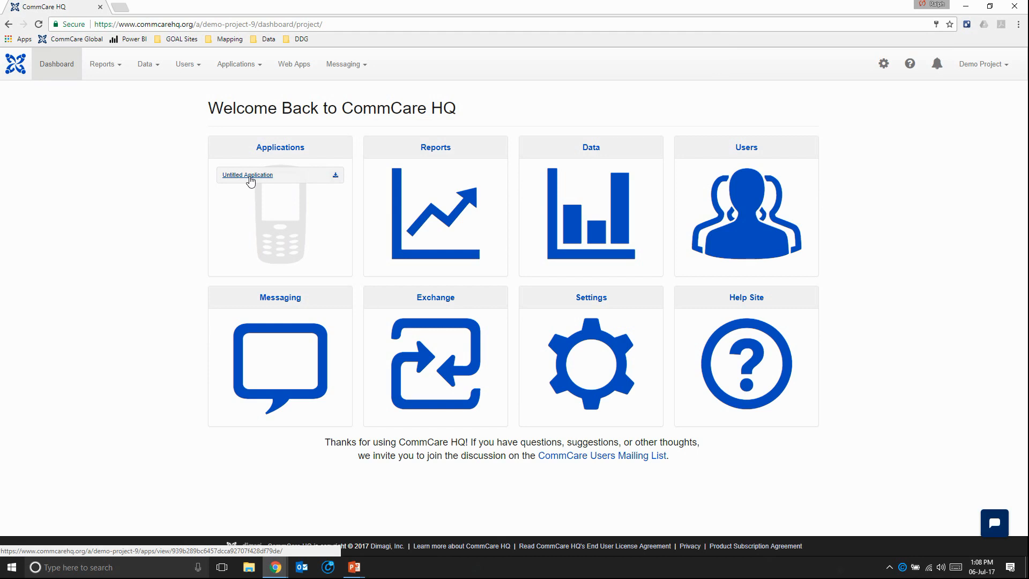
- Open the Untitled Application in the app builder and close the App Preview panel
left_click(248, 176)
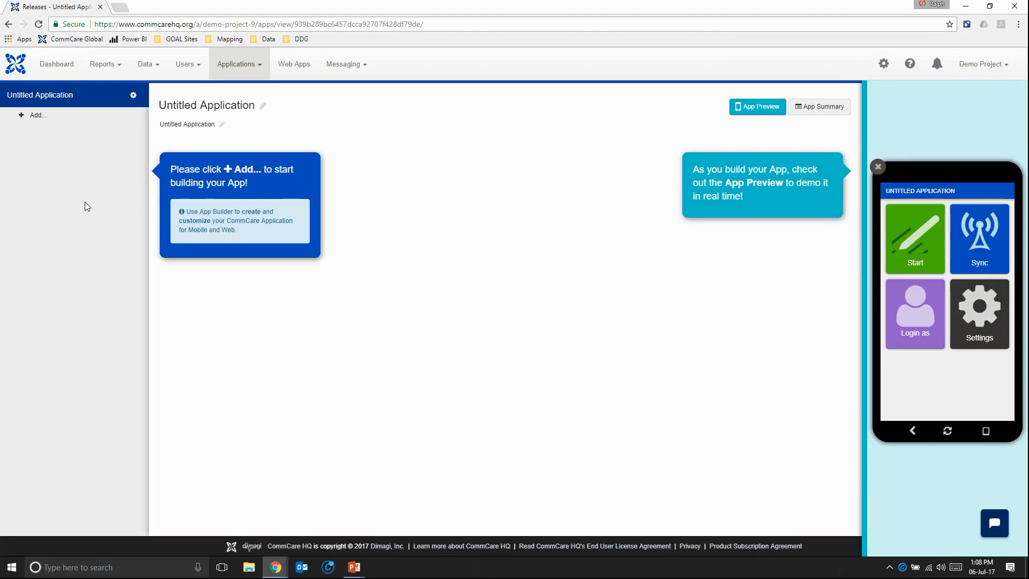
mouse_move(397, 275)
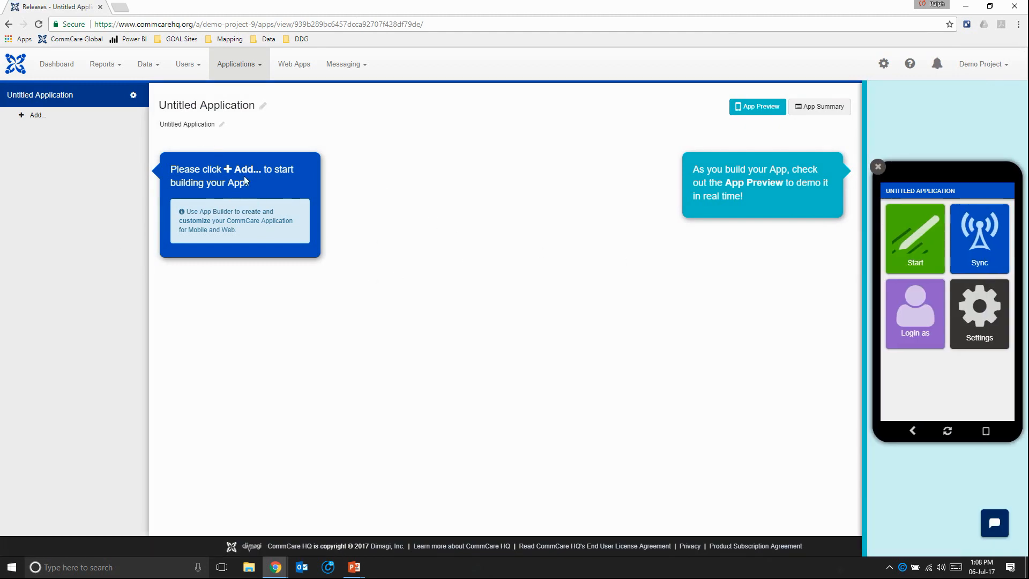
mouse_move(756, 248)
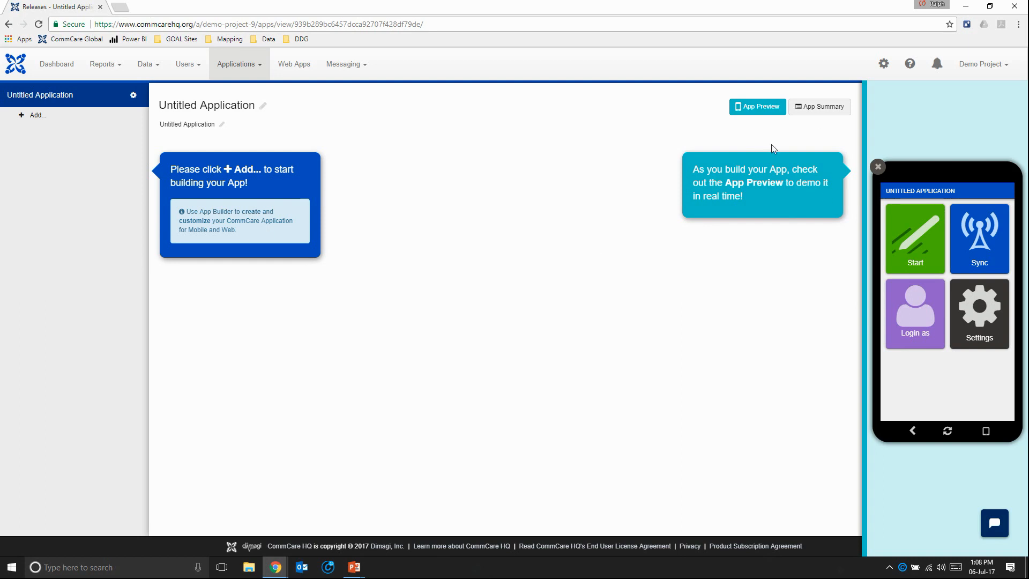
mouse_move(862, 172)
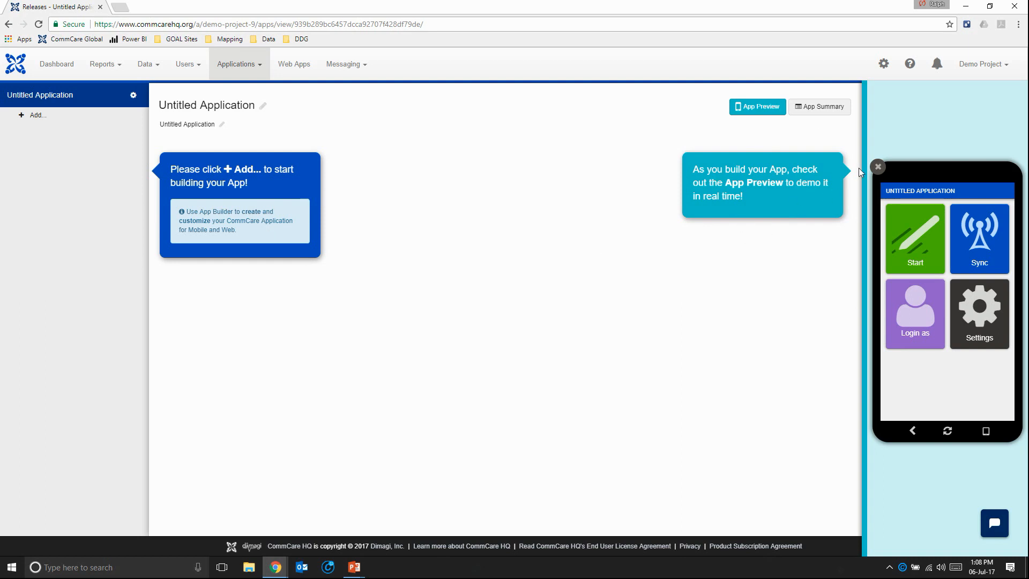
left_click(878, 166)
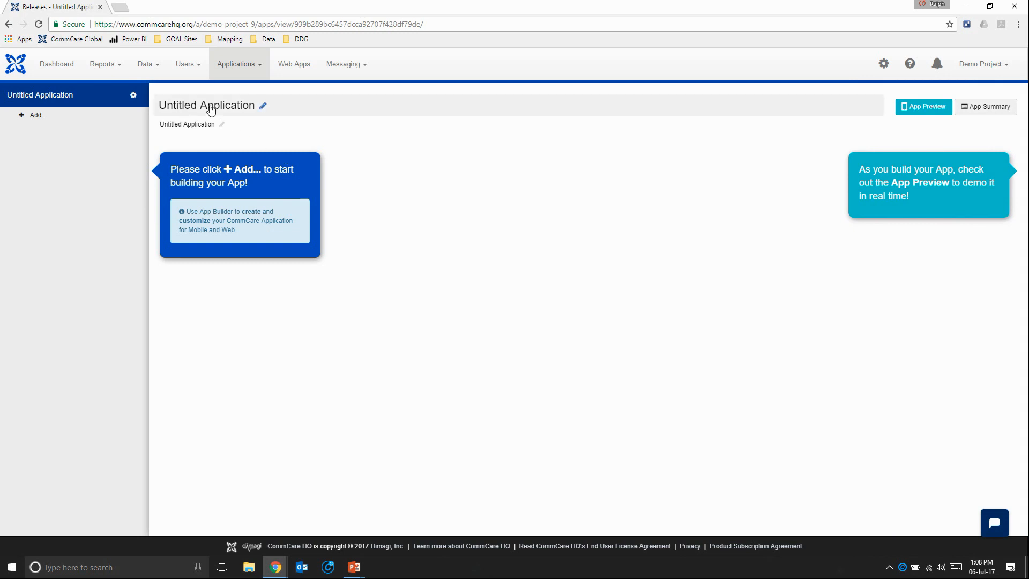
mouse_move(263, 105)
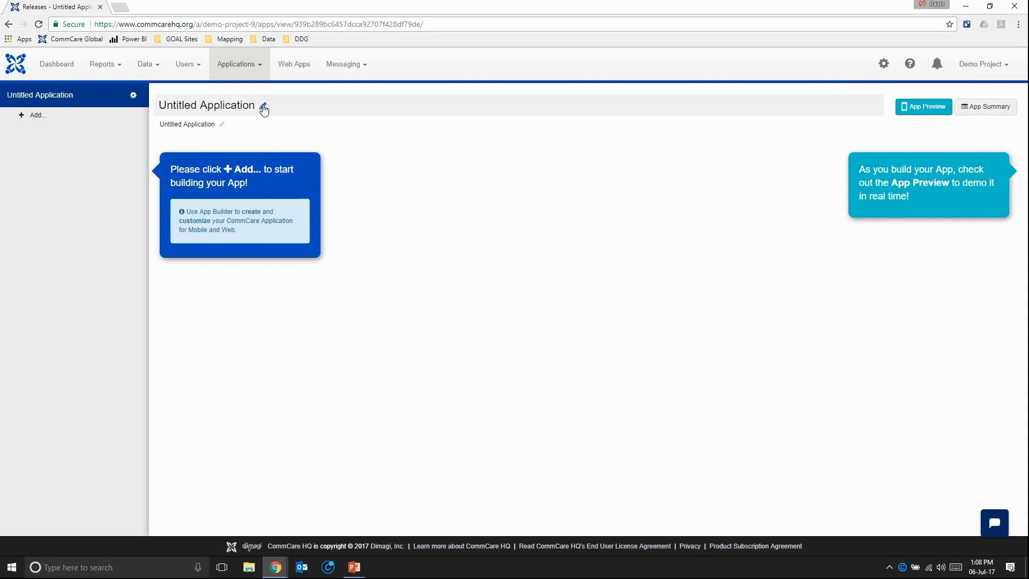
- Change the application title from Untitled Application to 'Super Simple Survey'
left_click(263, 108)
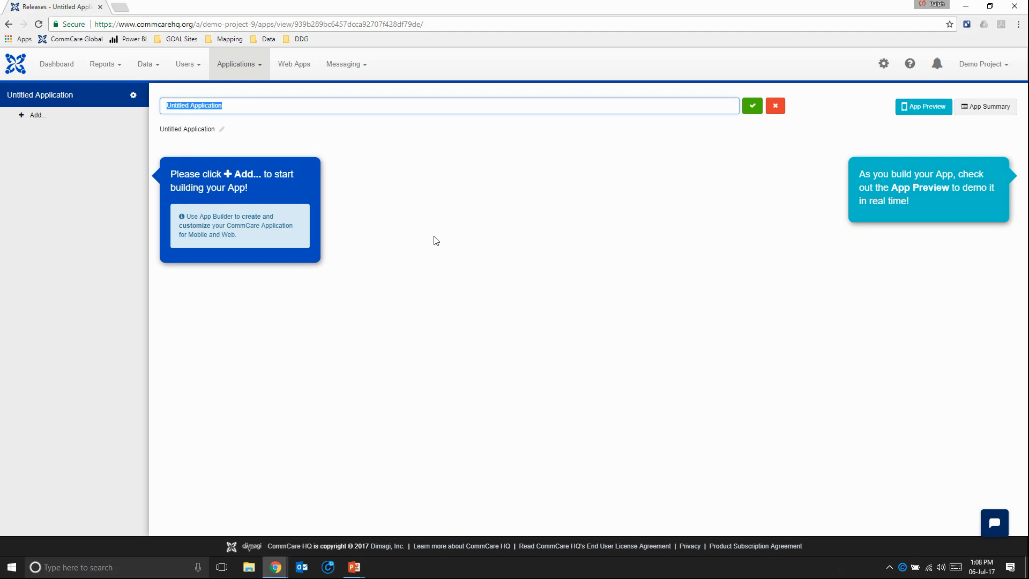
type("Super Simple")
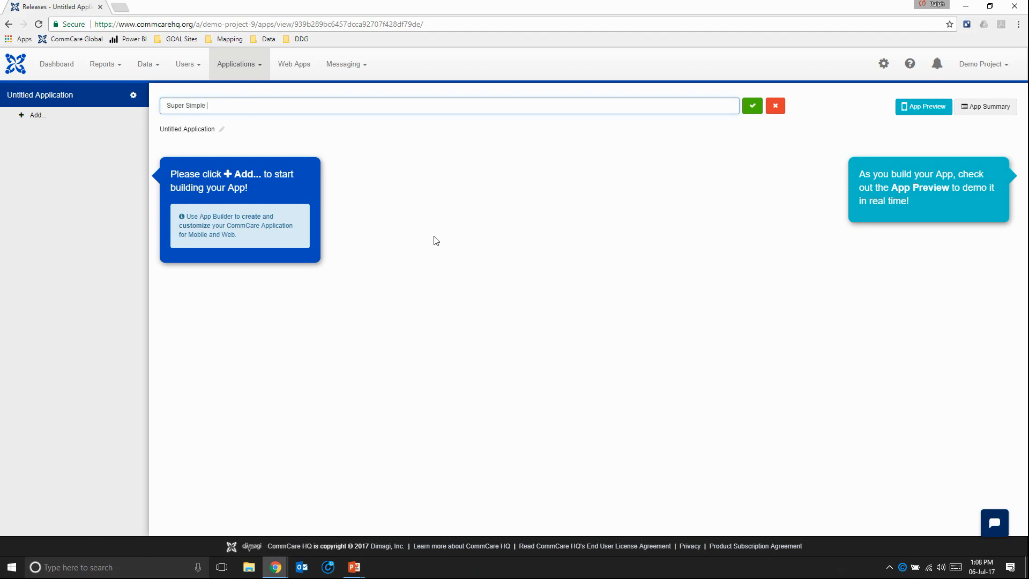
type("Survey")
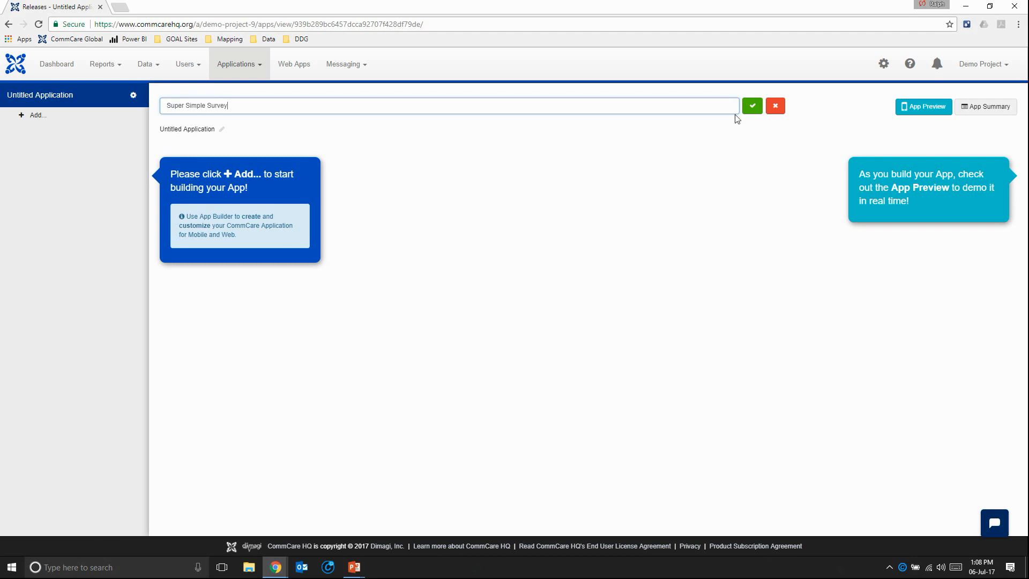
left_click(752, 106)
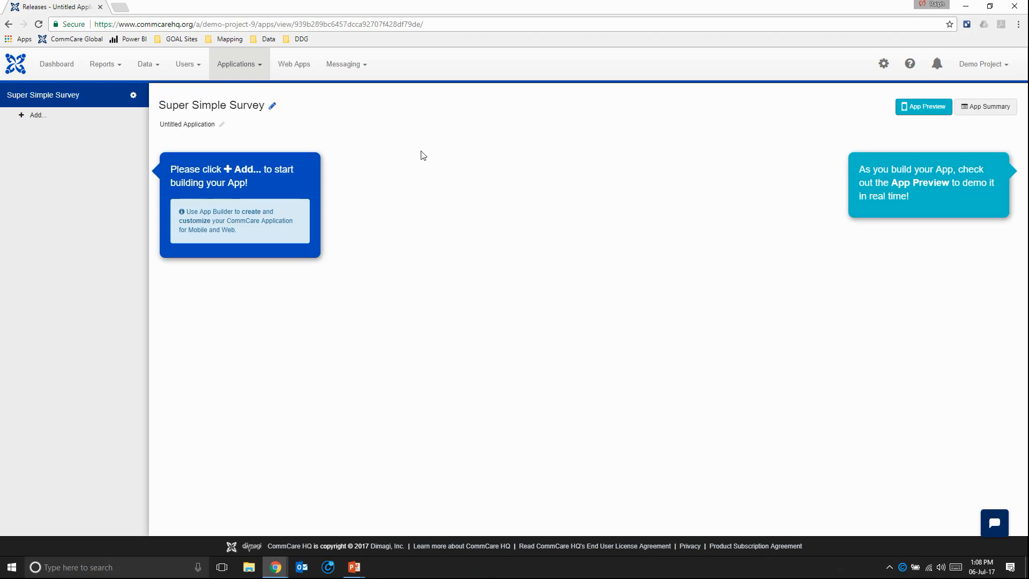
- Set the app description to 'This is a super simple survey application, meant to demonstrate what CommCare can do.'
left_click(220, 125)
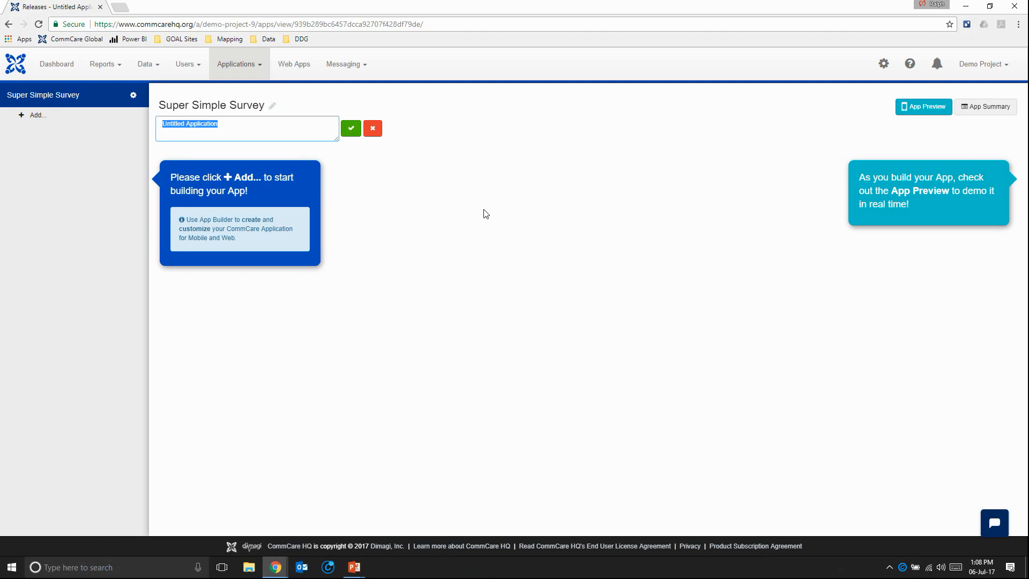
type("This is a su")
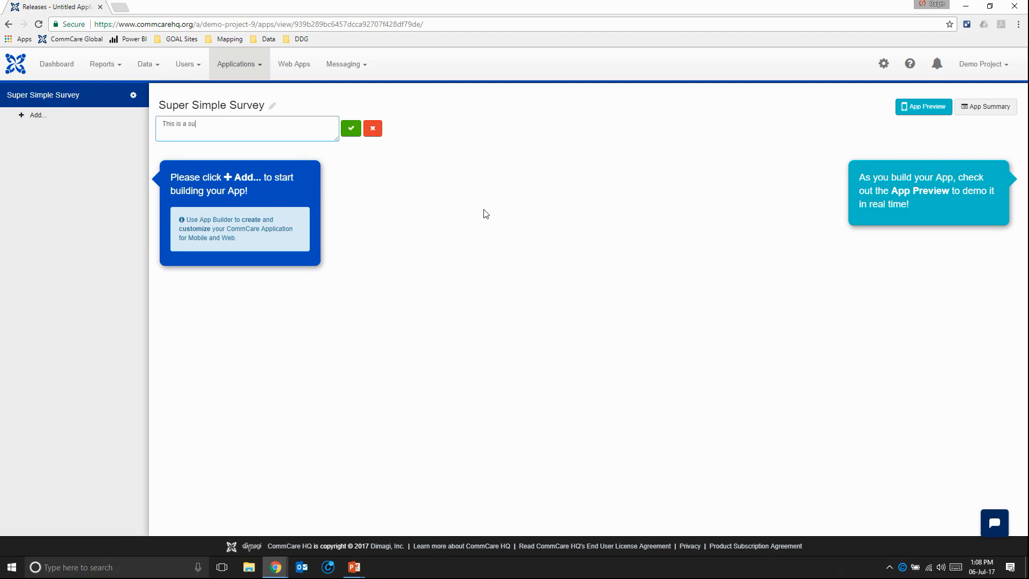
type("per simple")
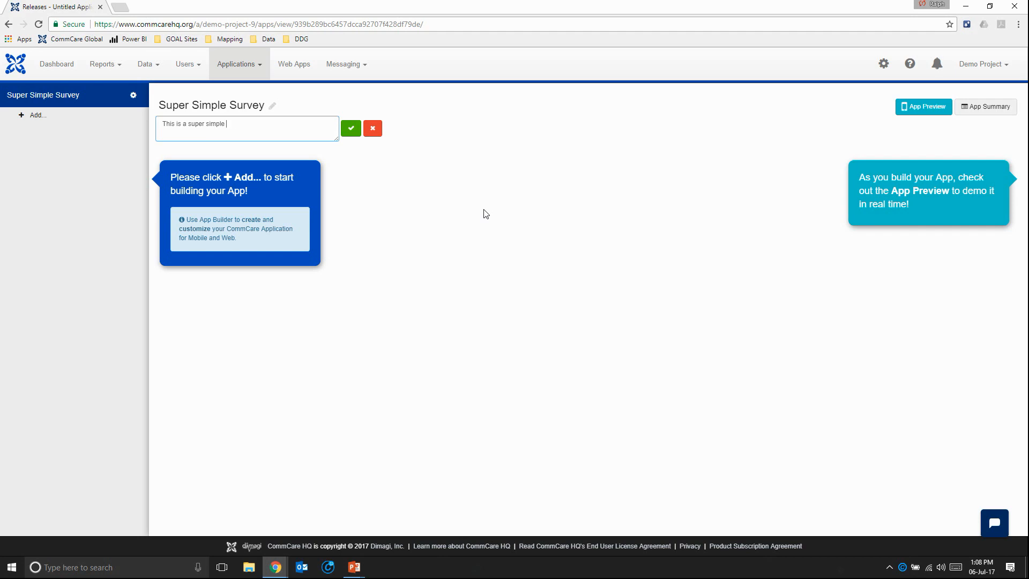
type("survey applica")
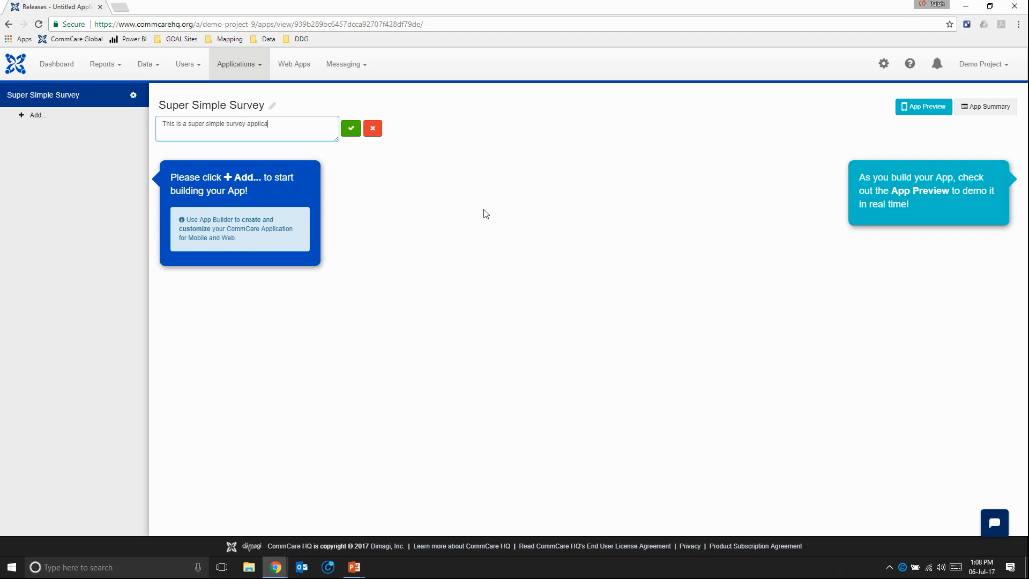
type("tion, meant to")
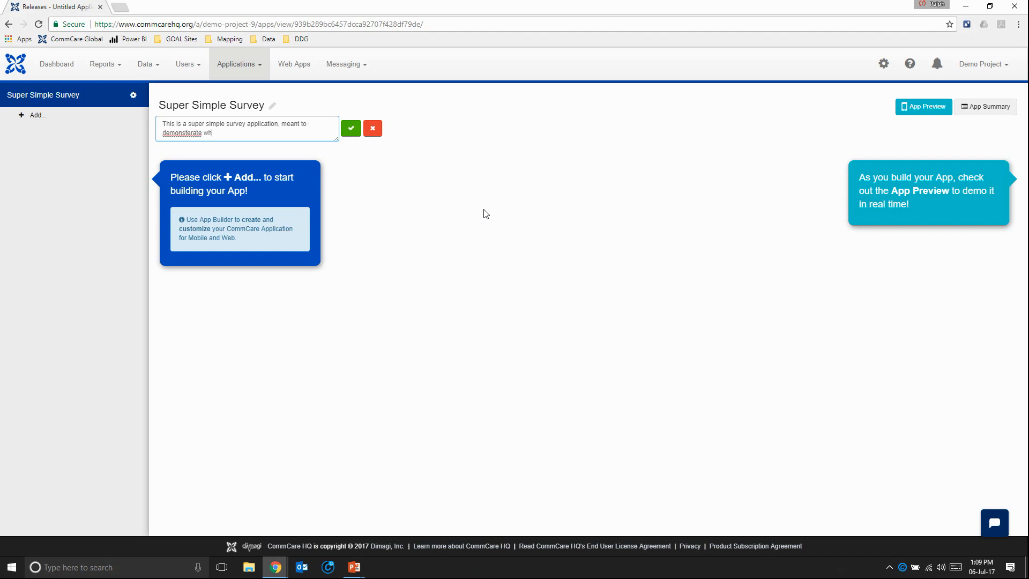
type("demonstras")
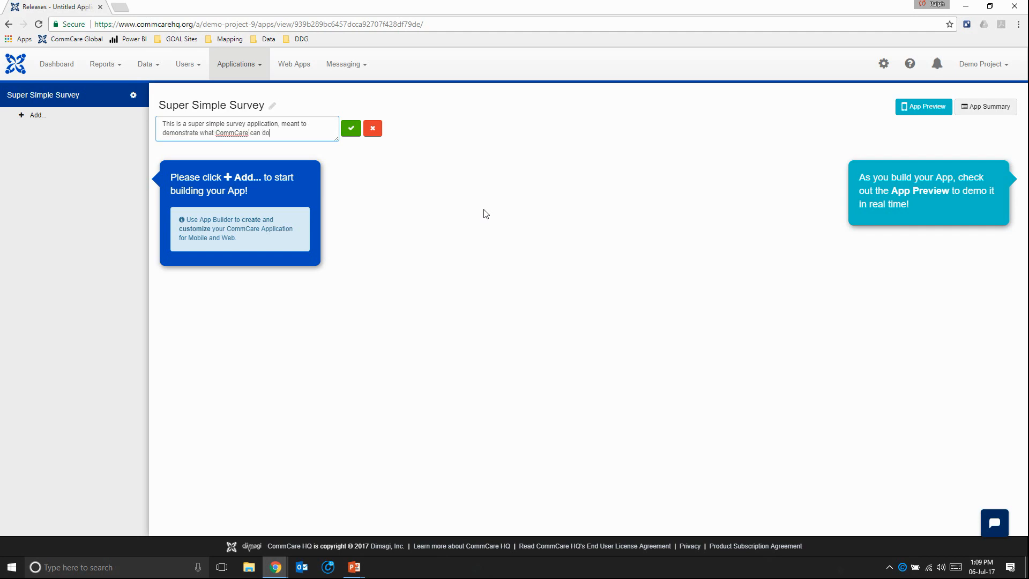
left_click(351, 128)
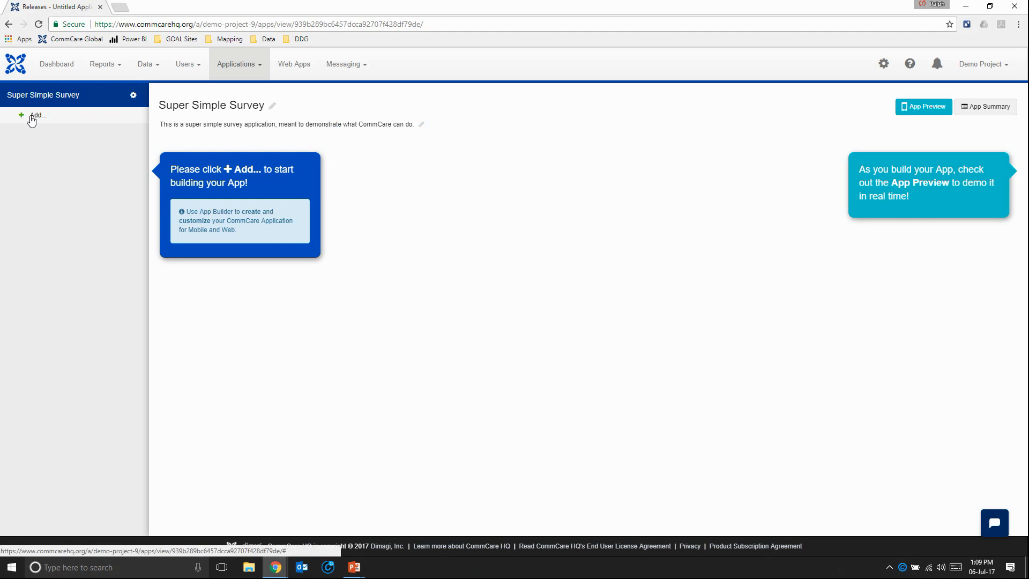
- Bring up the sidebar's Add... choices for a survey or case list
left_click(37, 114)
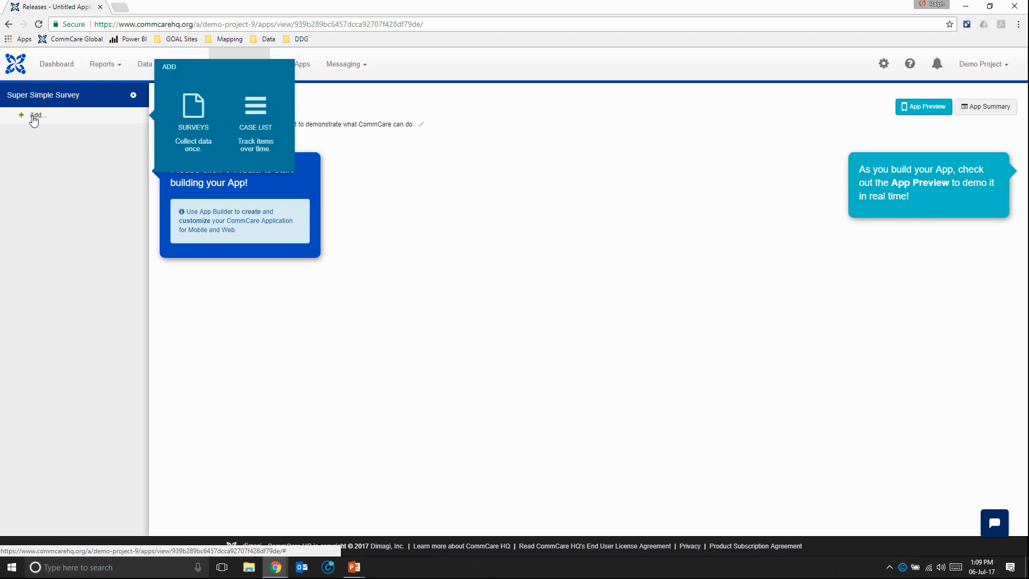
mouse_move(193, 108)
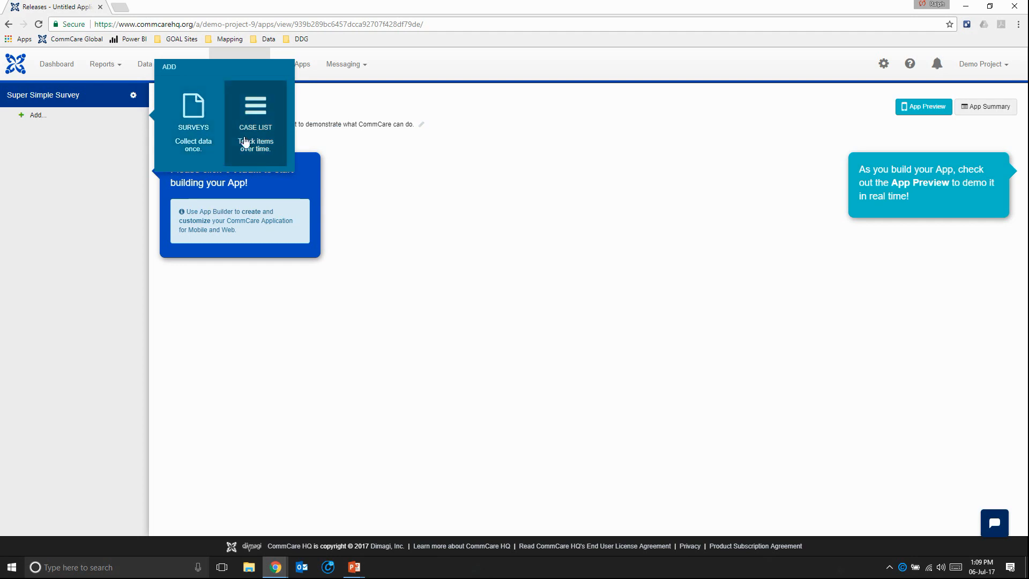
mouse_move(255, 127)
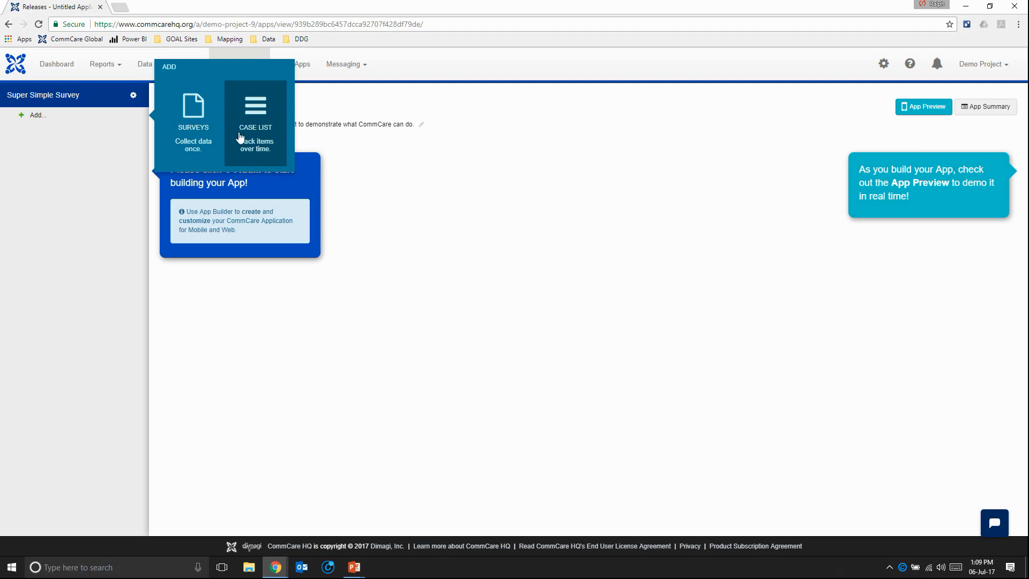
mouse_move(248, 120)
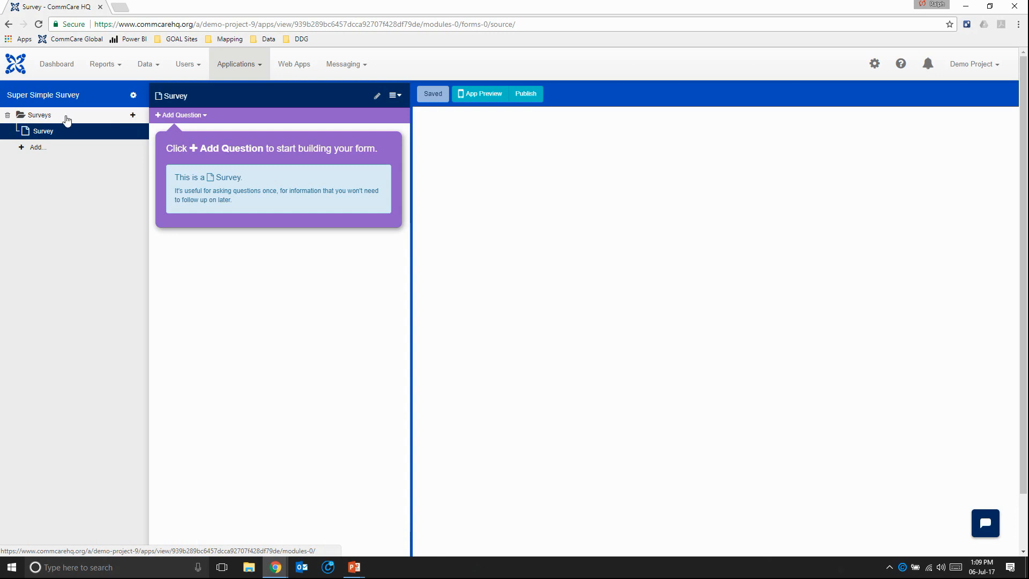
- Open the Survey form's settings and rename the form 'Super Simple Survey'
left_click(43, 133)
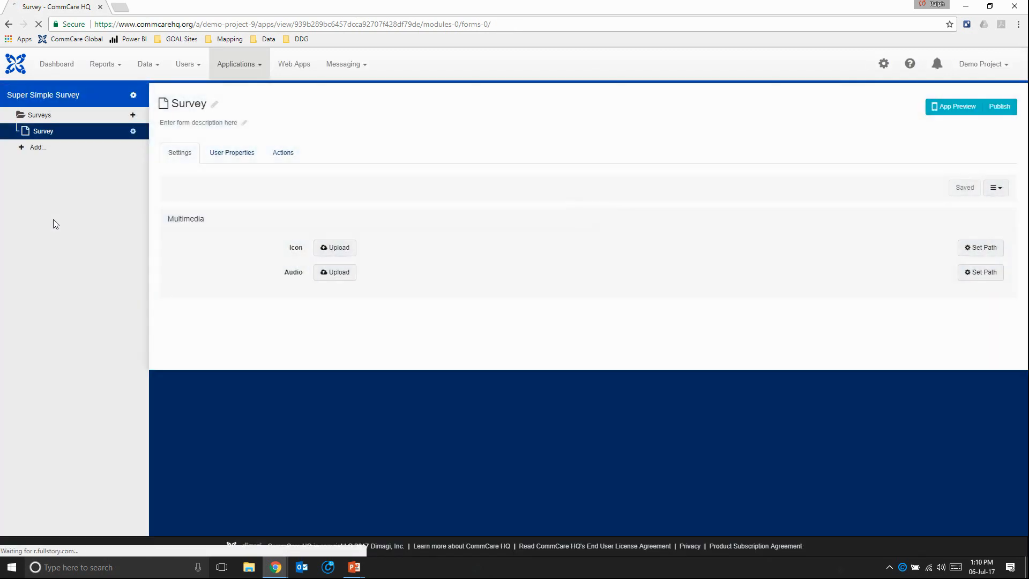
left_click(214, 103)
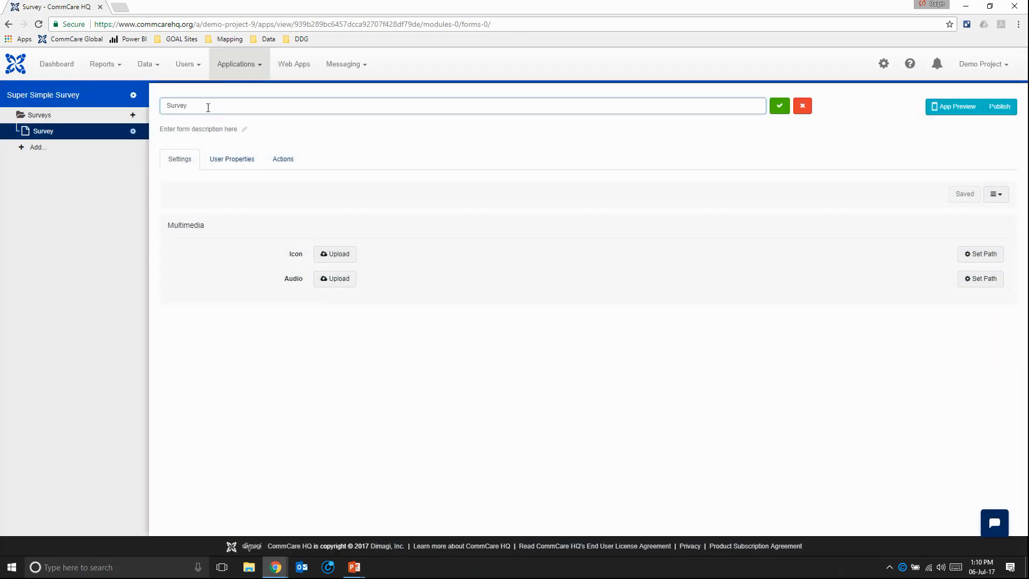
type("Super")
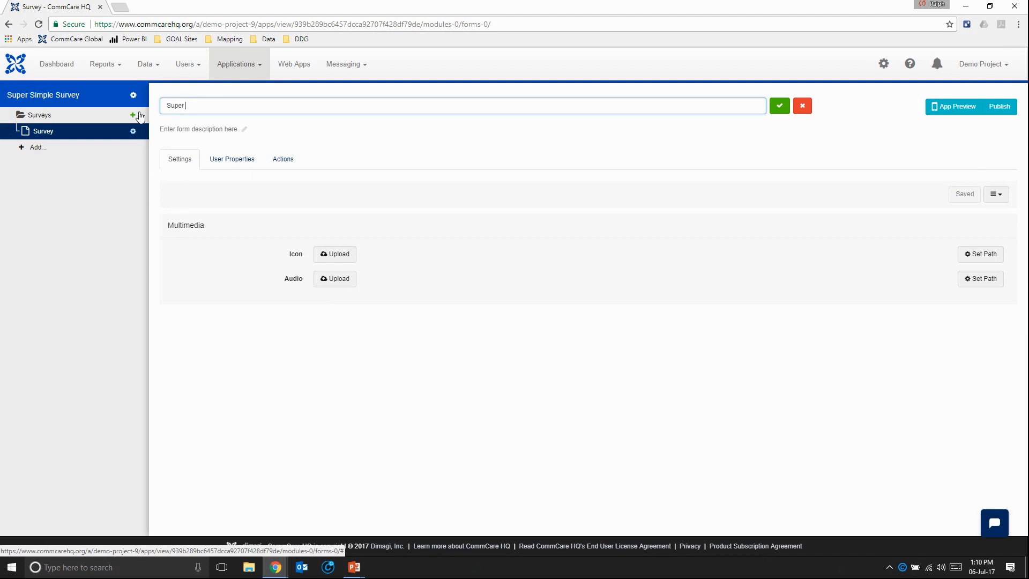
type("Simple Survey")
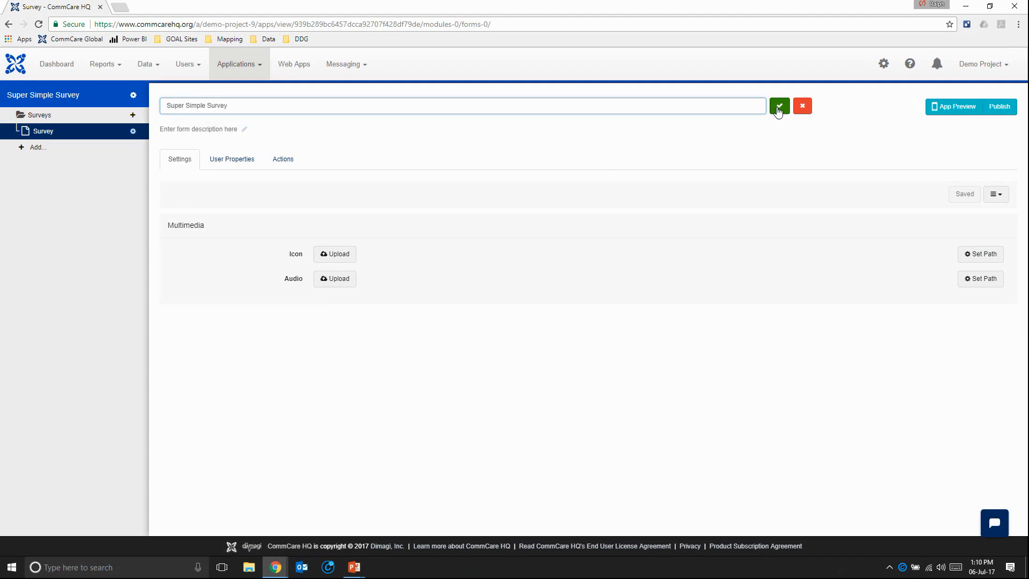
left_click(780, 105)
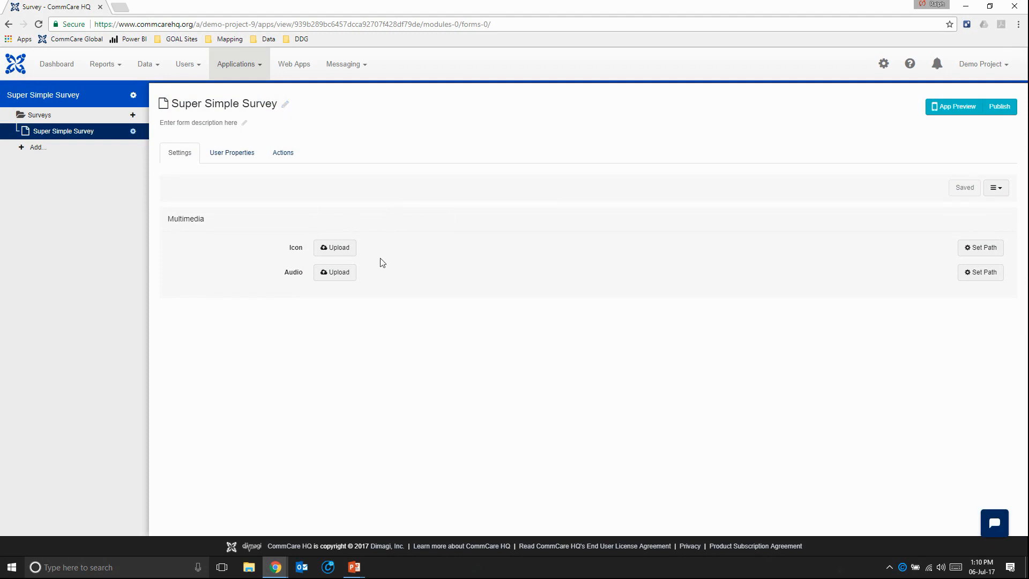
mouse_move(396, 259)
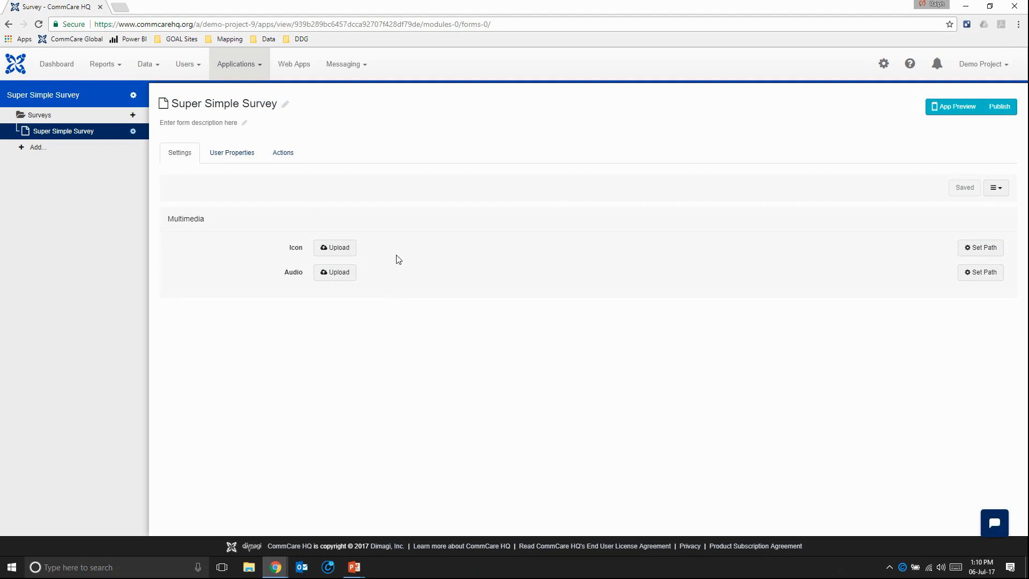
mouse_move(232, 214)
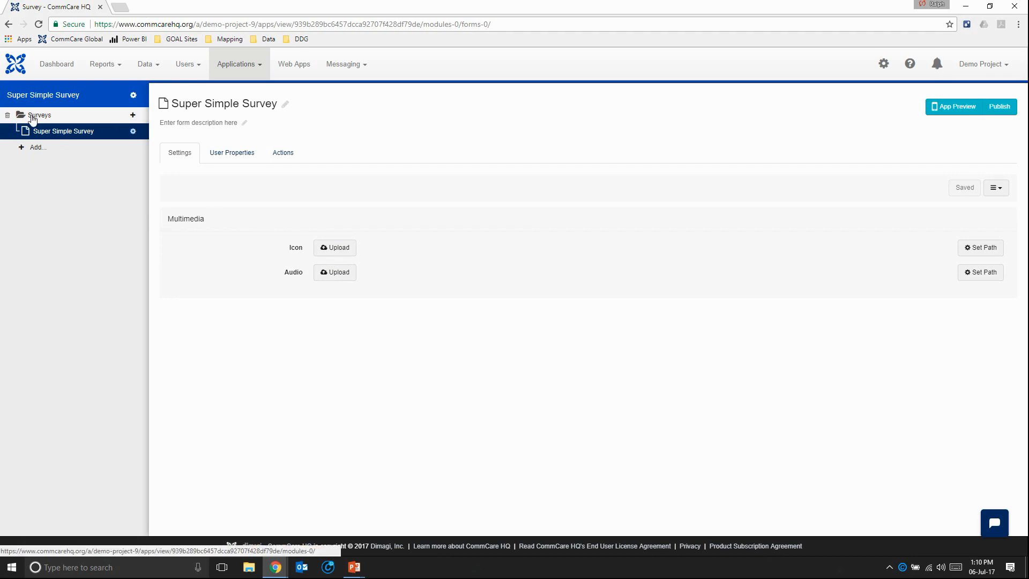
mouse_move(83, 121)
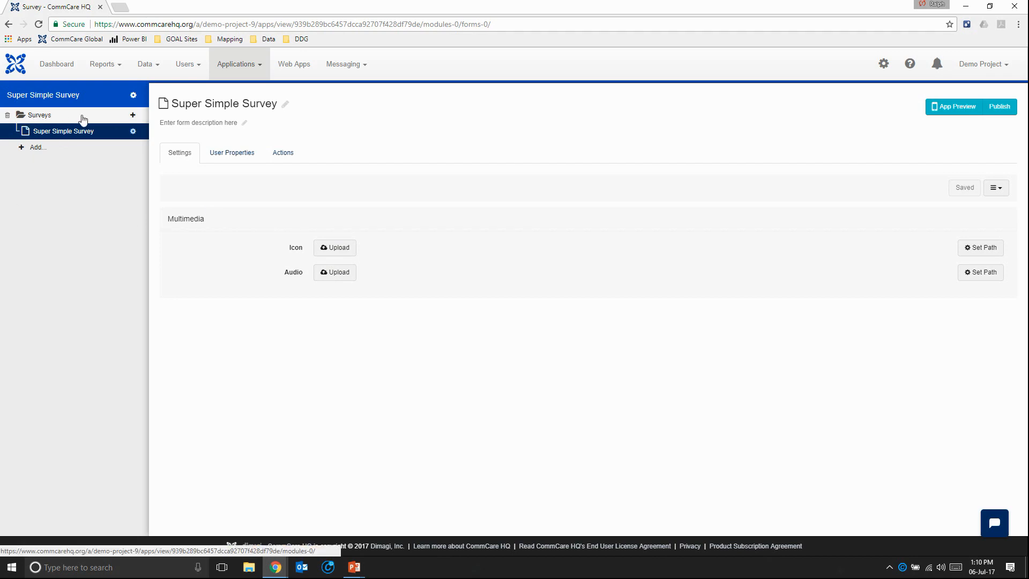
mouse_move(64, 118)
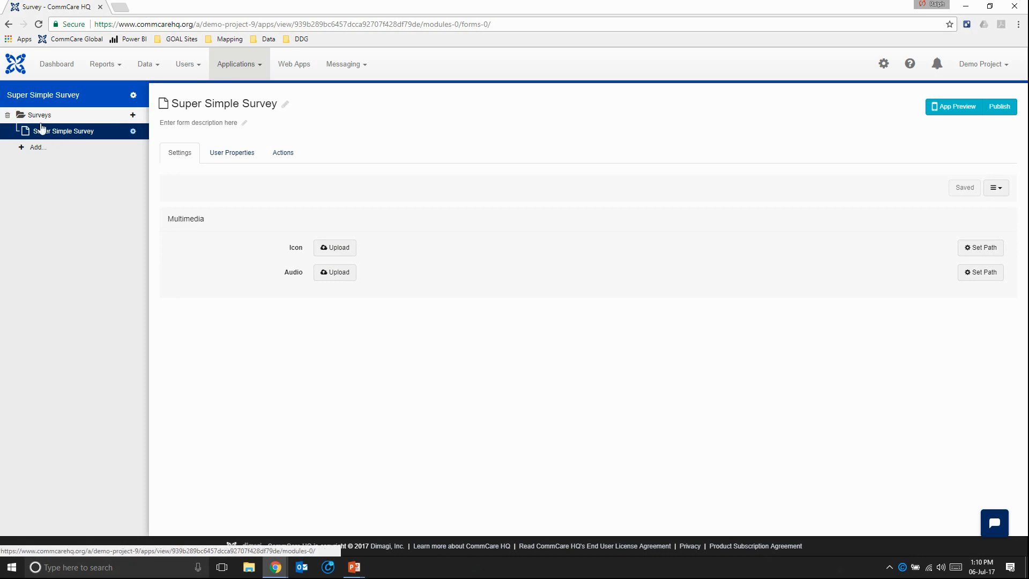
mouse_move(52, 116)
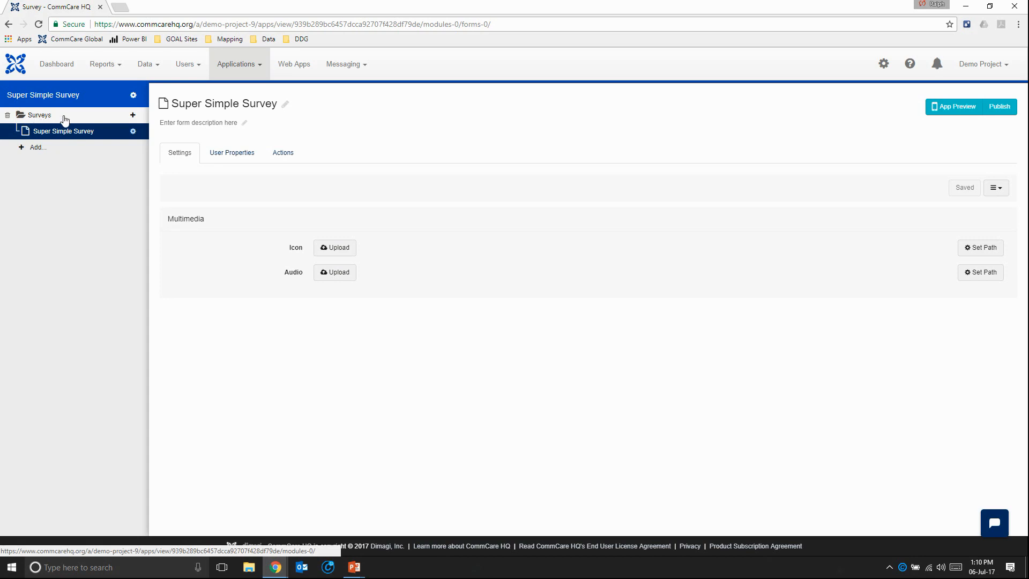
mouse_move(58, 124)
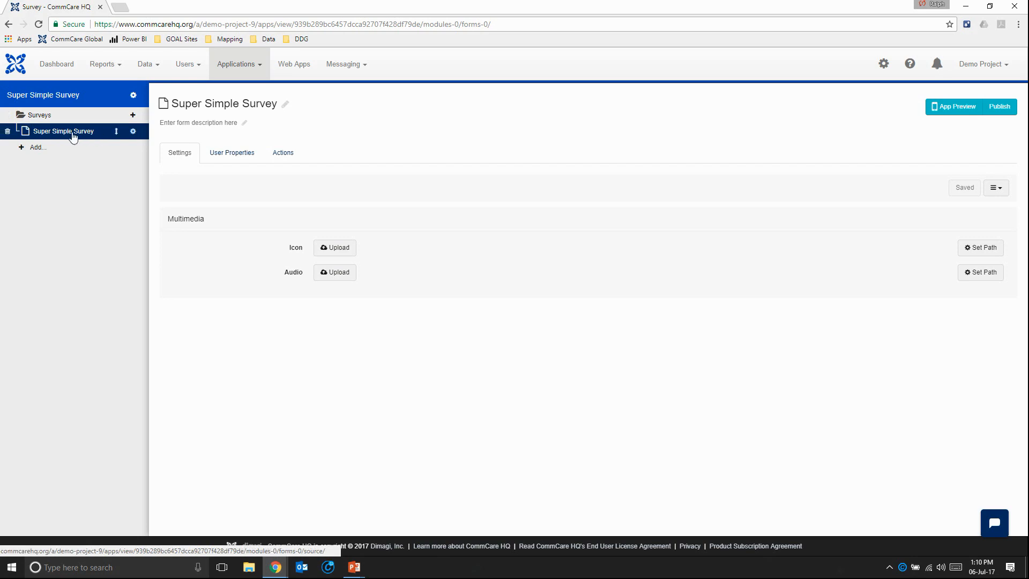
- Open the Super Simple Survey form from the sidebar in the form builder
left_click(63, 131)
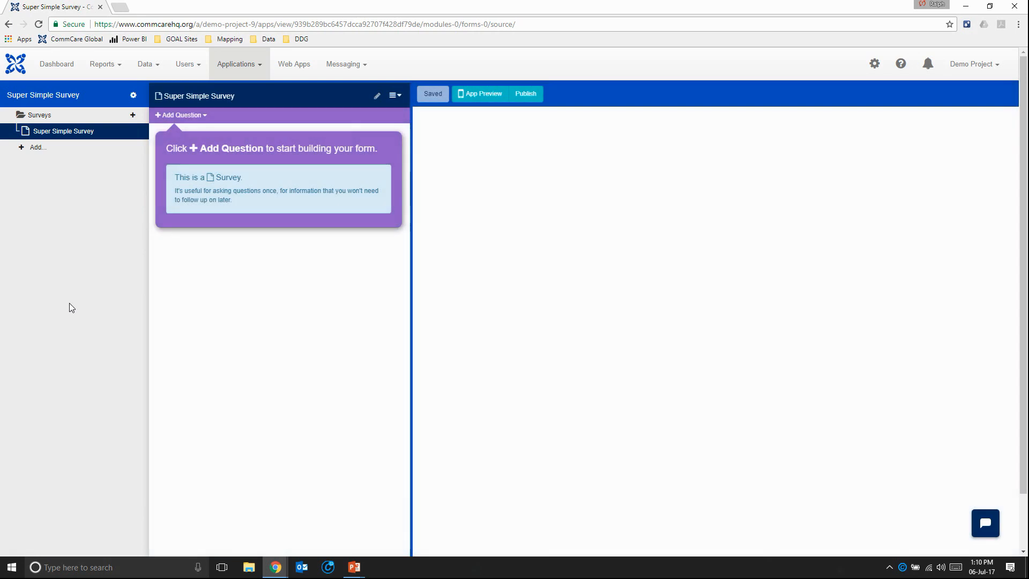
mouse_move(230, 305)
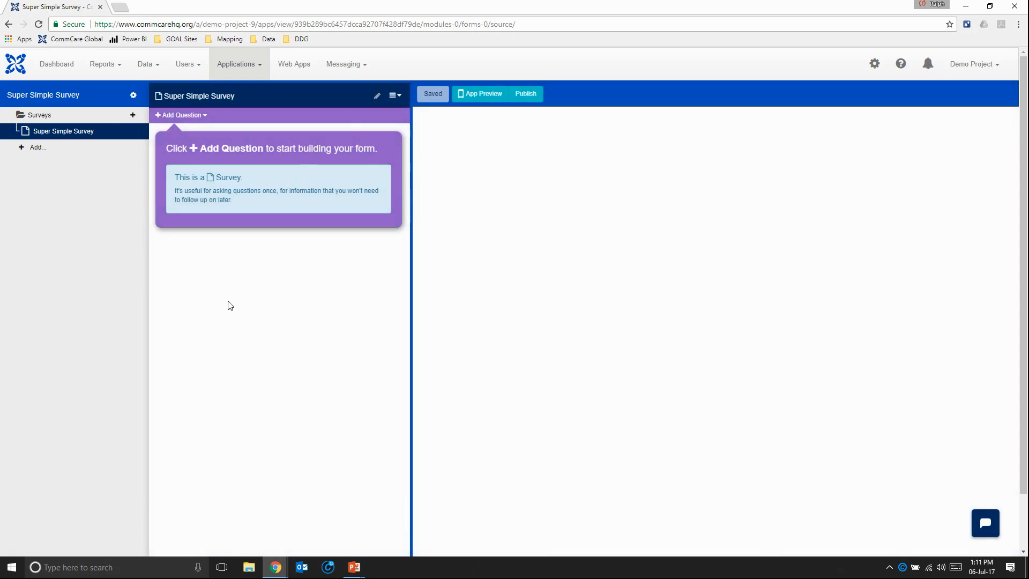
mouse_move(205, 135)
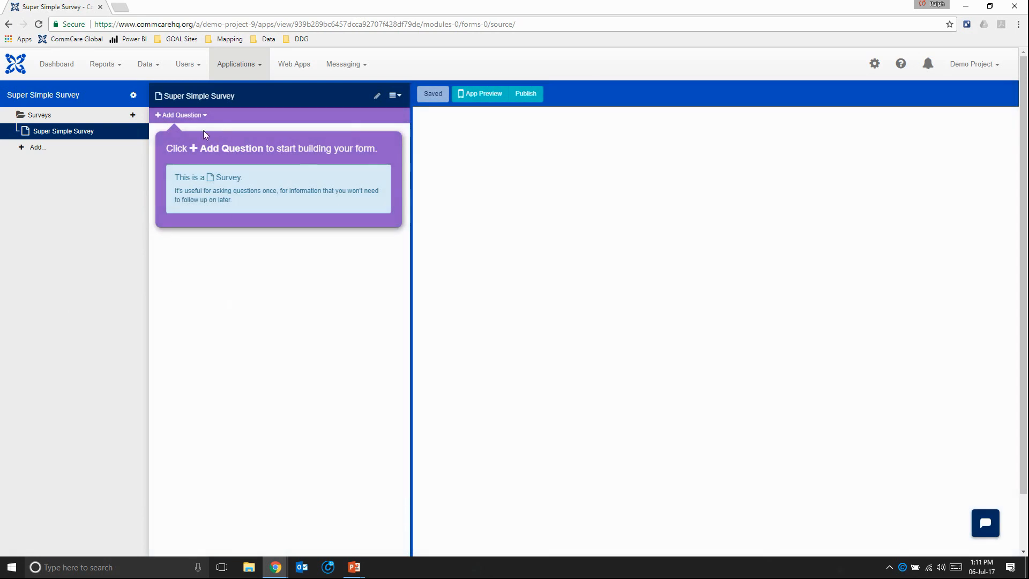
- Add a welcome Label asking permission to ask some questions, with question ID 'Introduction'
left_click(181, 115)
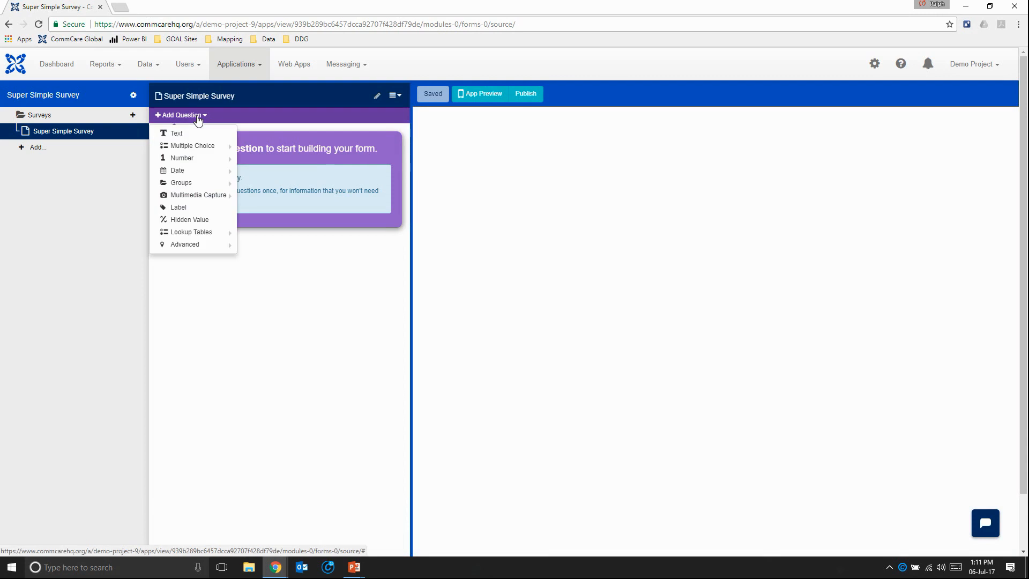
mouse_move(179, 207)
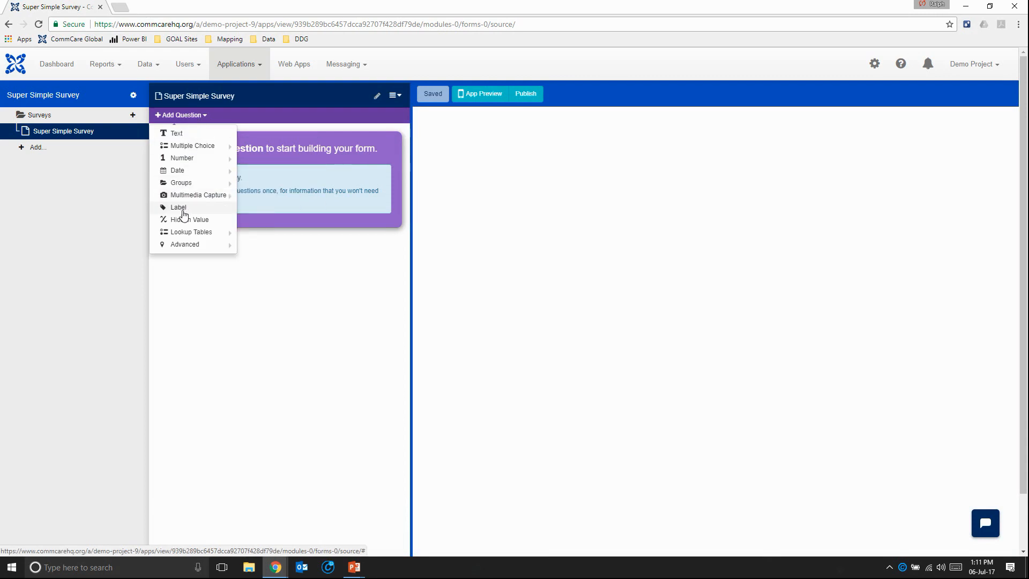
mouse_move(187, 216)
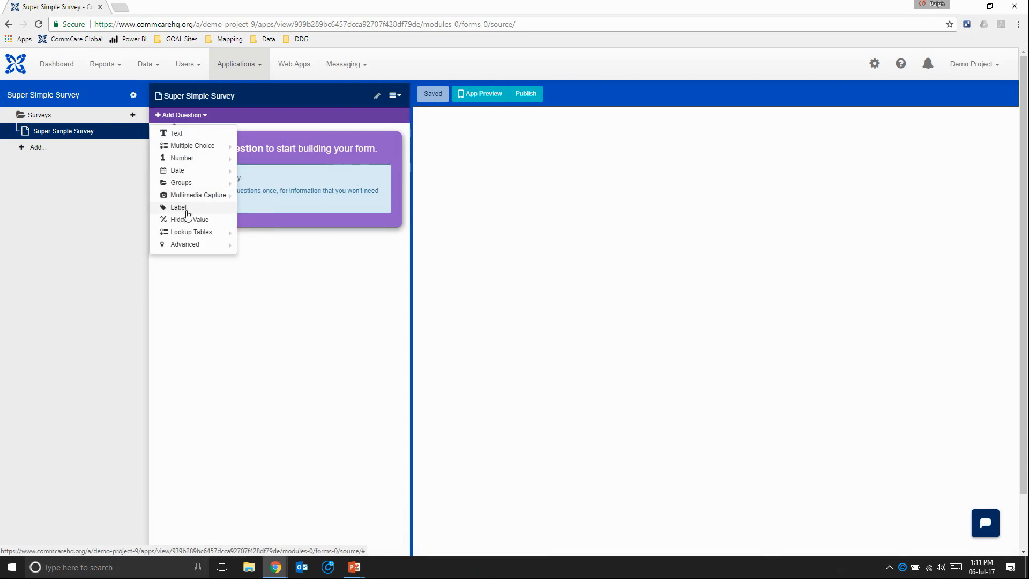
left_click(178, 207)
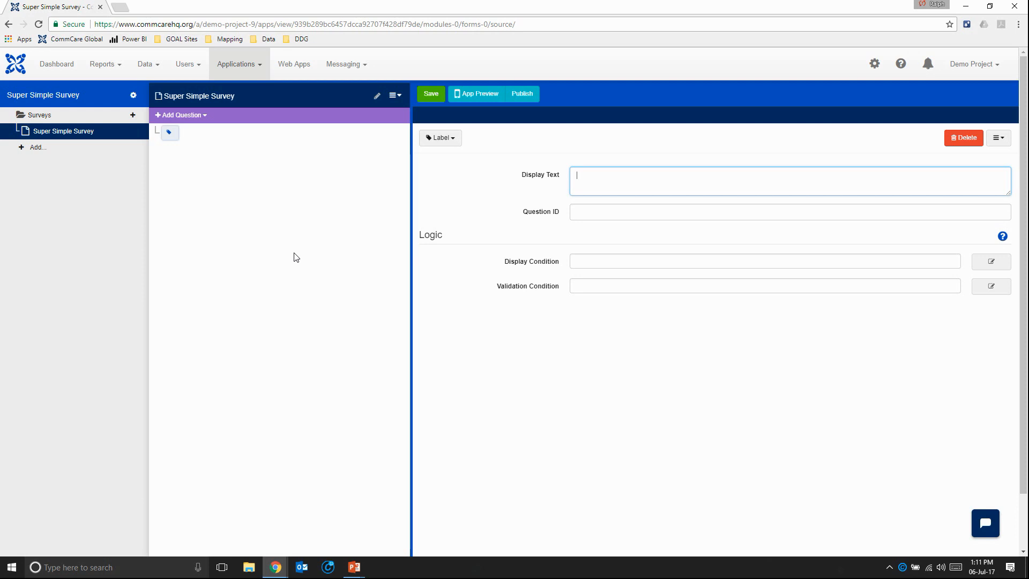
type("WEI")
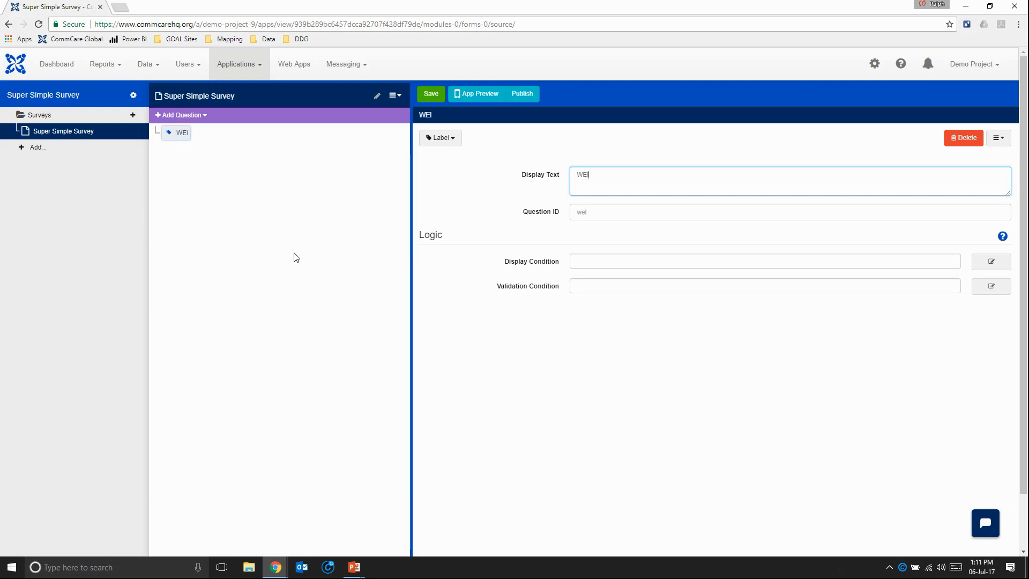
type("Welcom to thi")
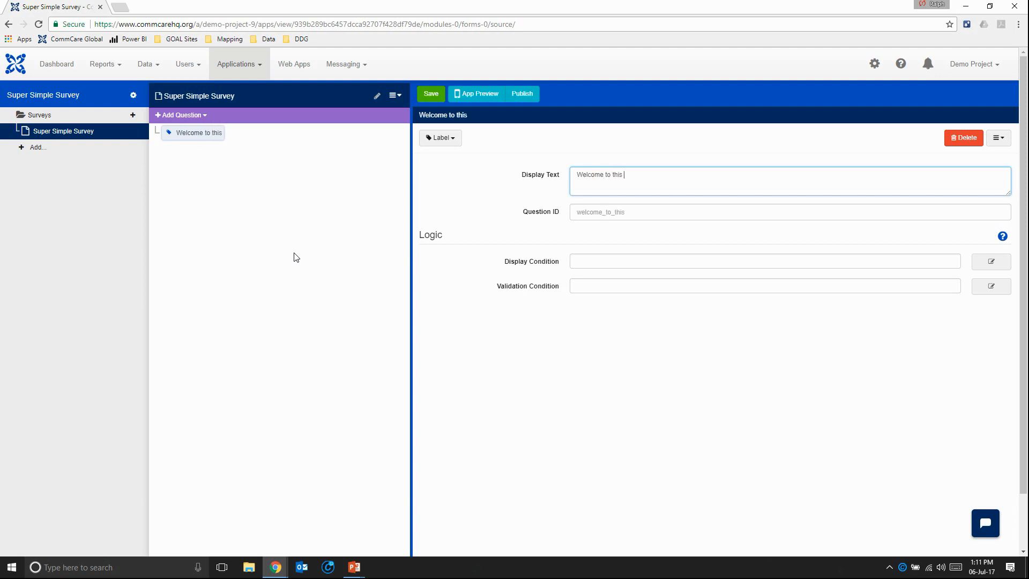
type("super simple survey. I")
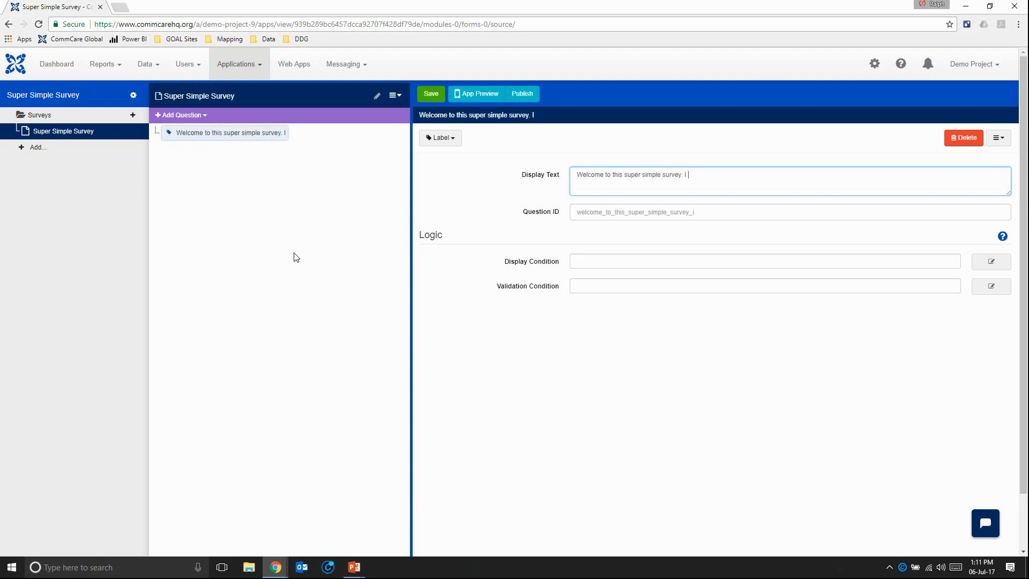
type("would like to ask you s")
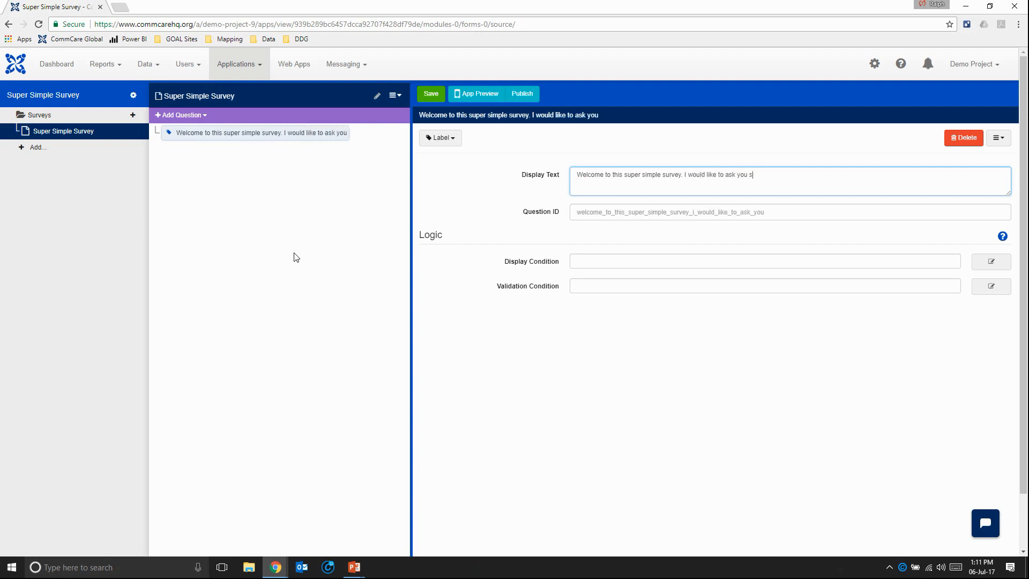
type("ome questions")
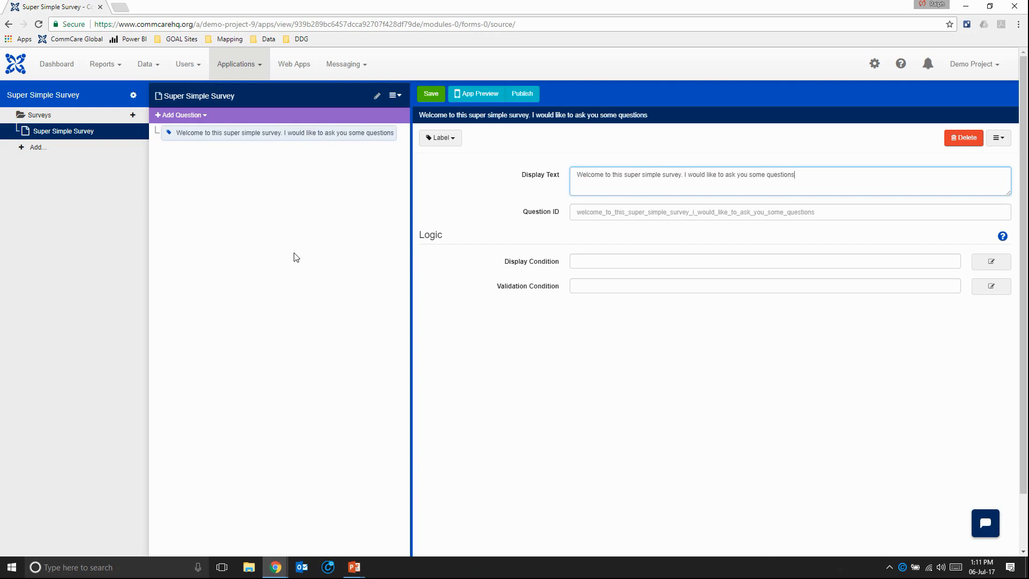
type("with your")
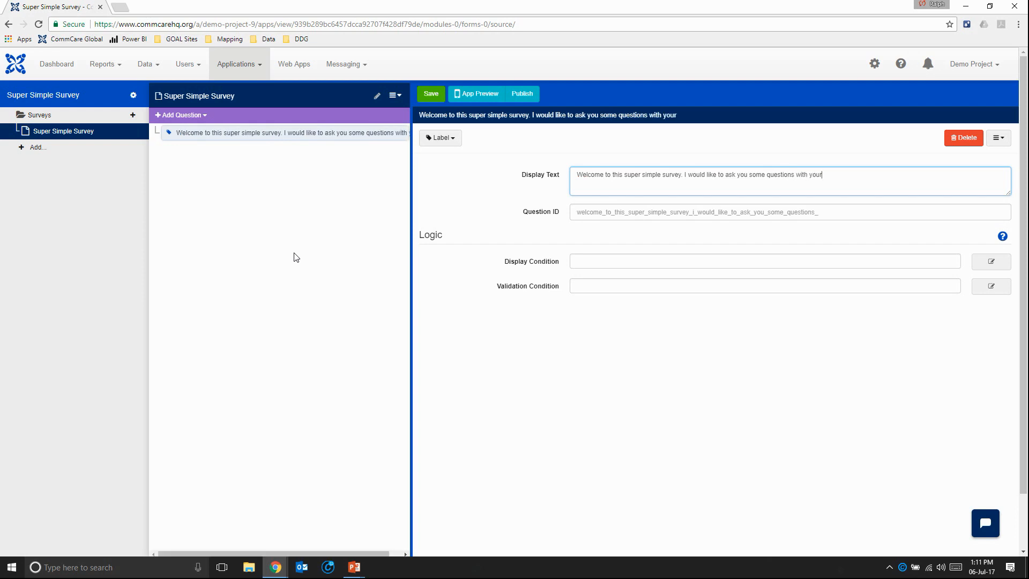
type("permission.")
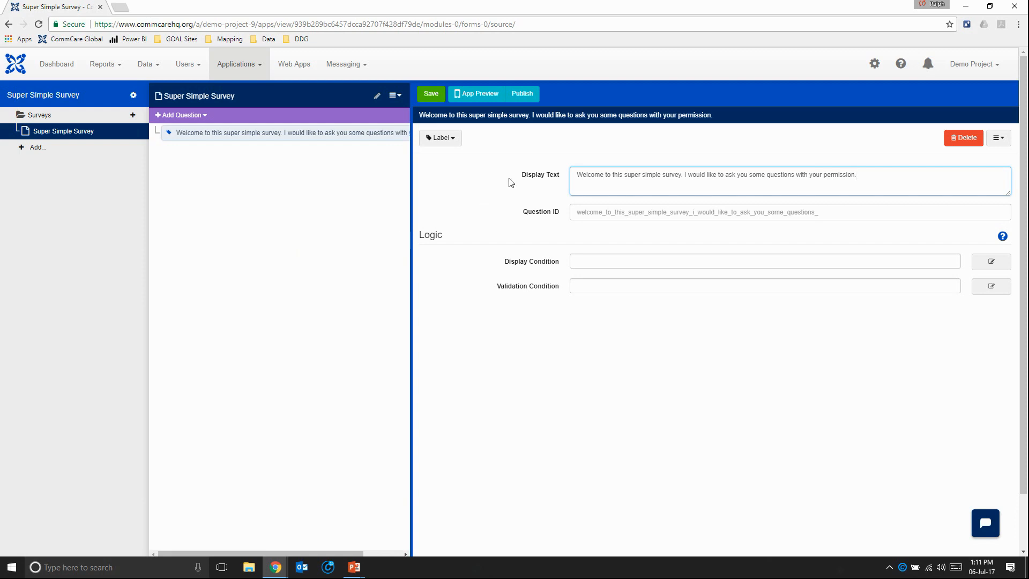
mouse_move(551, 242)
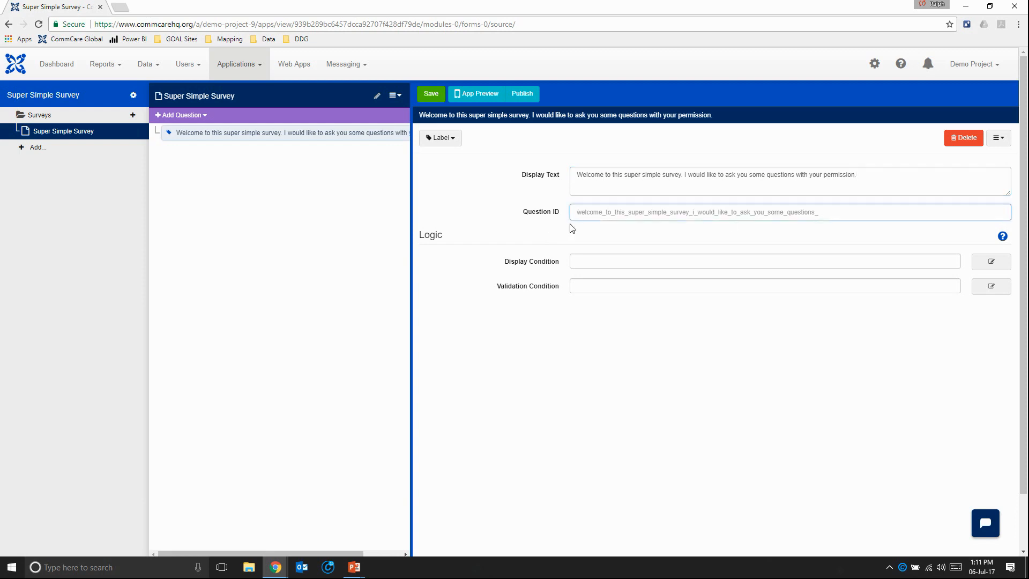
type("Introduction")
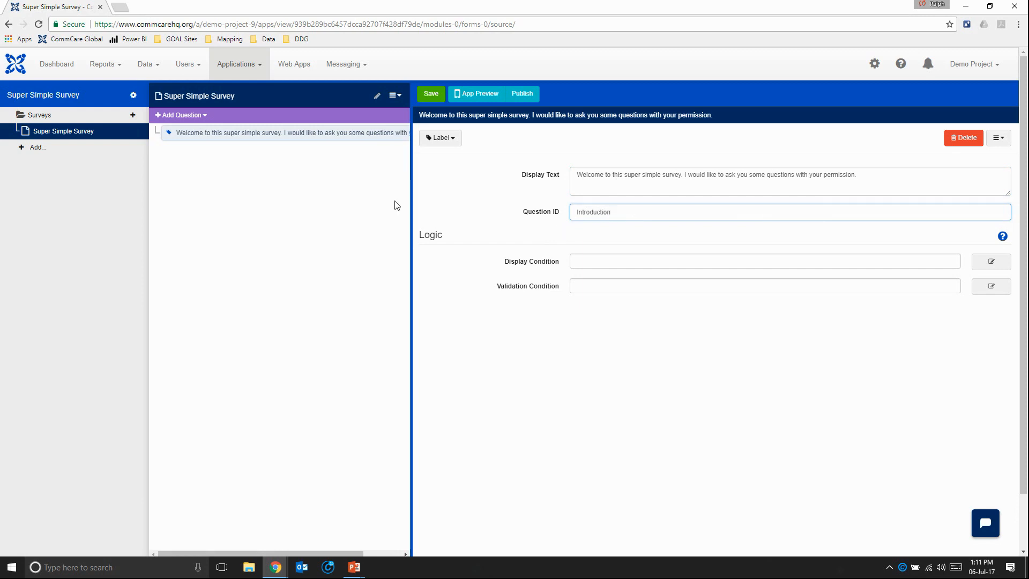
mouse_move(457, 269)
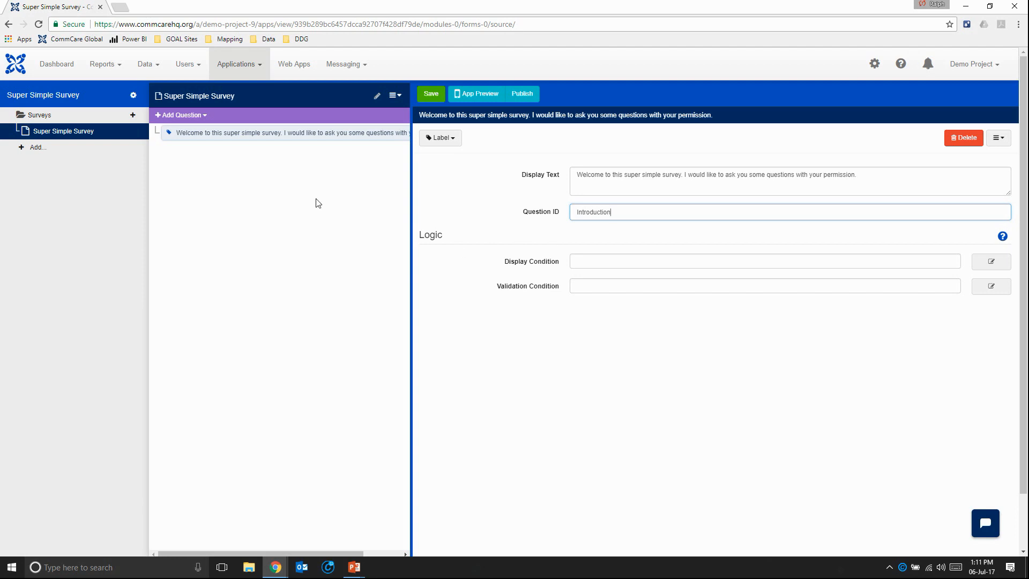
left_click(180, 114)
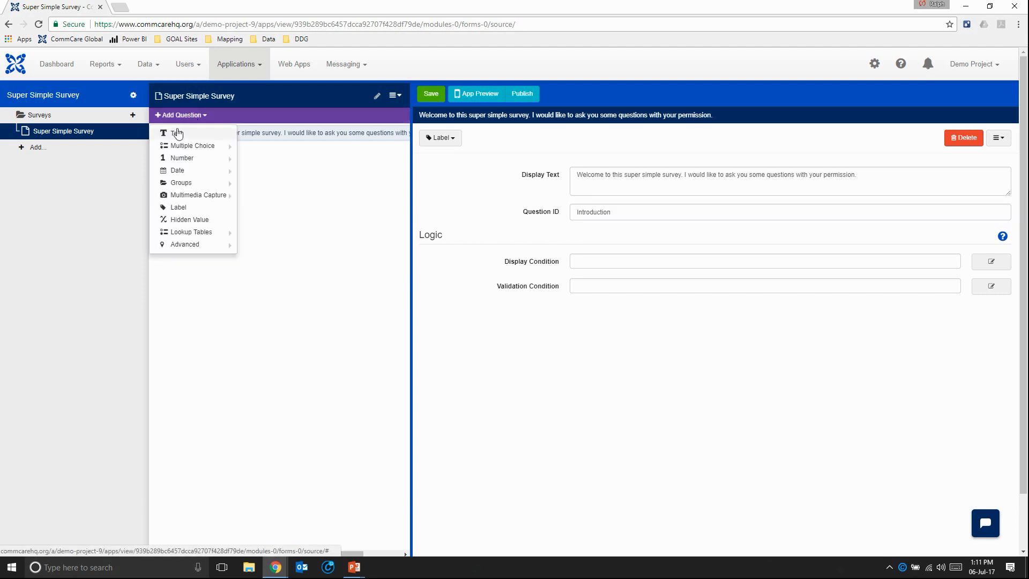
left_click(178, 134)
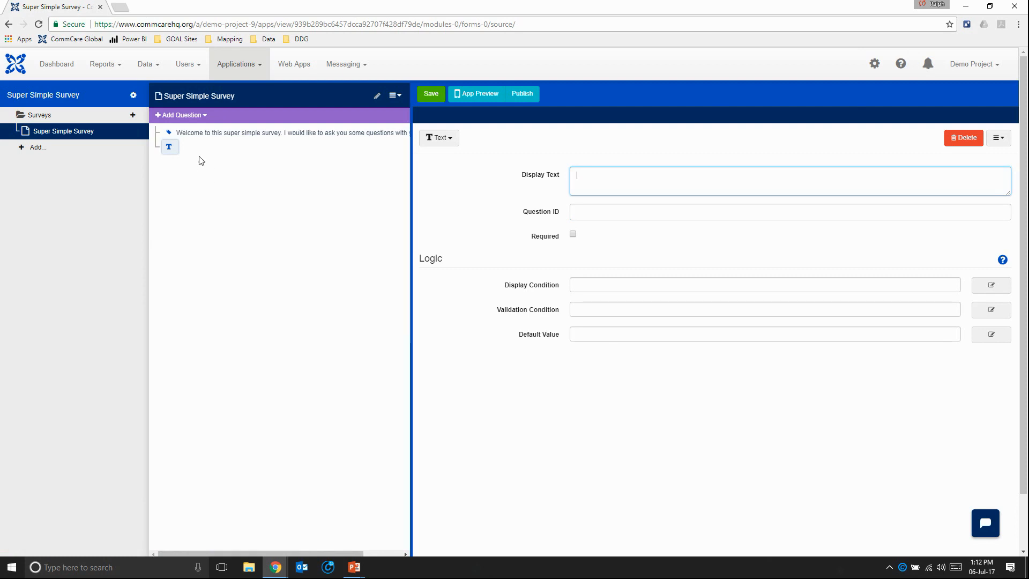
mouse_move(498, 206)
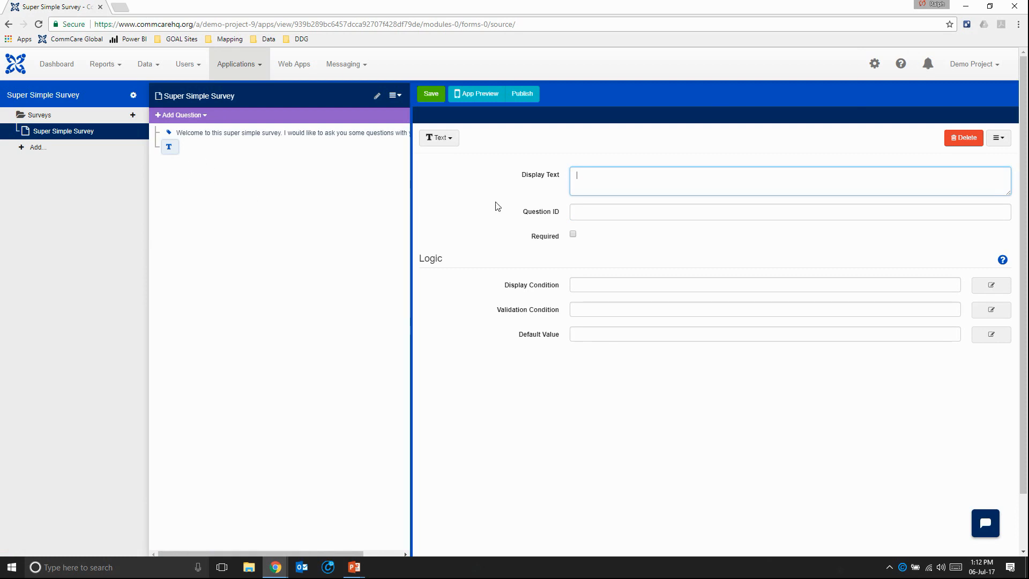
type("N")
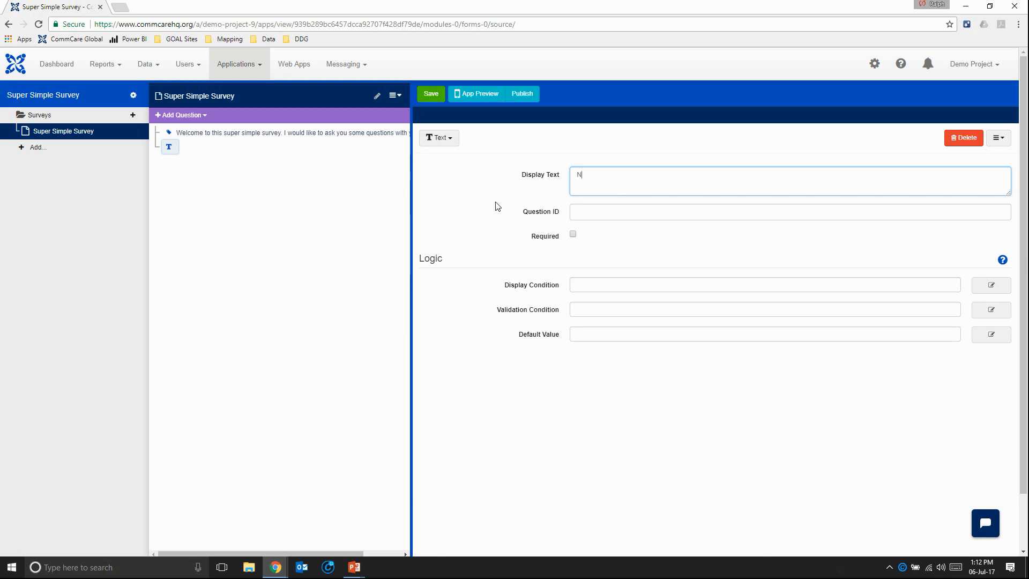
type("ame")
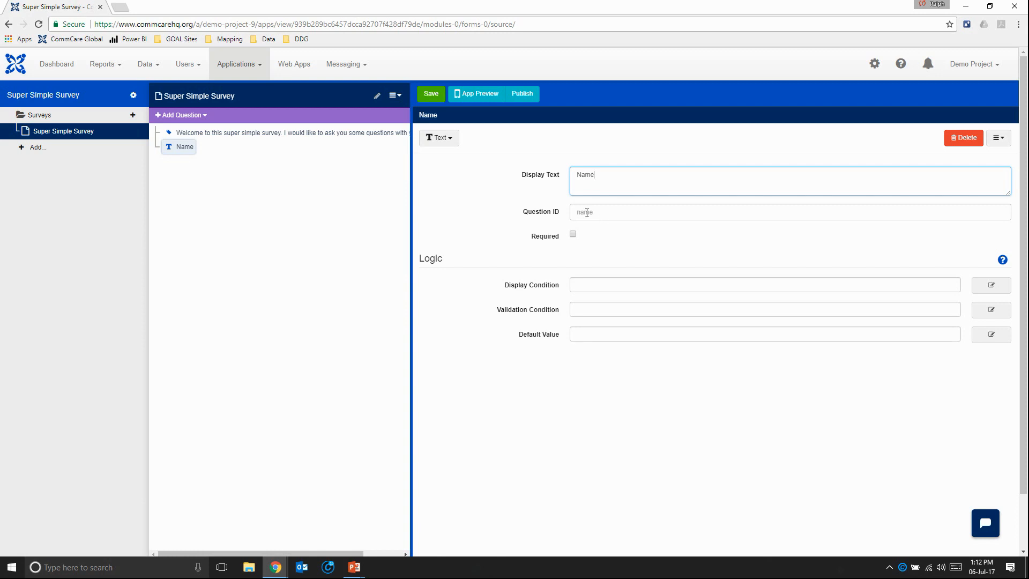
left_click(573, 234)
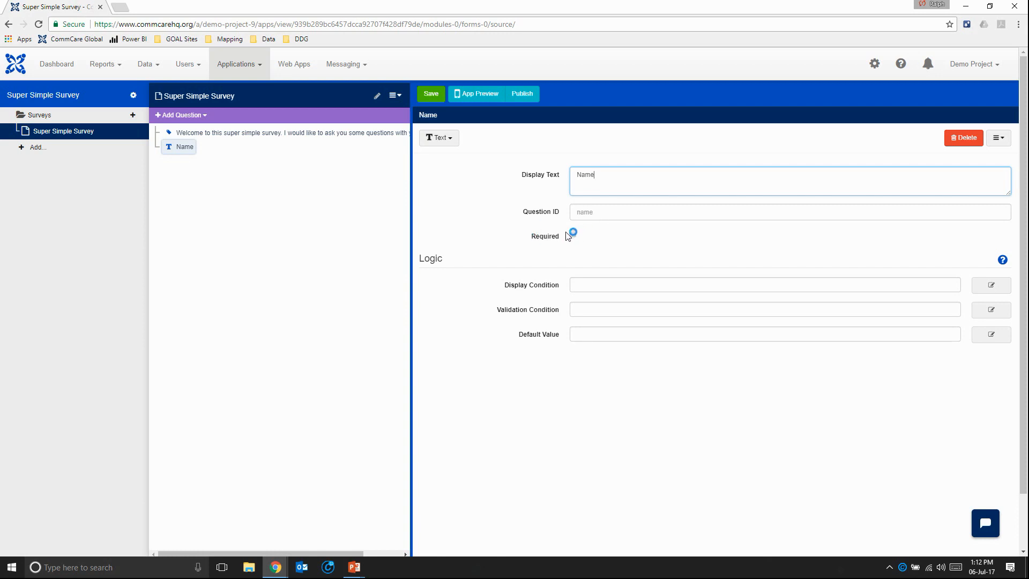
left_click(572, 235)
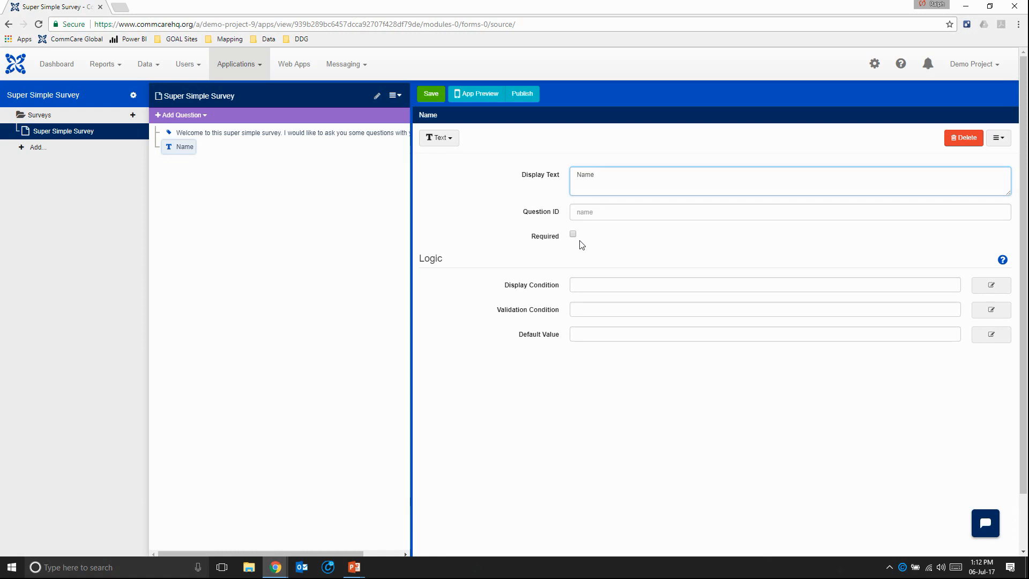
mouse_move(573, 245)
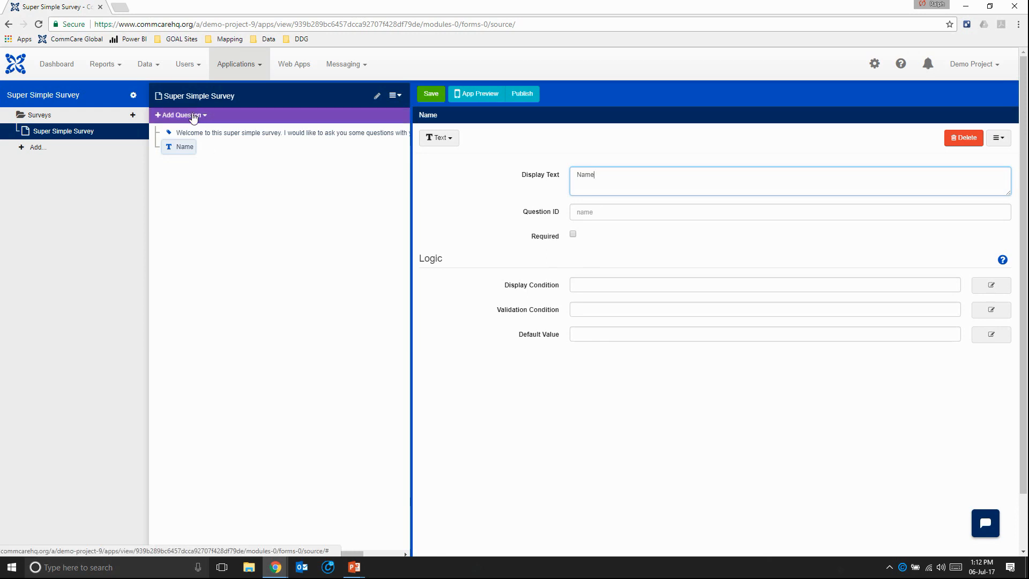
- Add a Date question labelled 'Date of Birth' (ID date_of_birth) after Name
left_click(181, 114)
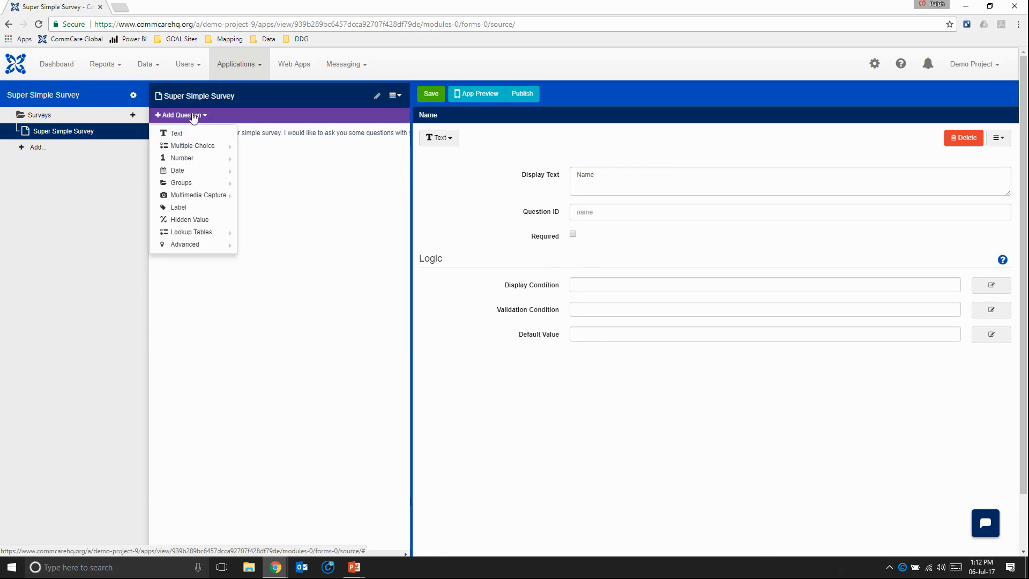
mouse_move(181, 182)
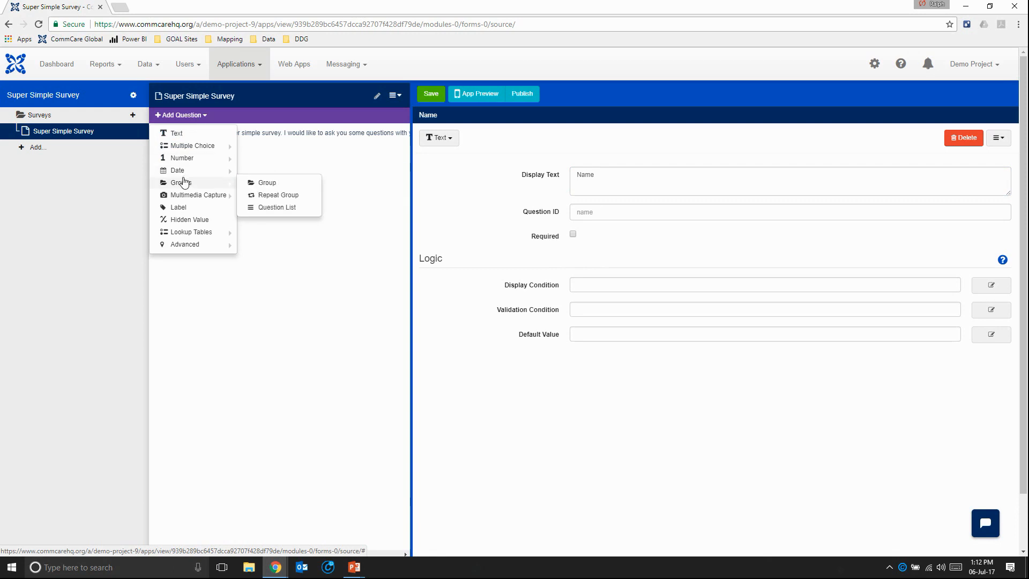
mouse_move(178, 171)
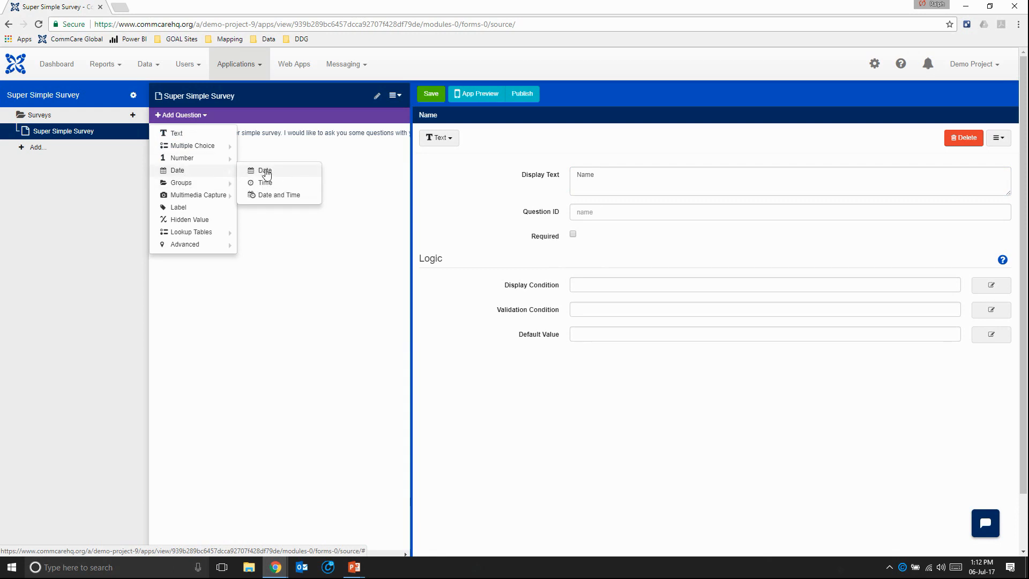
left_click(265, 171)
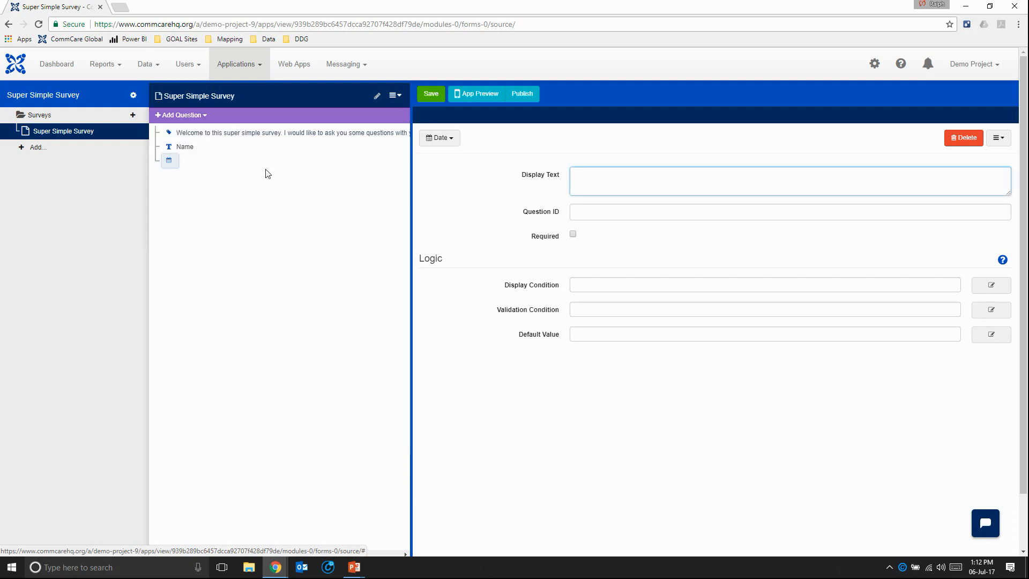
type("D")
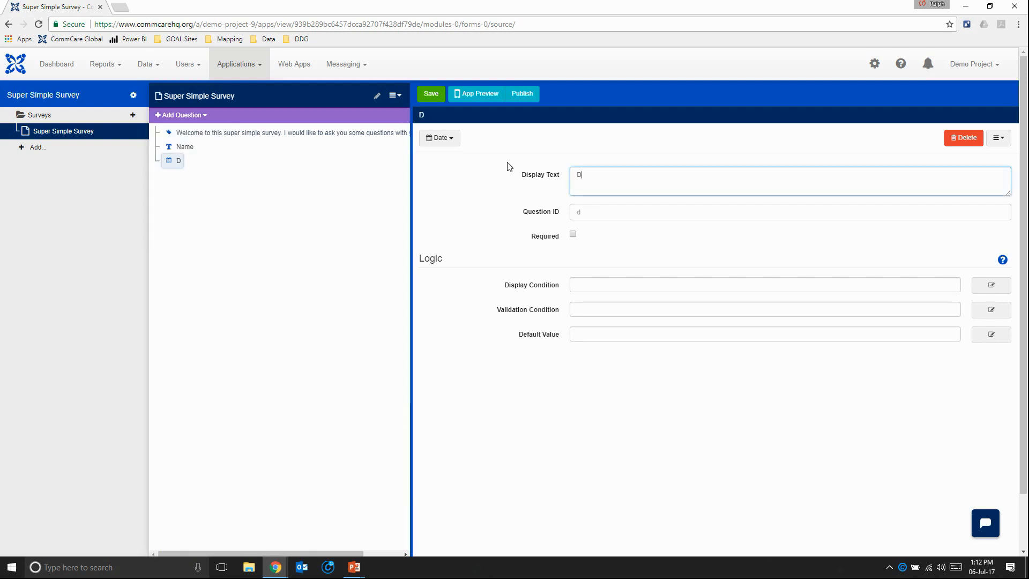
type("ate of Bir")
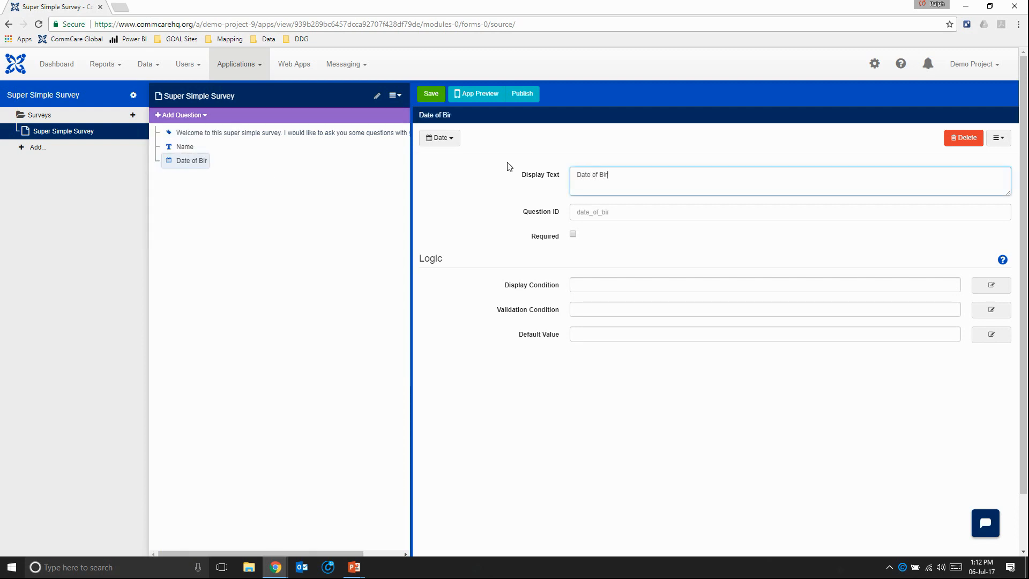
type("th")
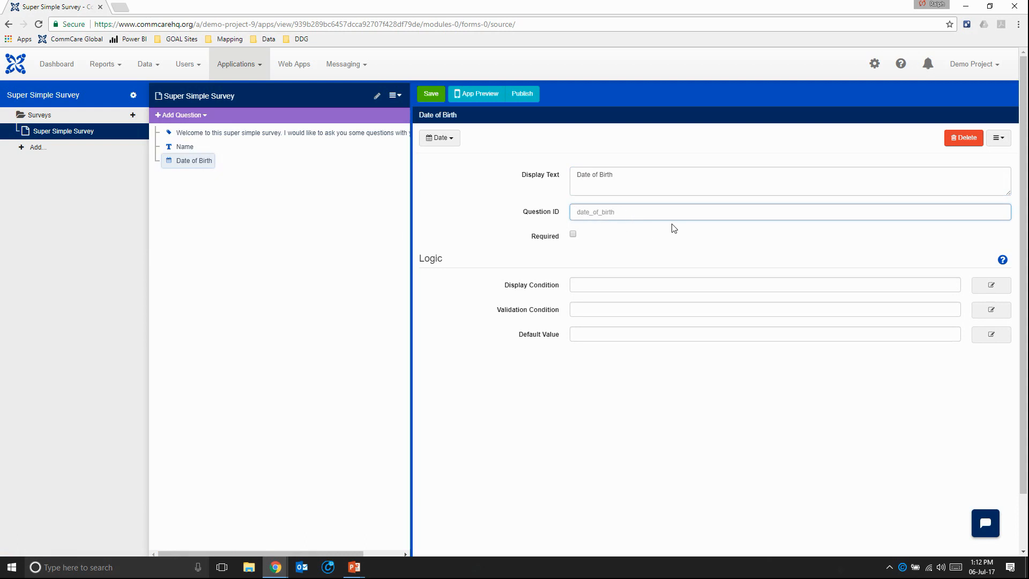
mouse_move(635, 226)
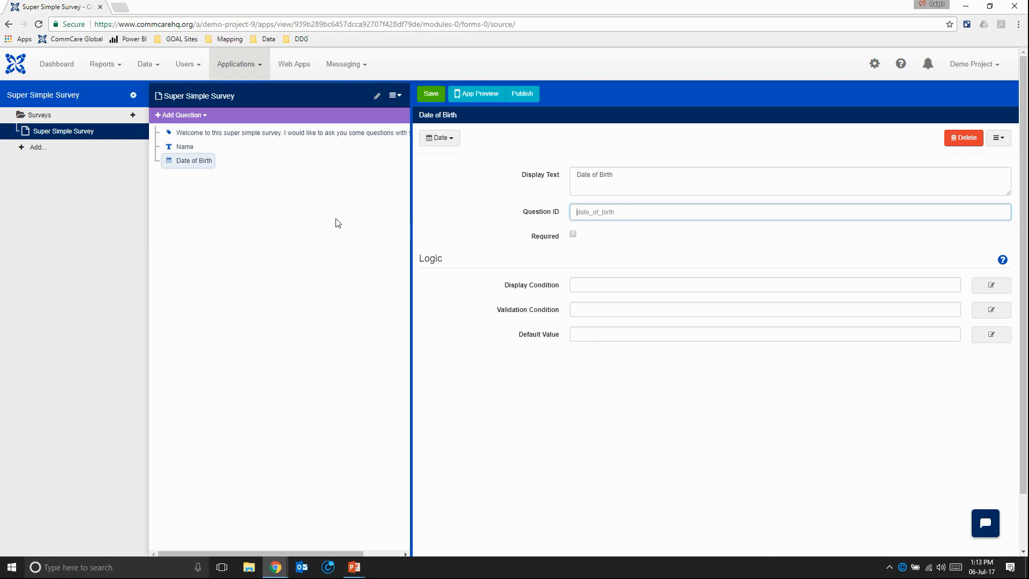
mouse_move(318, 214)
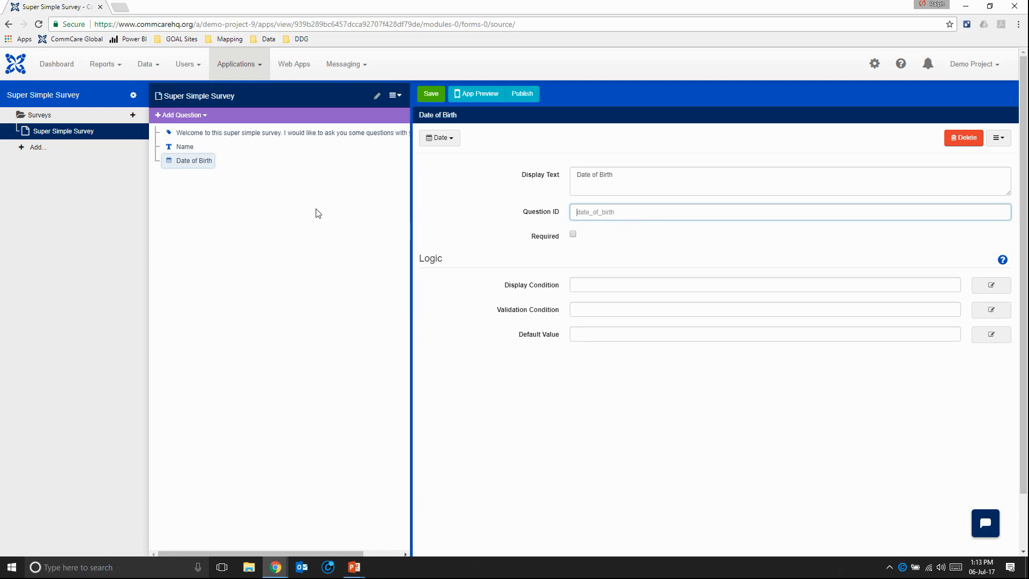
- Add a single-answer Multiple Choice question beginning 'From the following list of countries:'
left_click(181, 115)
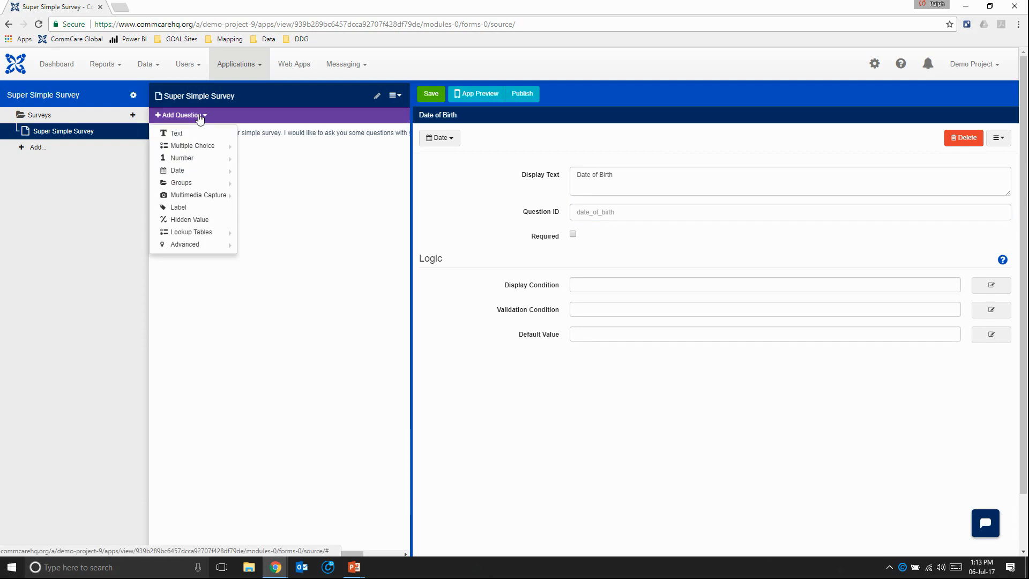
mouse_move(190, 146)
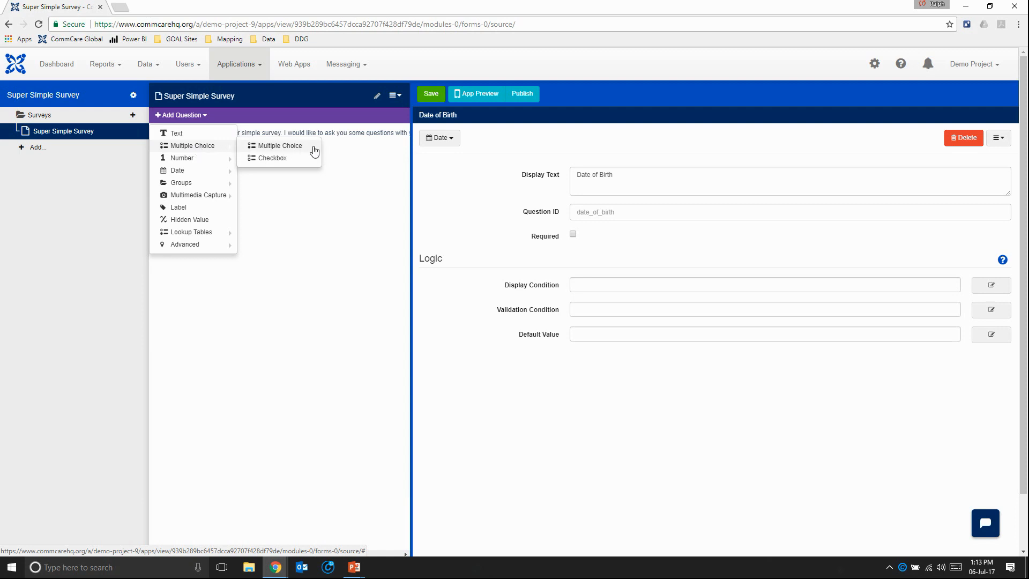
left_click(277, 146)
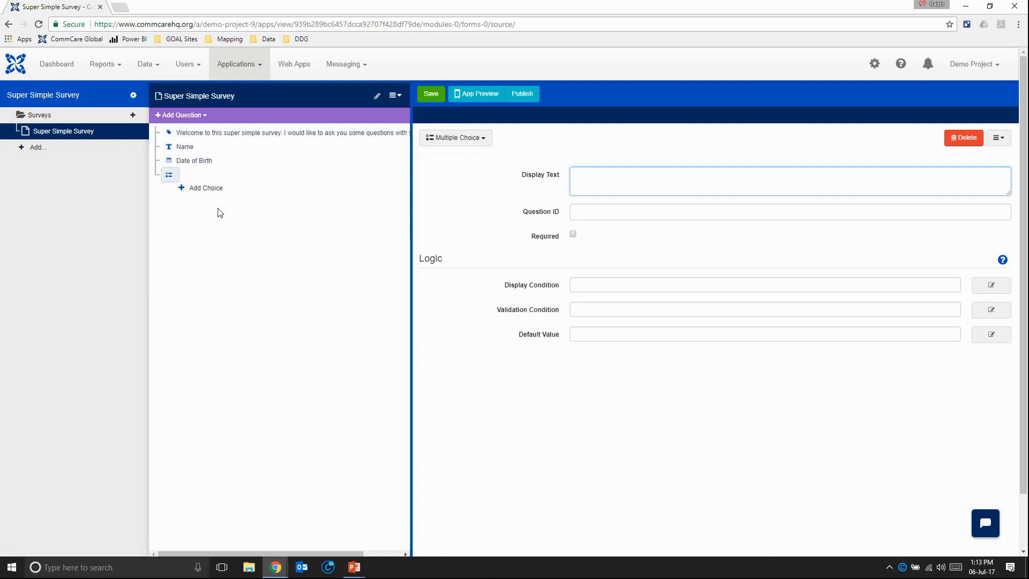
mouse_move(280, 264)
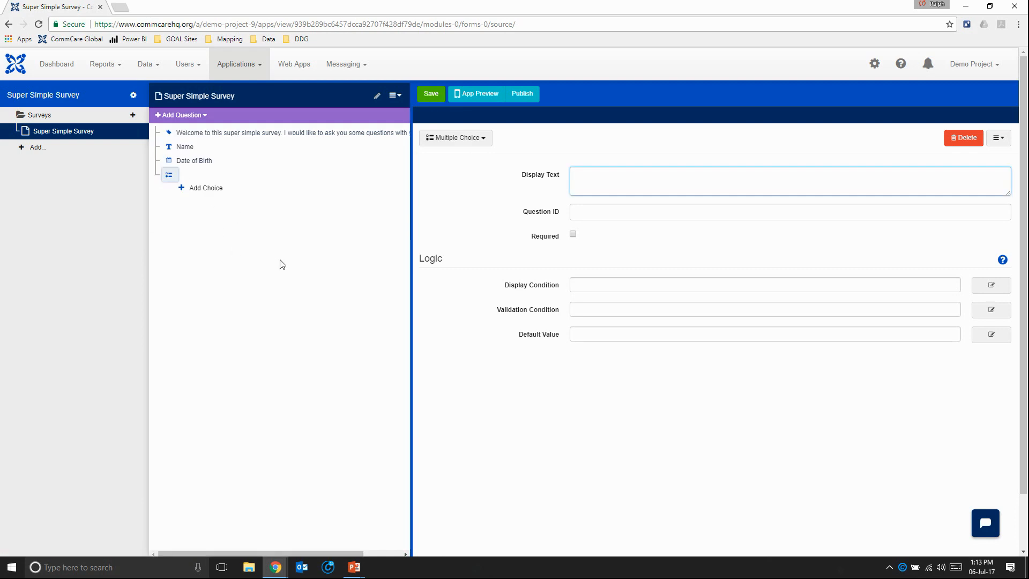
mouse_move(367, 255)
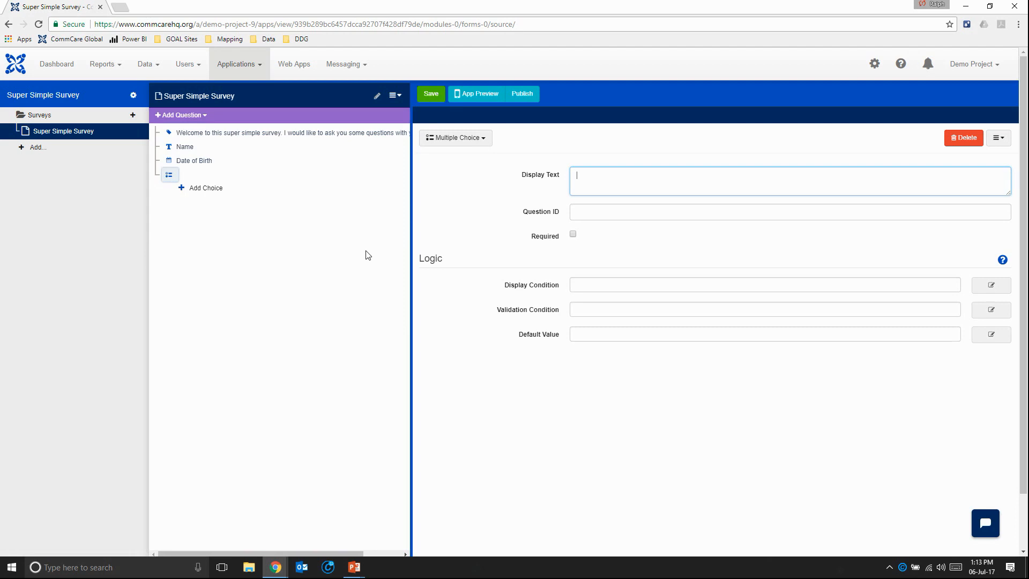
type("From the foll")
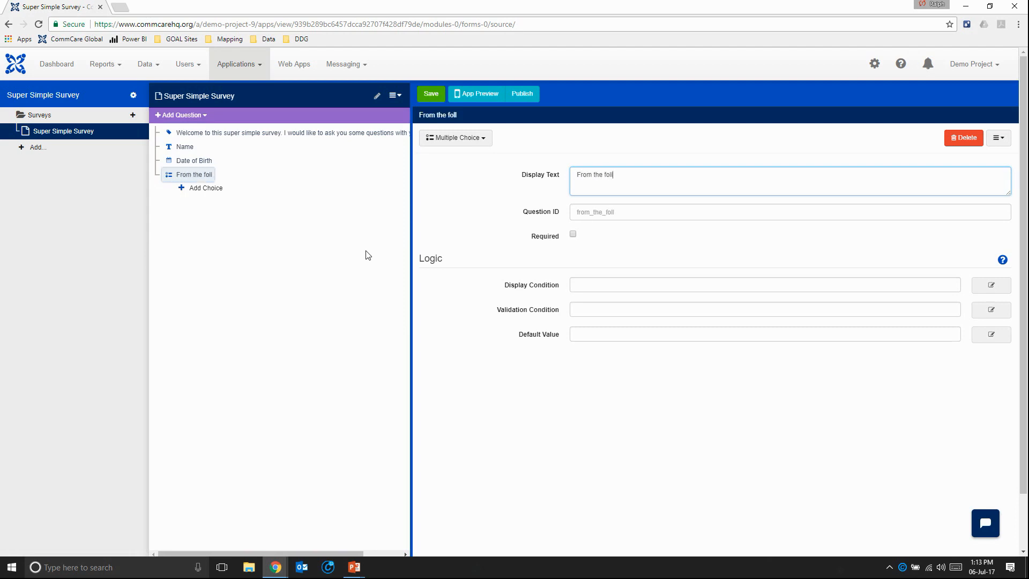
type("owing list of countries:")
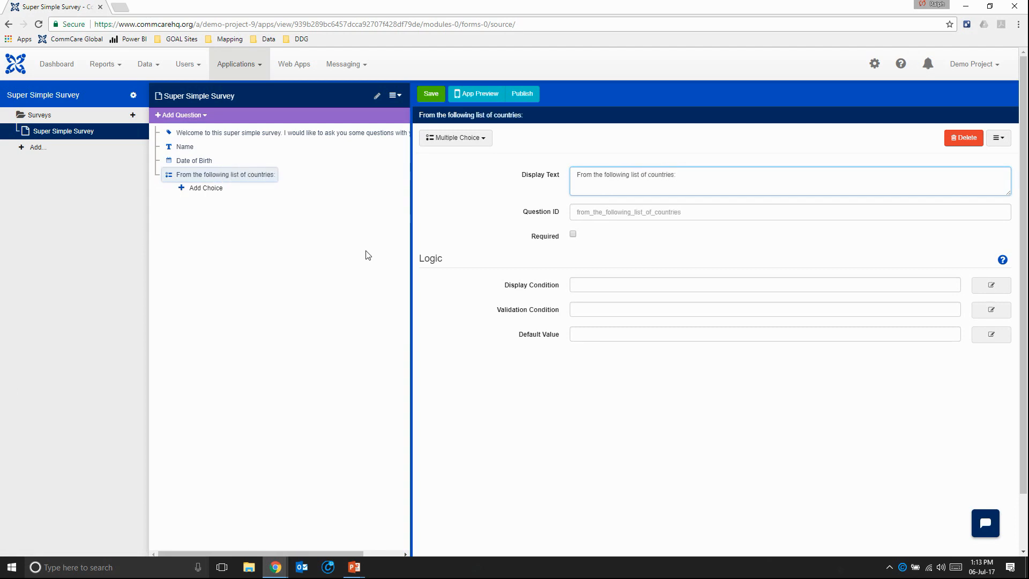
type("where would you most like to visit?")
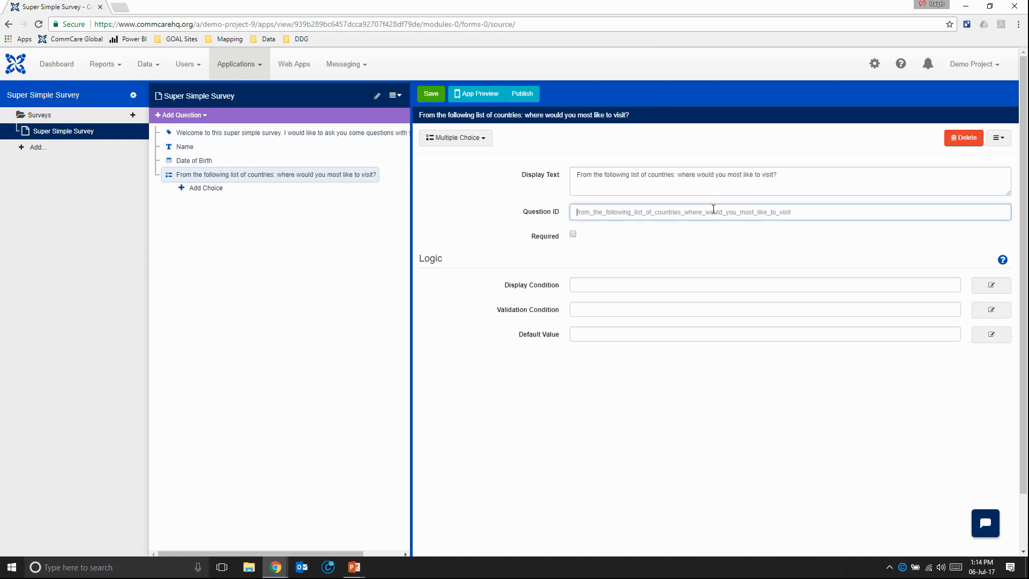
- Set the question ID to Where_would_you_most_like_to_visit, removing the invalid '?'
type("Where_")
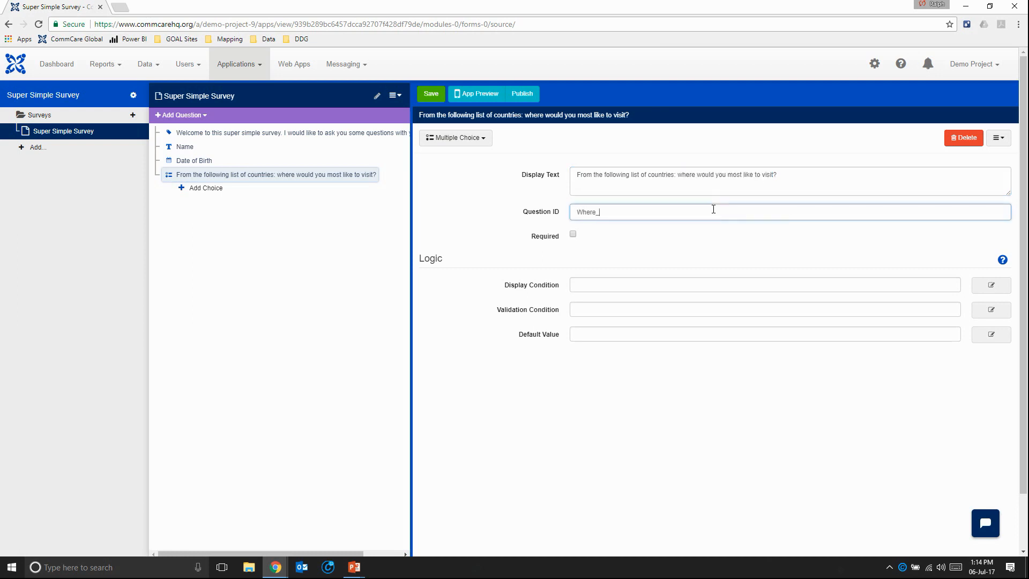
type("would_")
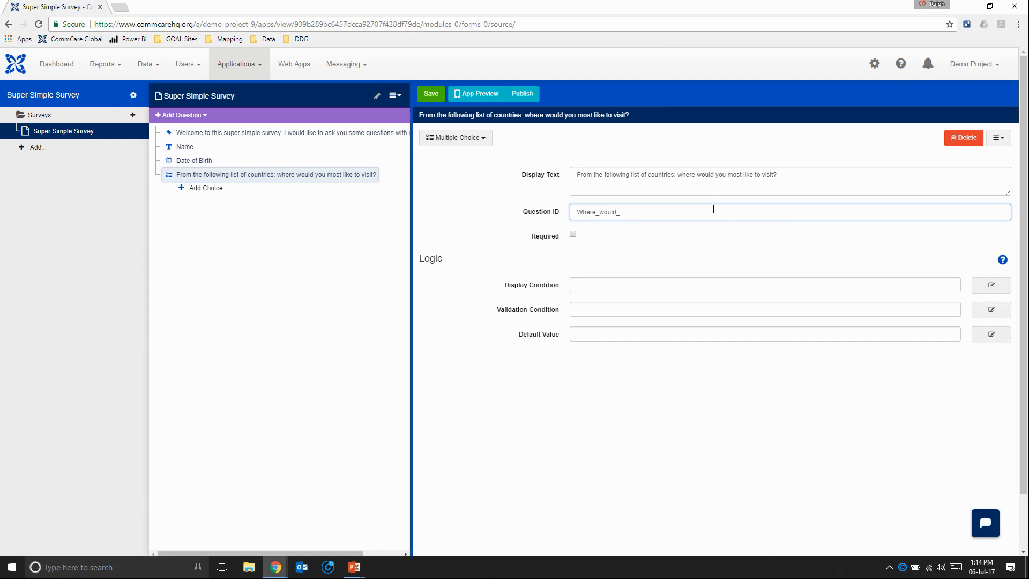
type("you_most_like_")
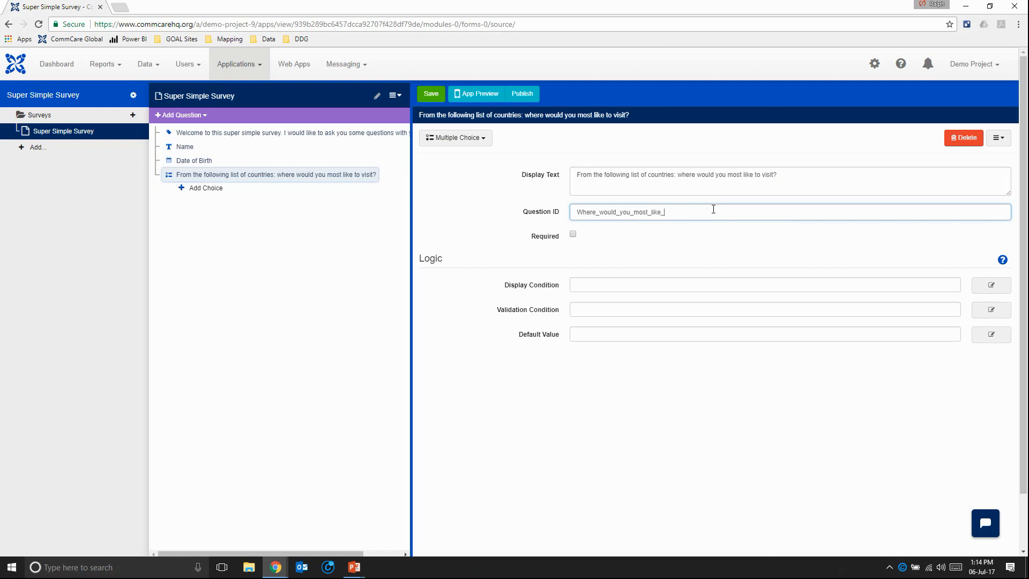
type("to_visit")
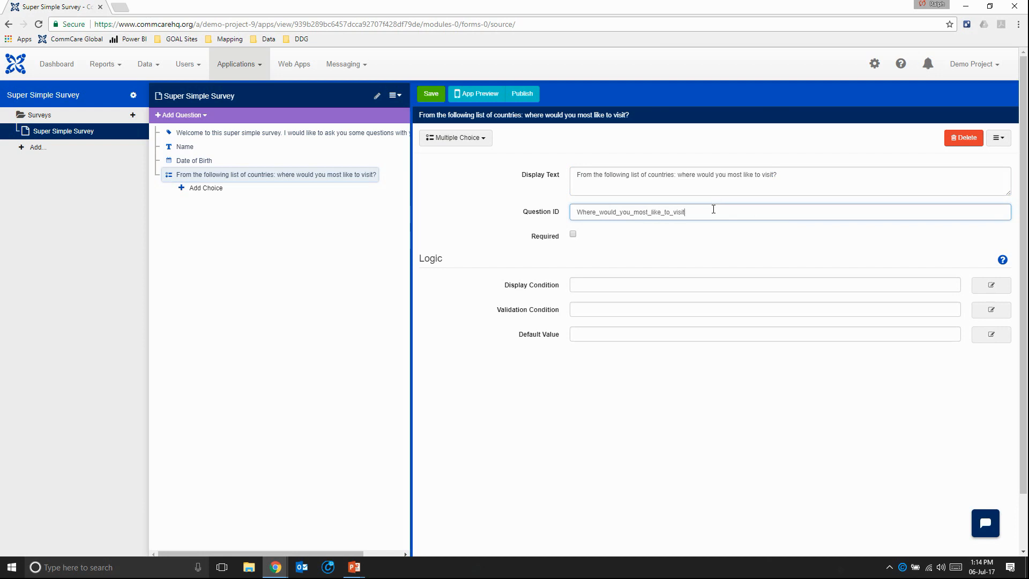
type("?")
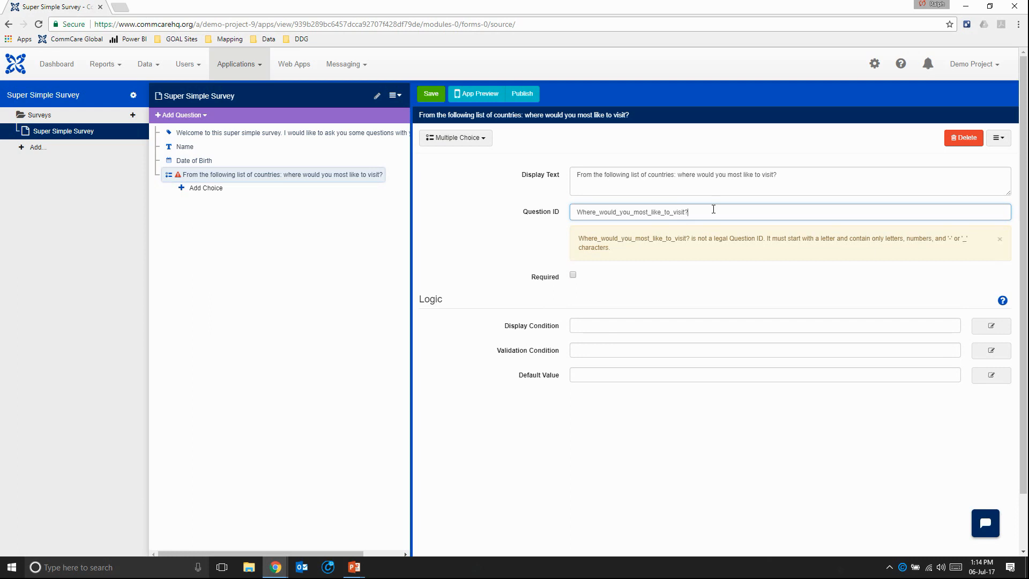
key("Backspace")
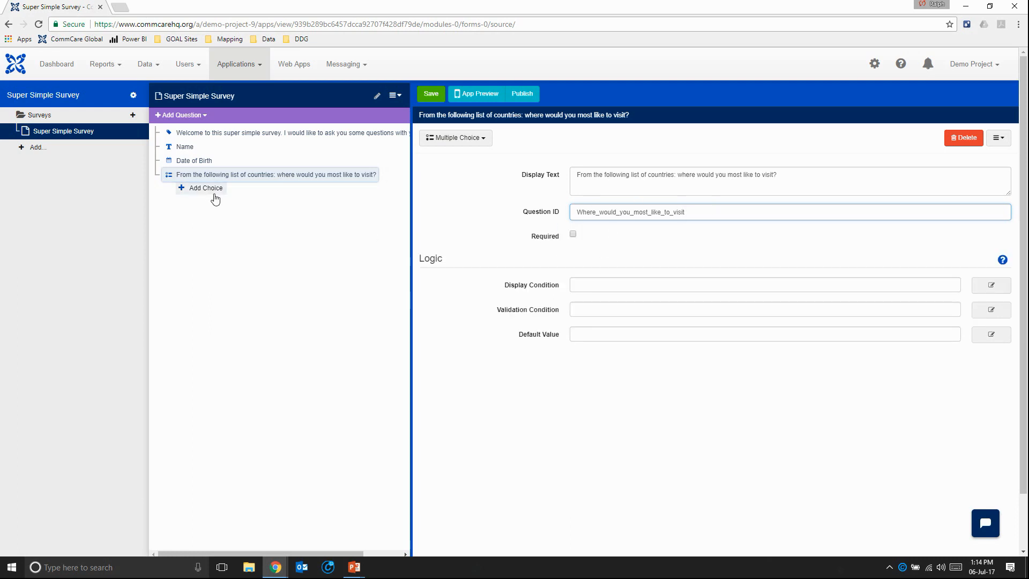
- Give the countries question the choices India, Japan, Kenya, Brazil, France and USA
left_click(205, 187)
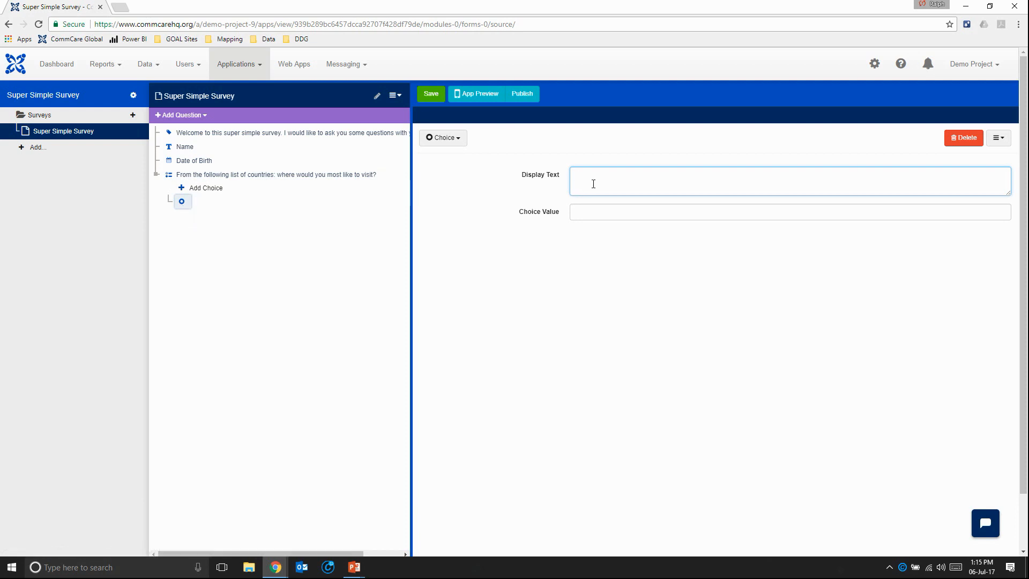
type("India")
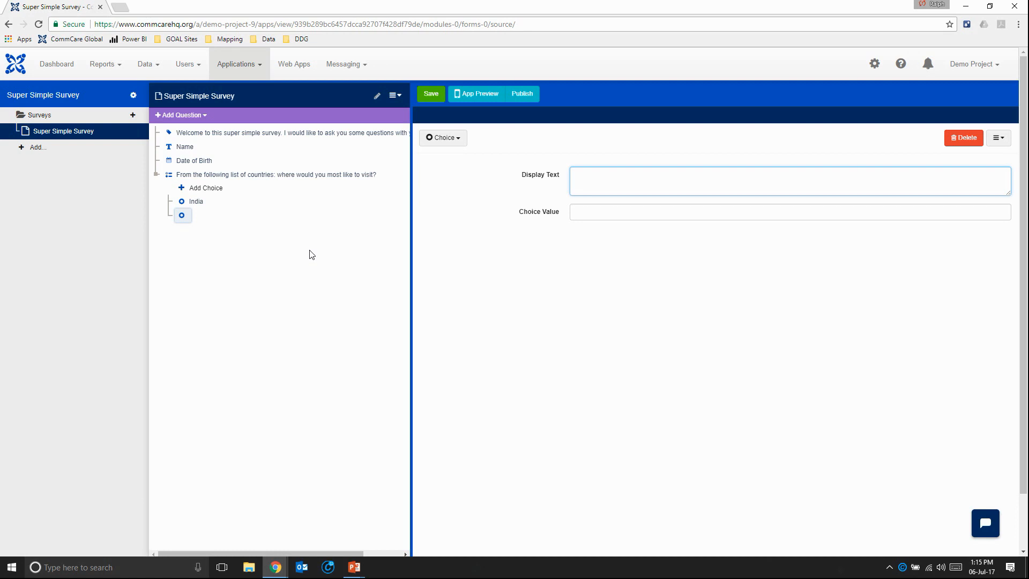
type("Japan")
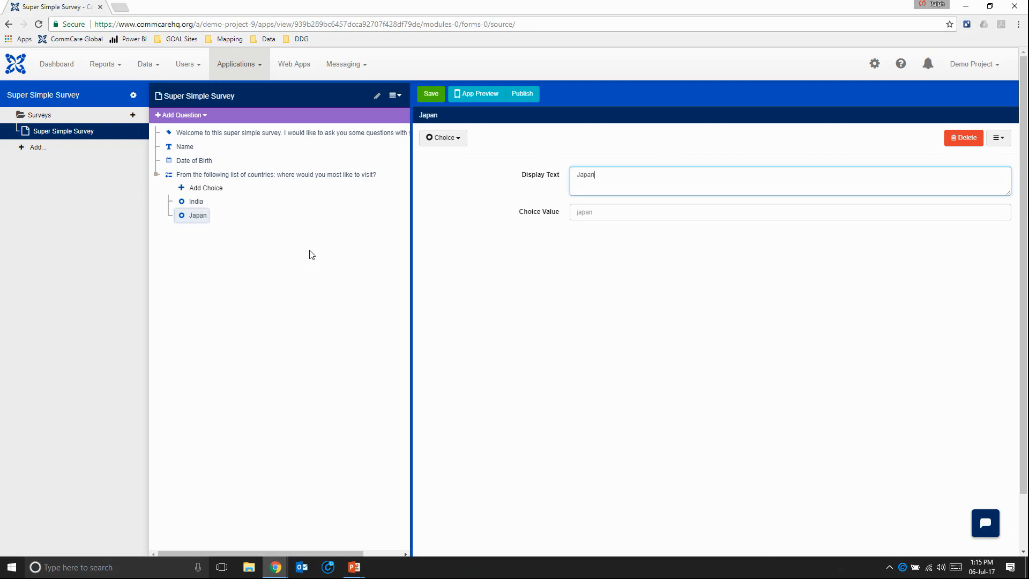
left_click(205, 187)
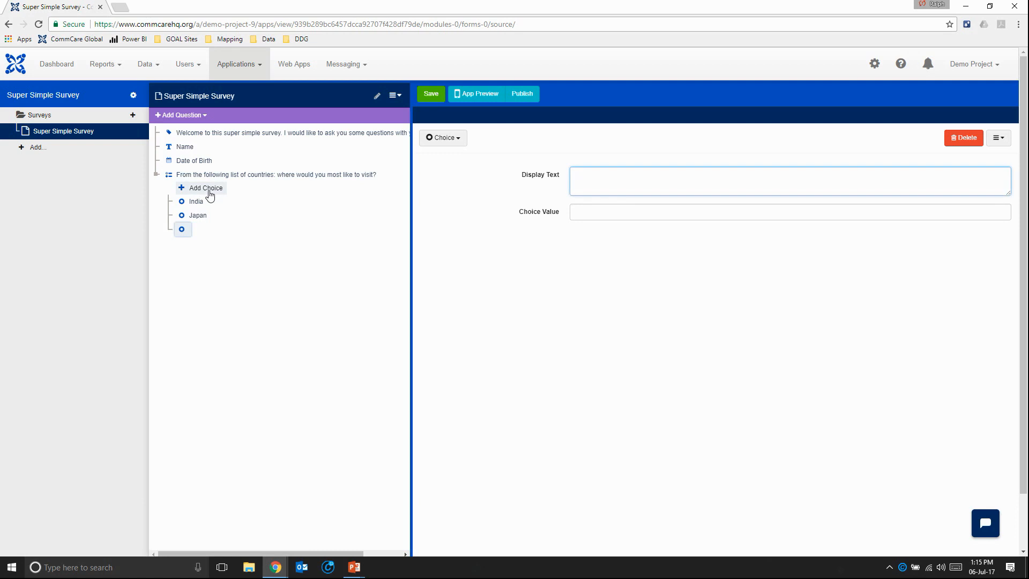
type("Kenya")
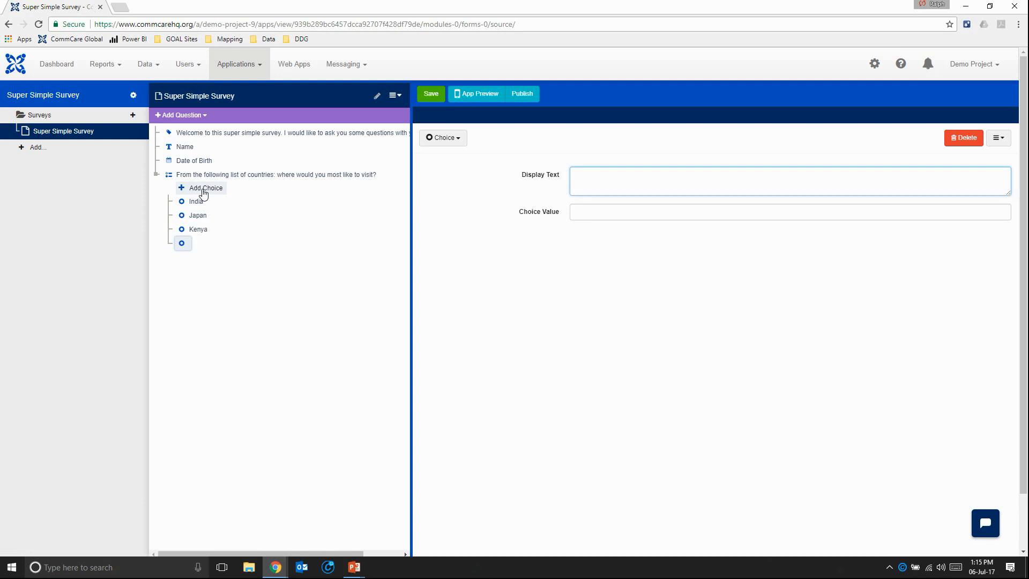
type("Braz")
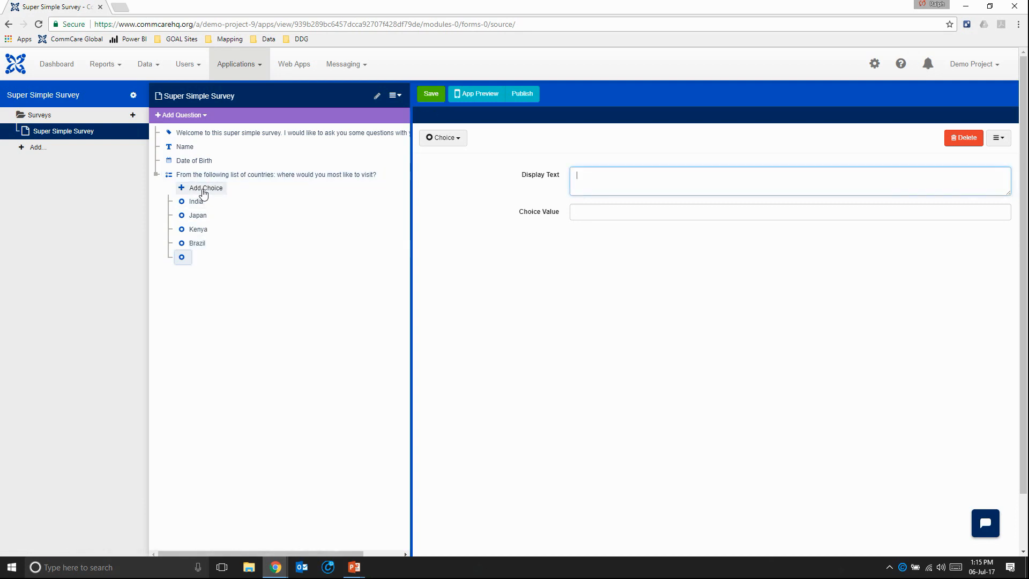
type("France")
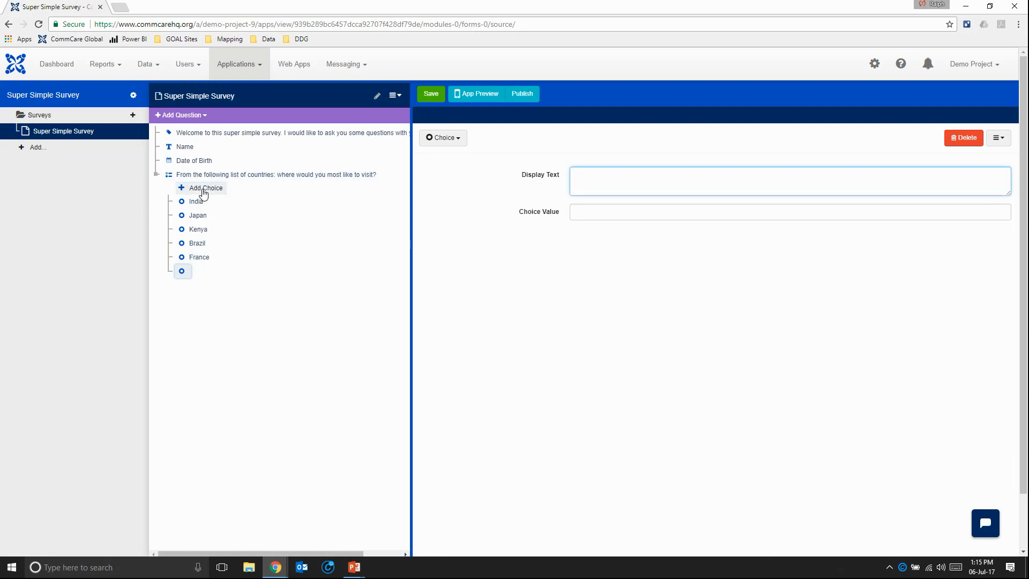
type("USA")
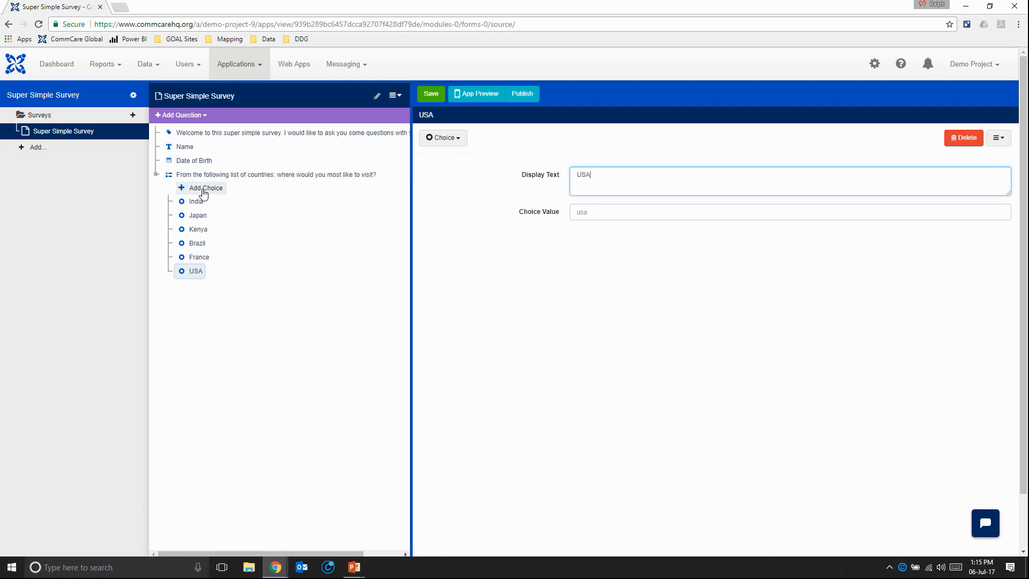
mouse_move(267, 204)
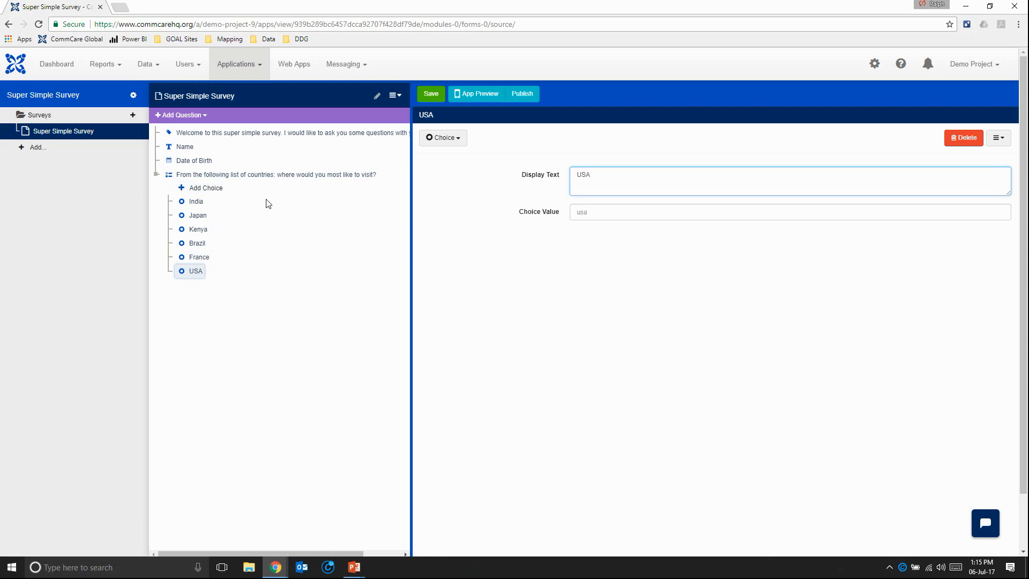
left_click(275, 175)
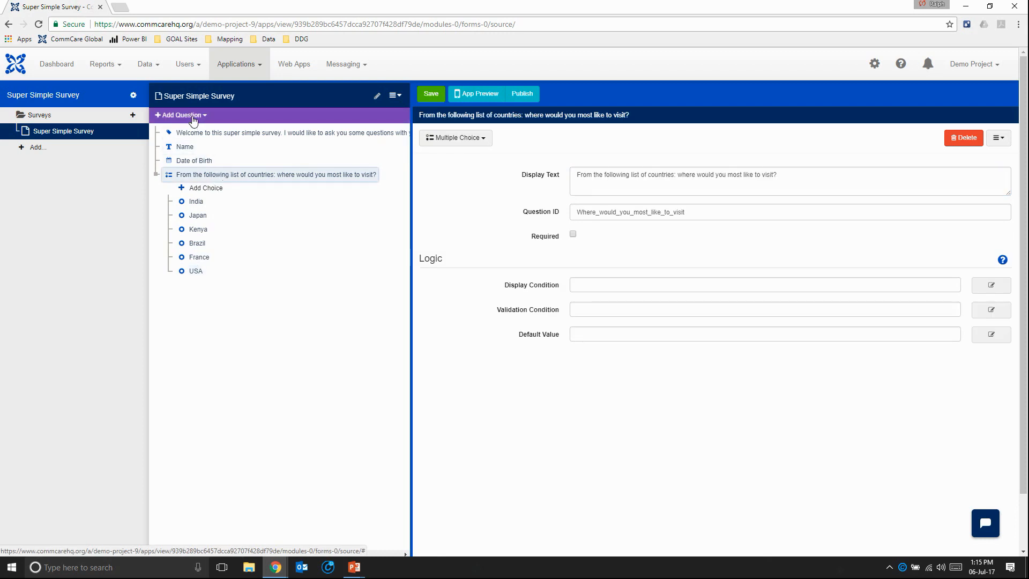
- Add a multiple choice question 'Do you own any pets?' with ID do_you_own_any_pets
left_click(181, 115)
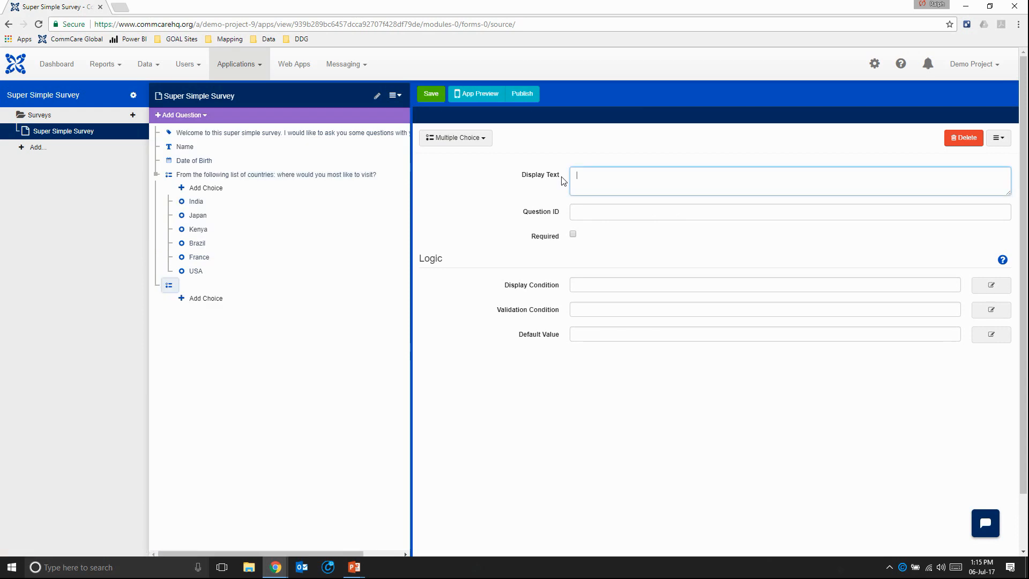
type("Do")
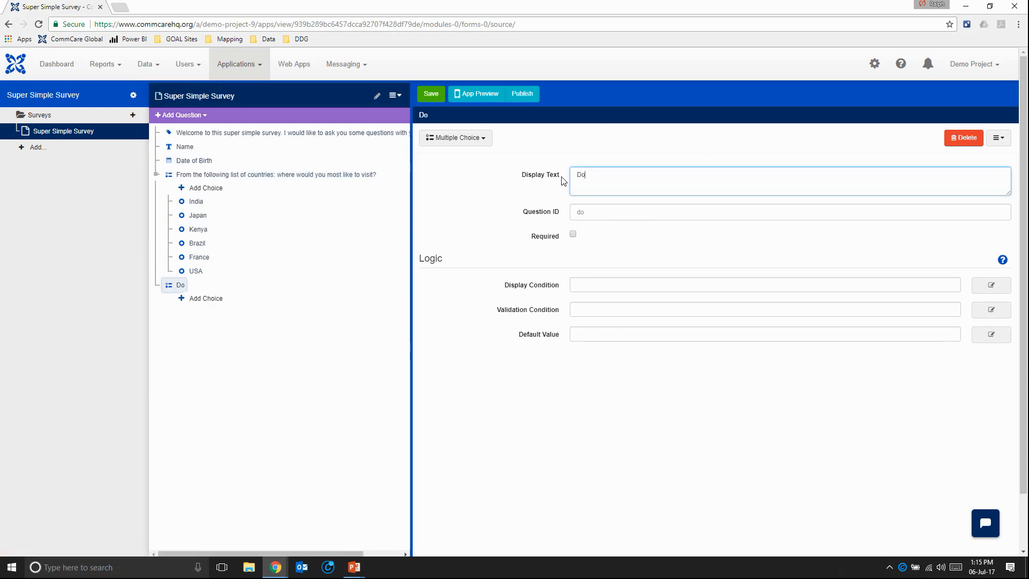
type("you own")
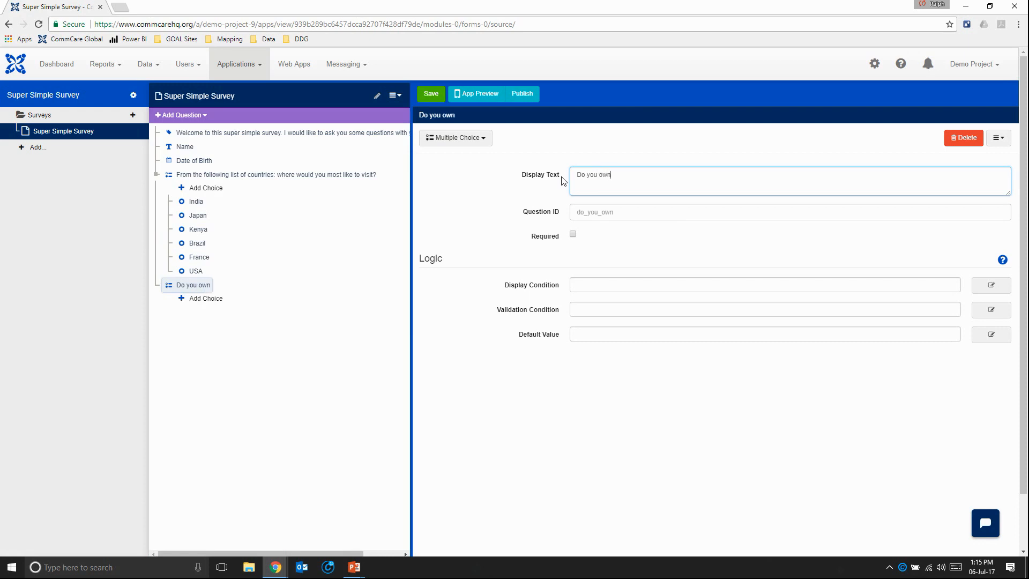
type("any pets/")
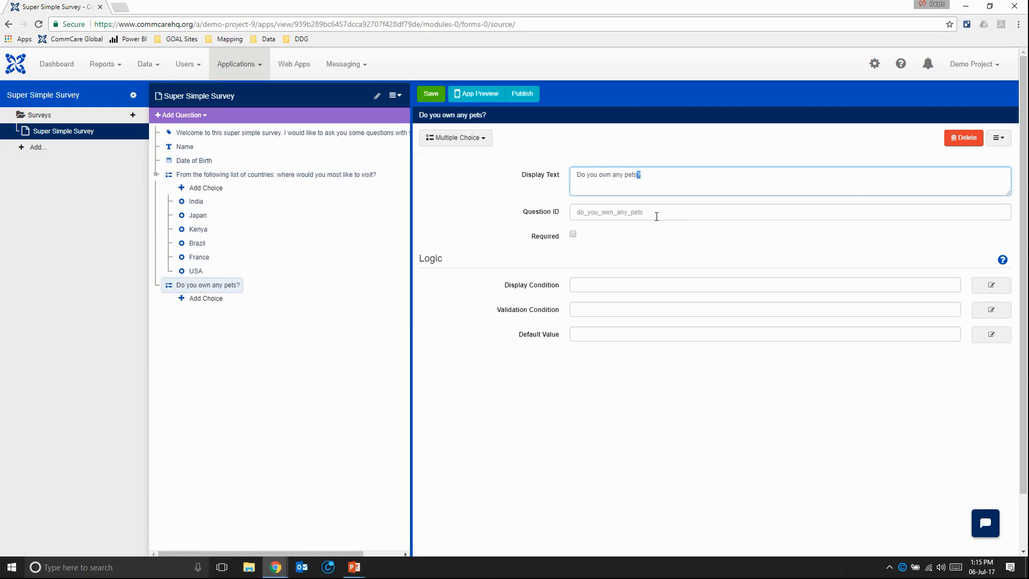
left_click(655, 212)
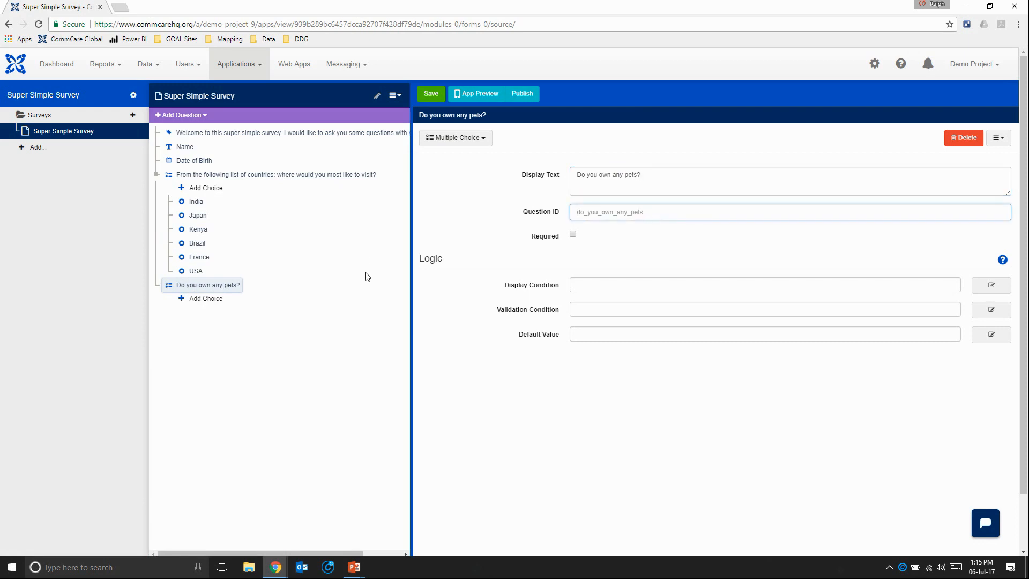
- Add Yes and No as the answer choices of the pets question
left_click(206, 298)
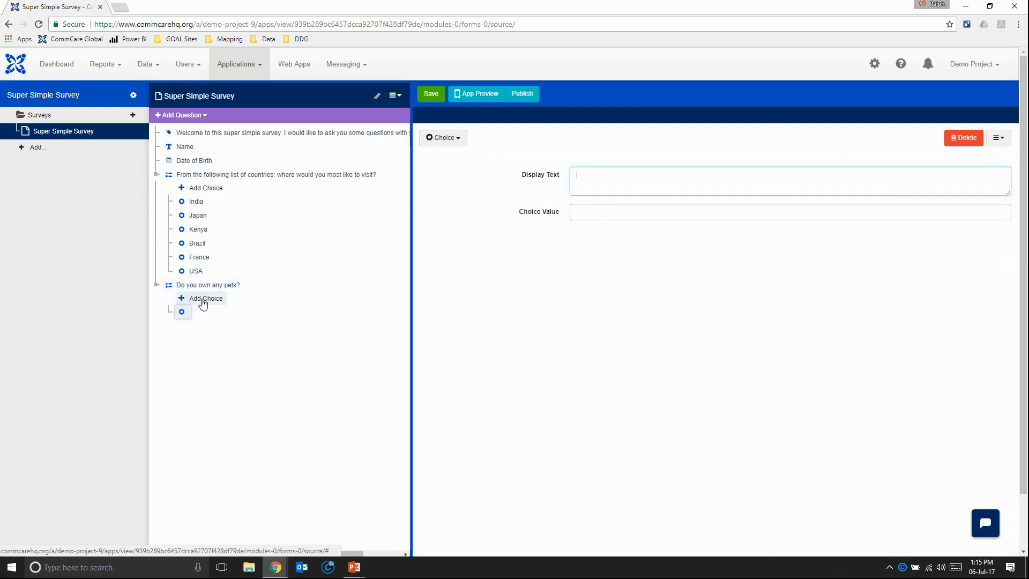
type("Yes")
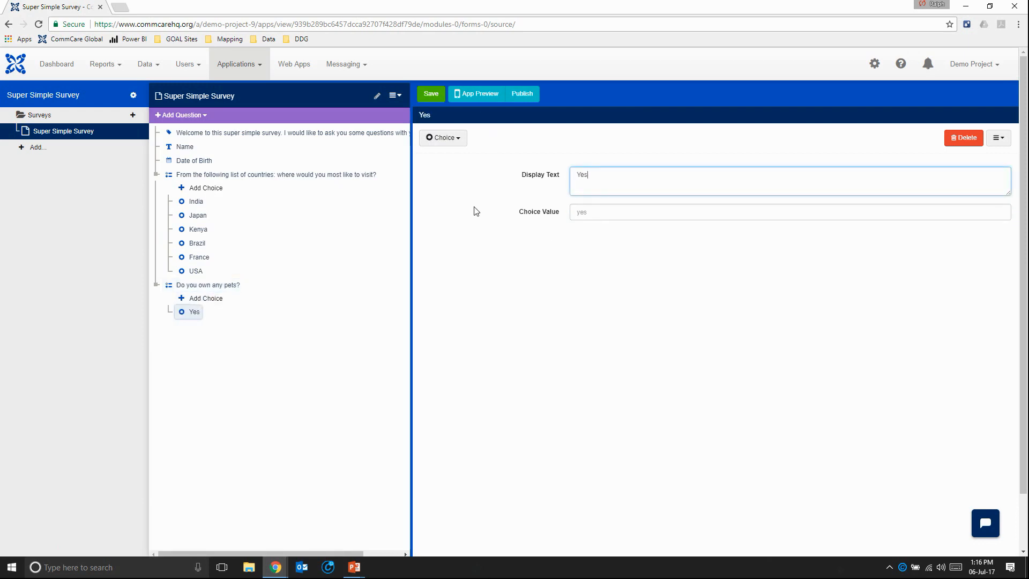
left_click(205, 298)
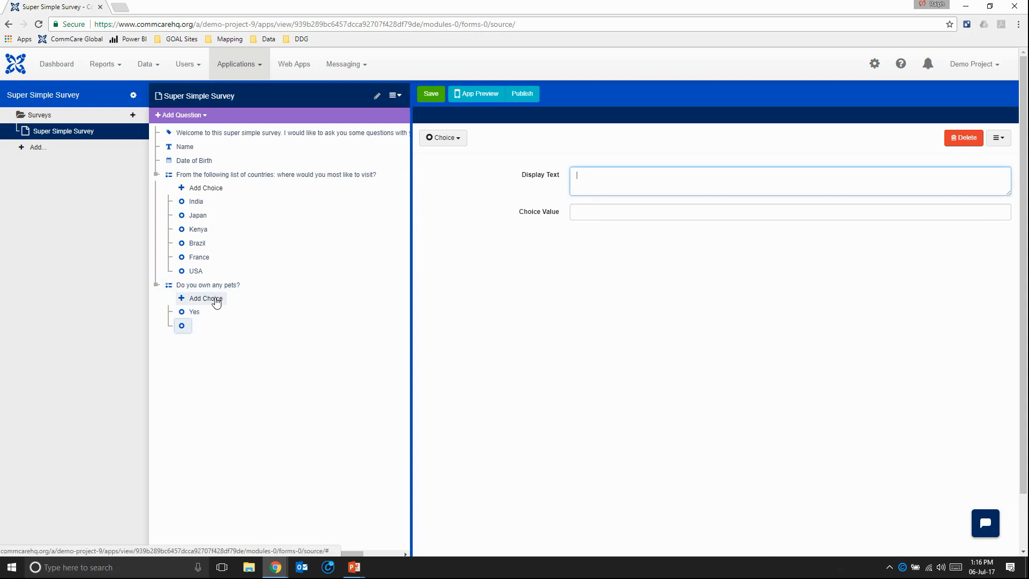
type("No")
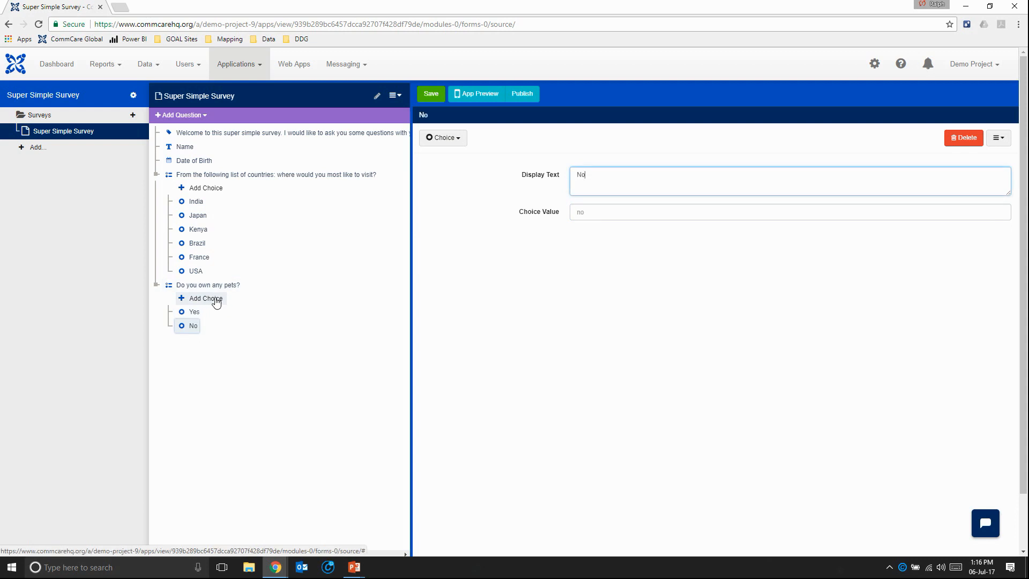
mouse_move(186, 118)
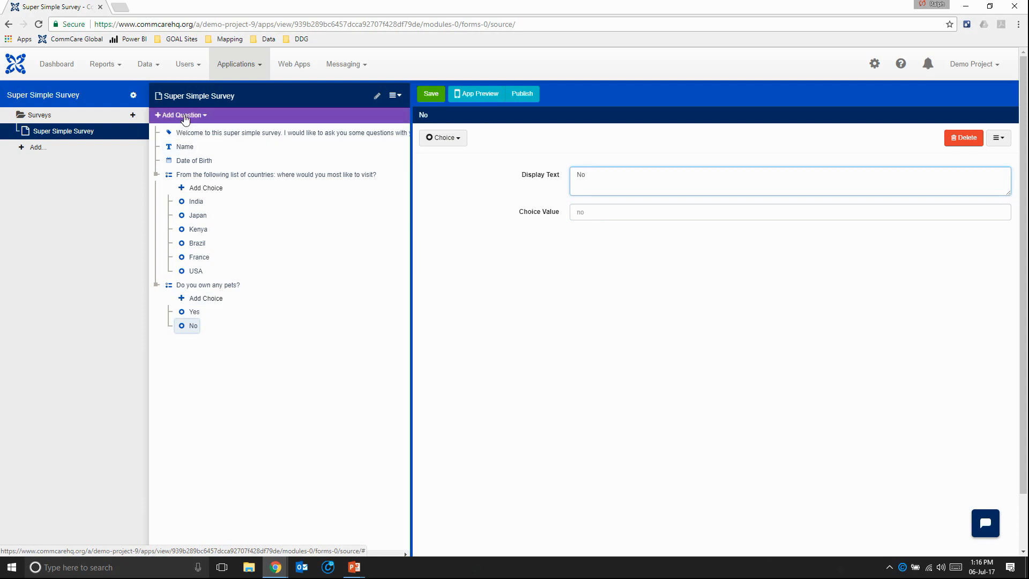
- Add an integer question 'How many pets do you own?' after the pets question
left_click(182, 114)
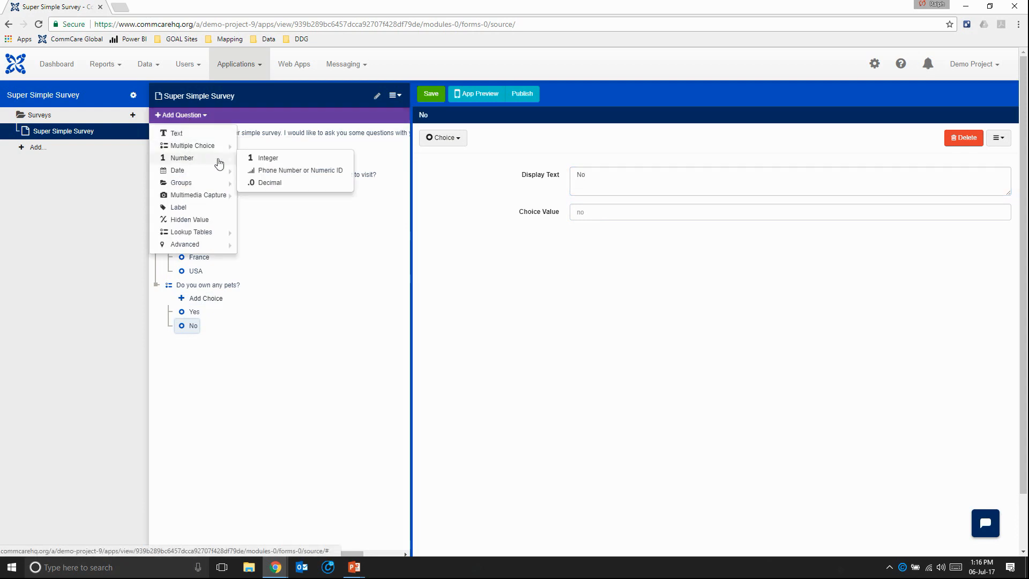
left_click(267, 157)
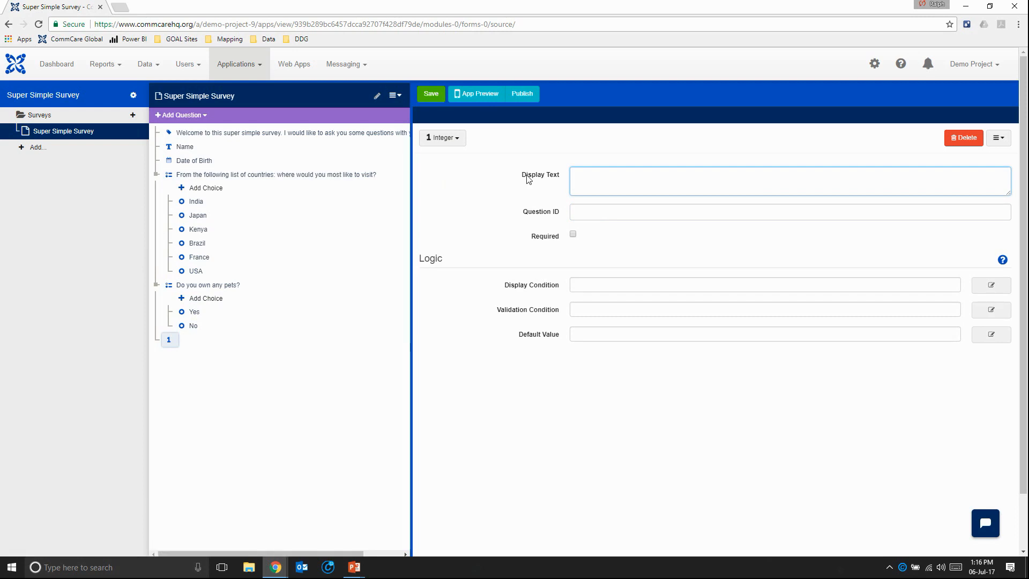
type("How many pets do you own?")
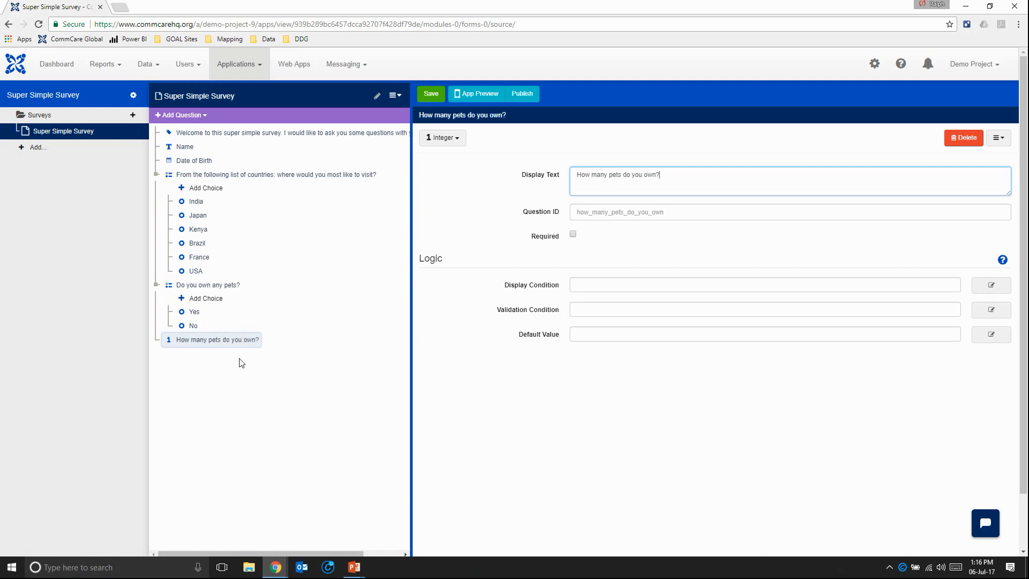
mouse_move(271, 346)
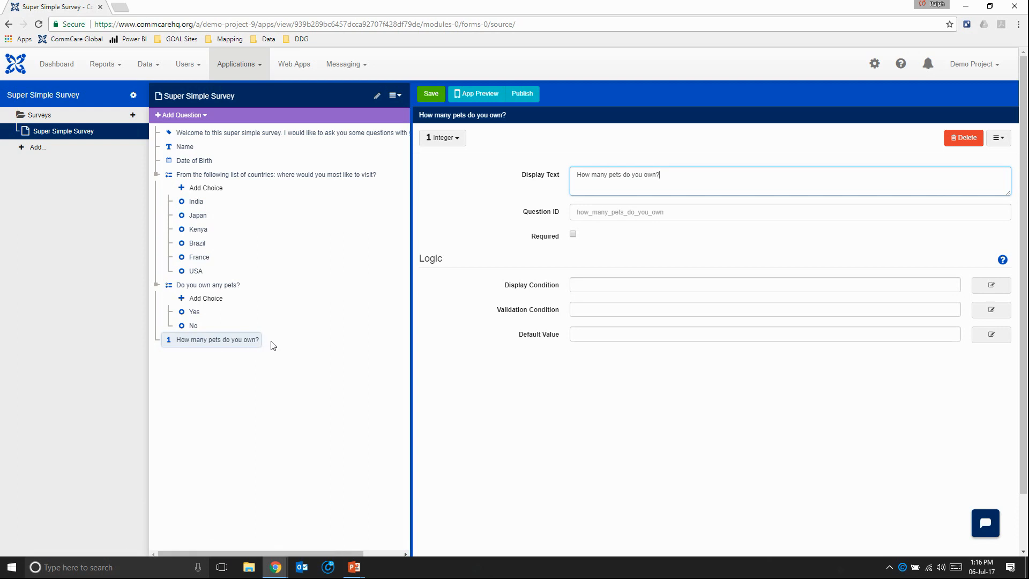
mouse_move(207, 285)
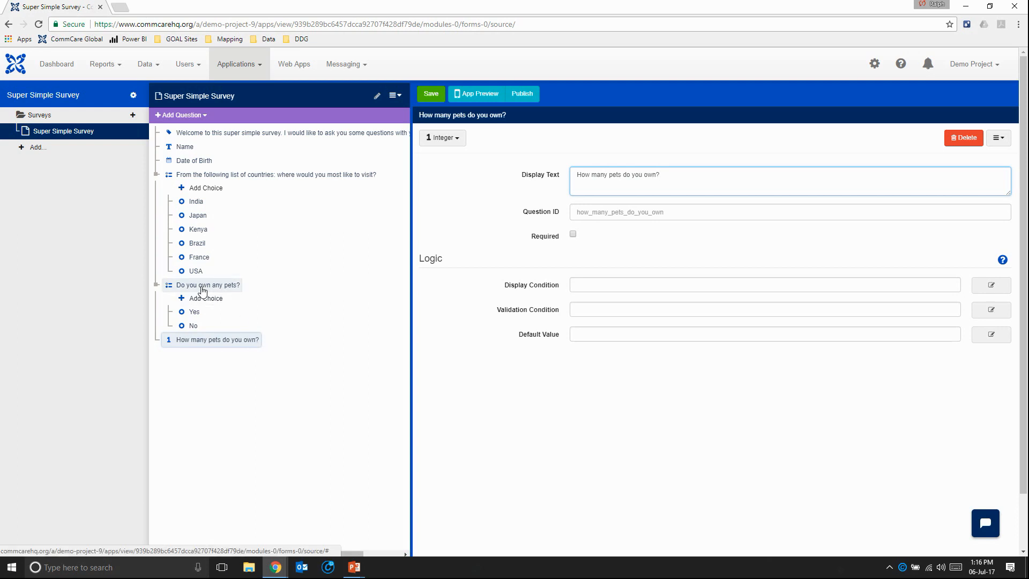
left_click(210, 285)
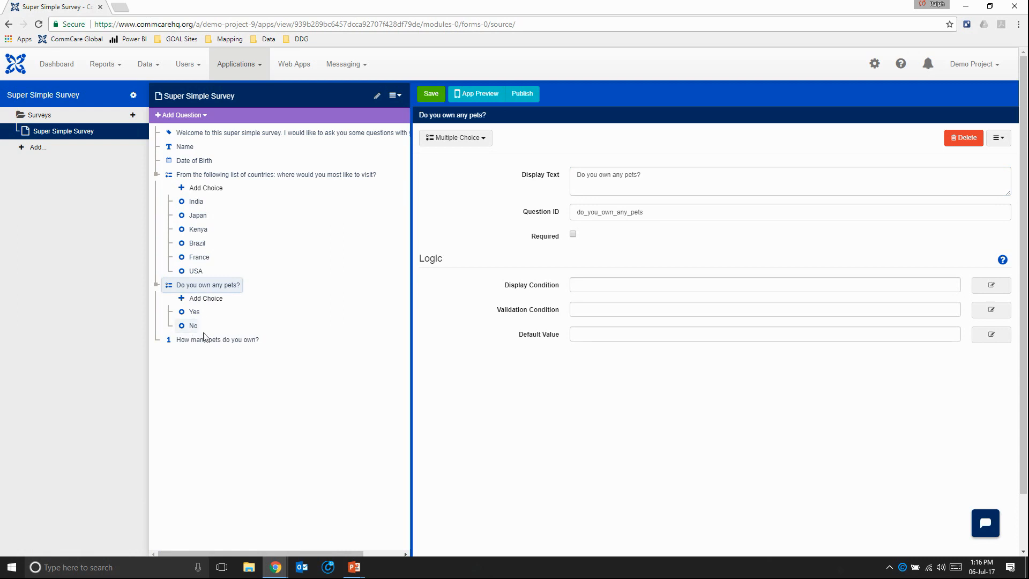
- Reopen the 'How many pets do you own?' question's settings
left_click(218, 340)
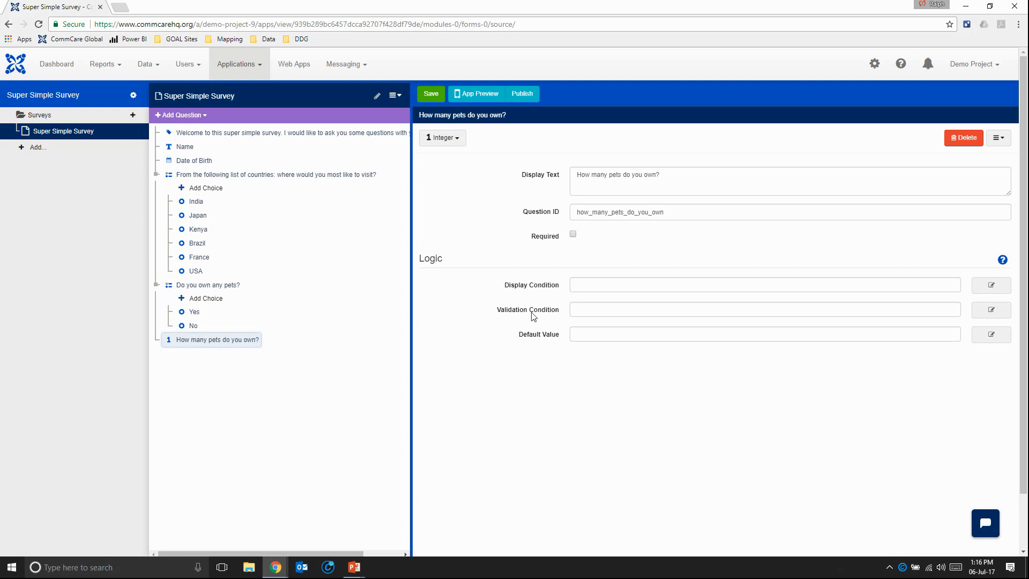
mouse_move(537, 294)
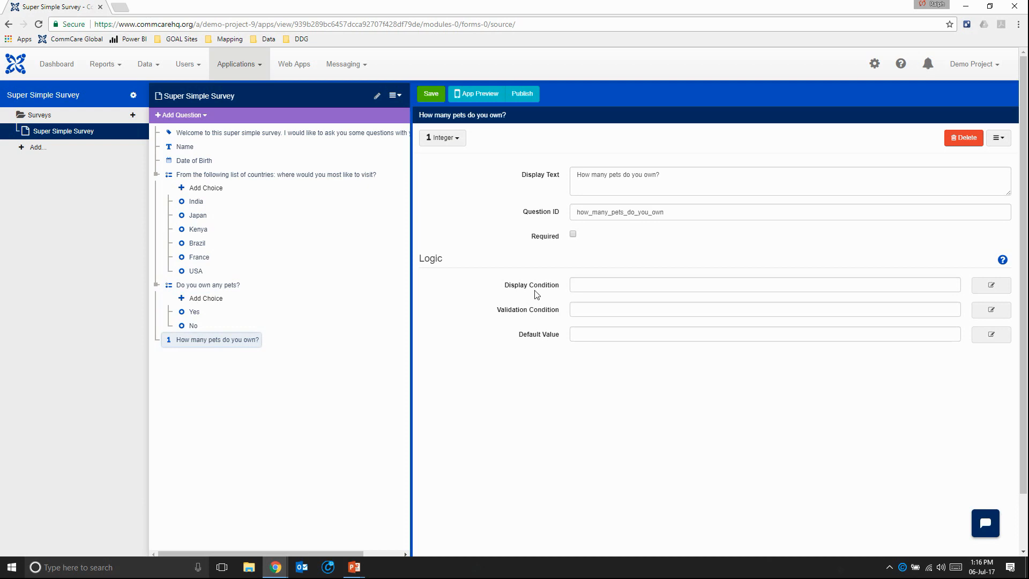
mouse_move(547, 295)
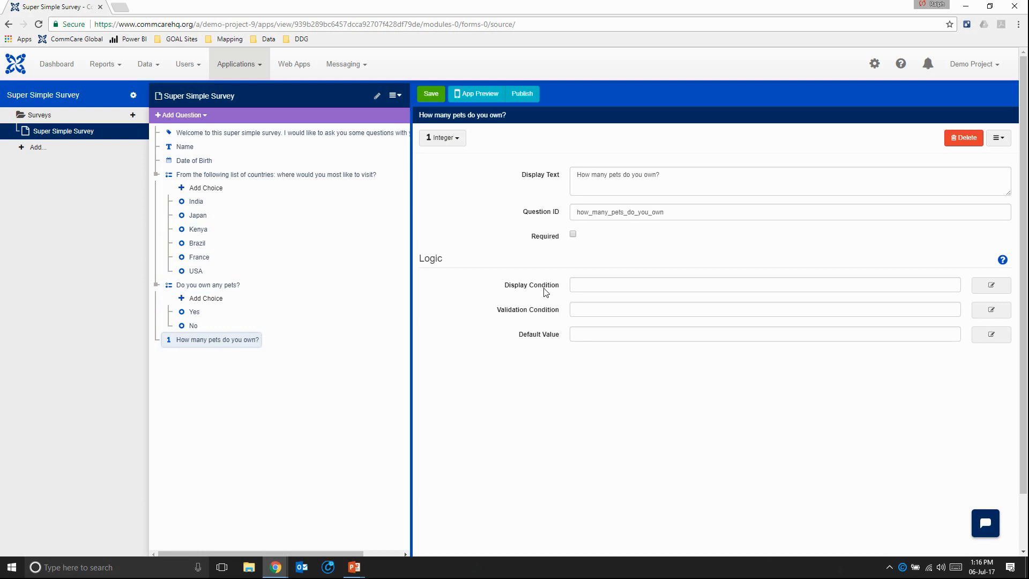
mouse_move(906, 271)
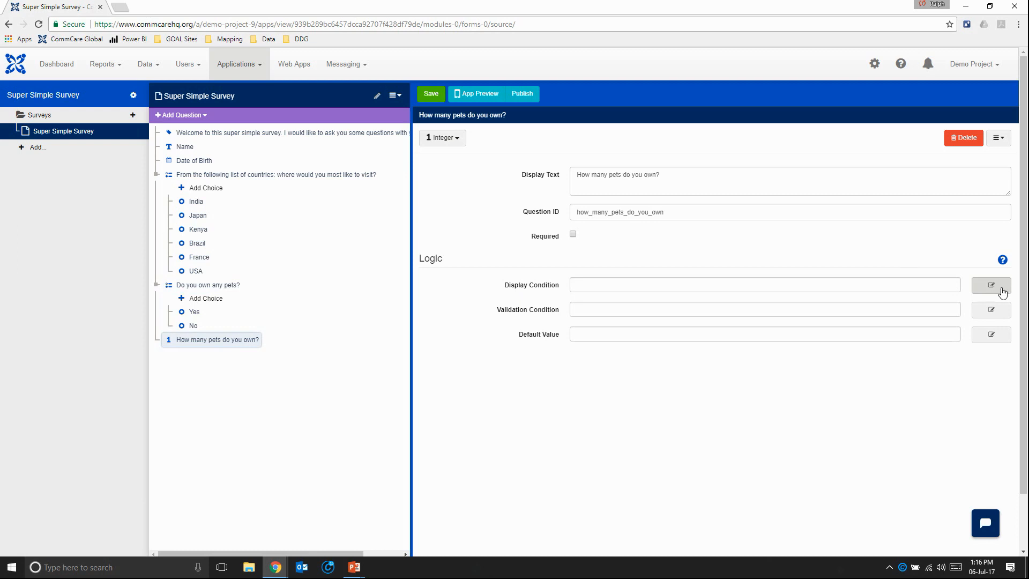
- Show the pet-count question only when do_you_own_any_pets equals 'yes'
left_click(991, 285)
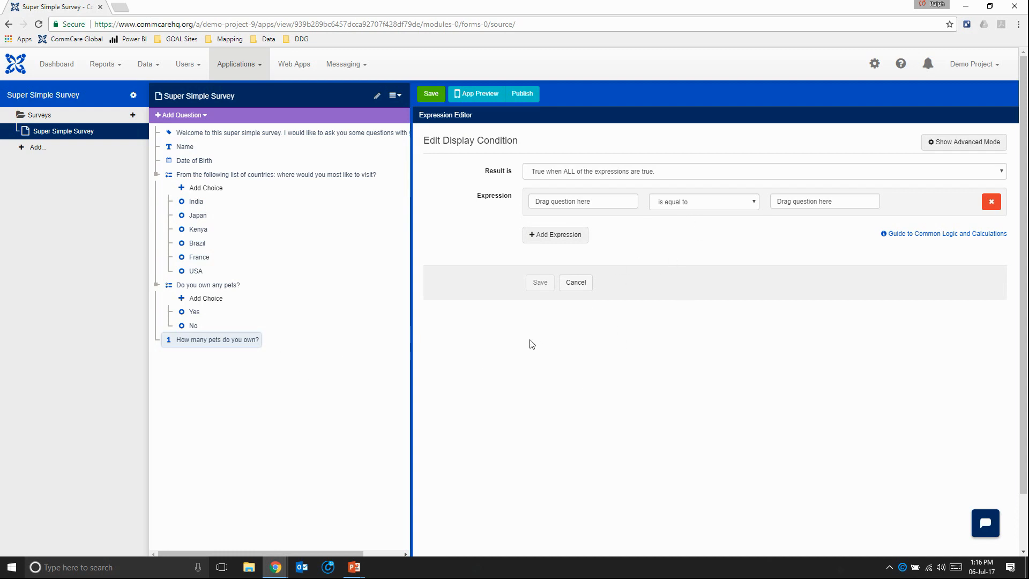
mouse_move(502, 228)
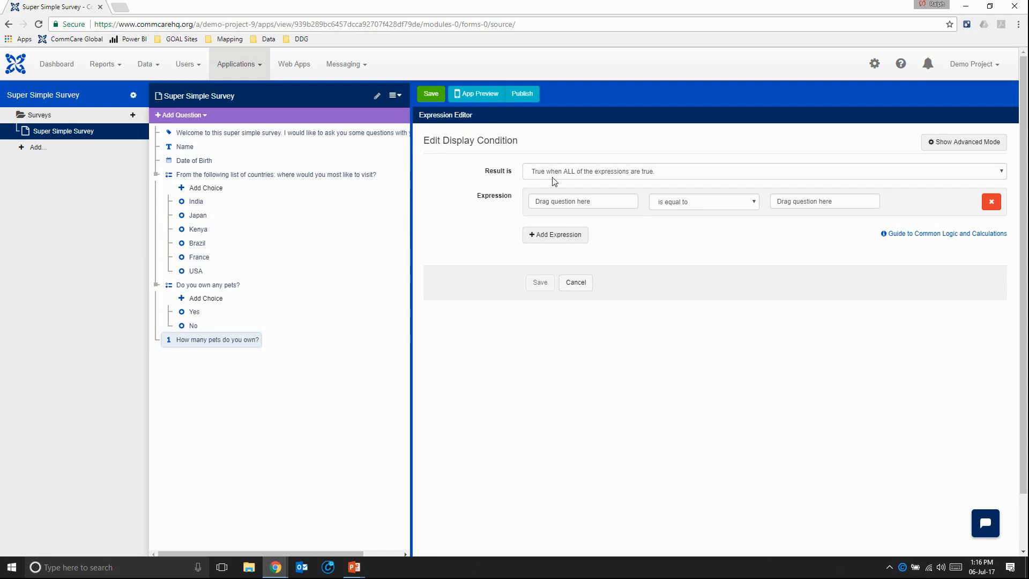
mouse_move(663, 173)
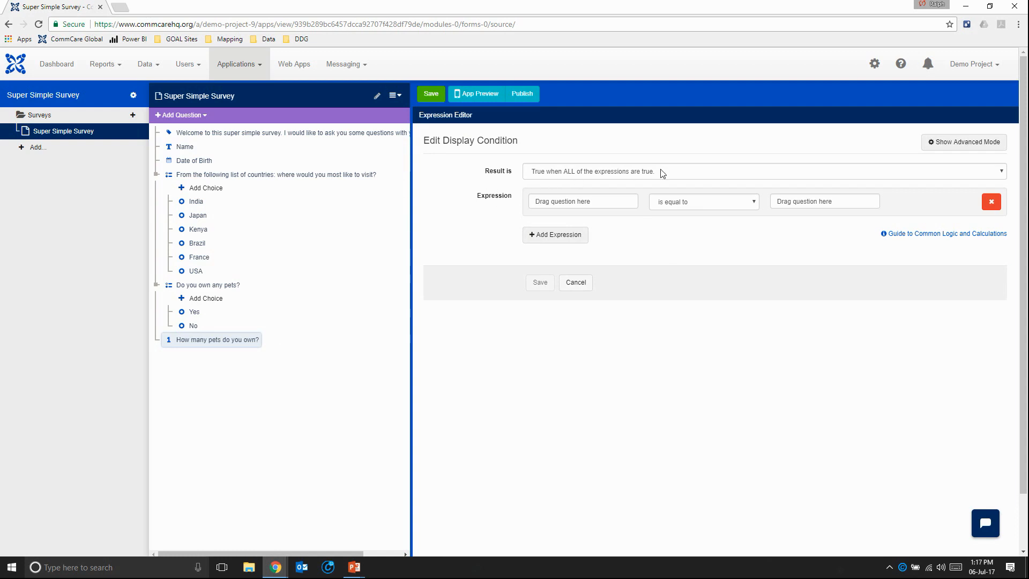
mouse_move(280, 320)
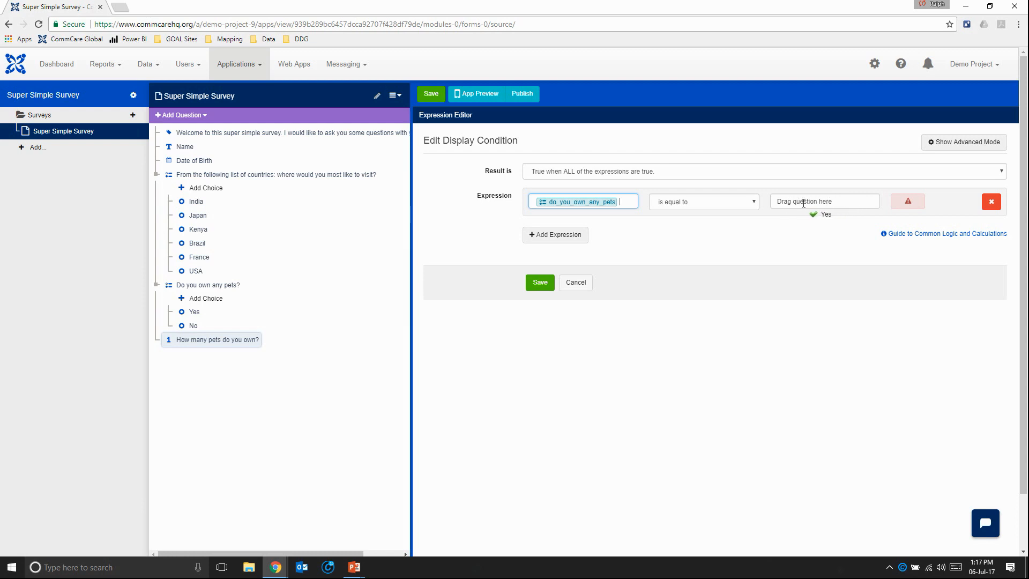
type("'yes'")
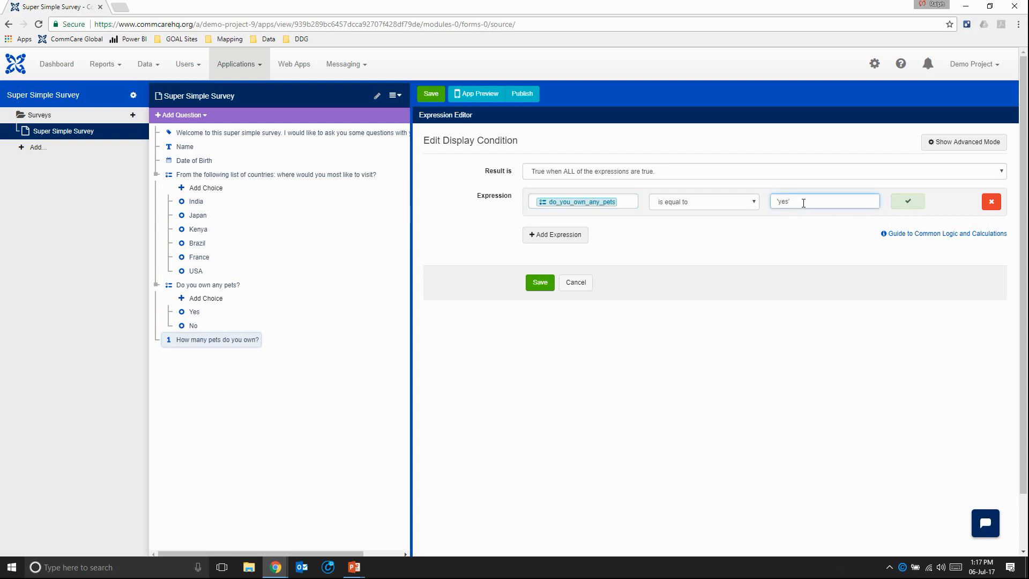
mouse_move(544, 326)
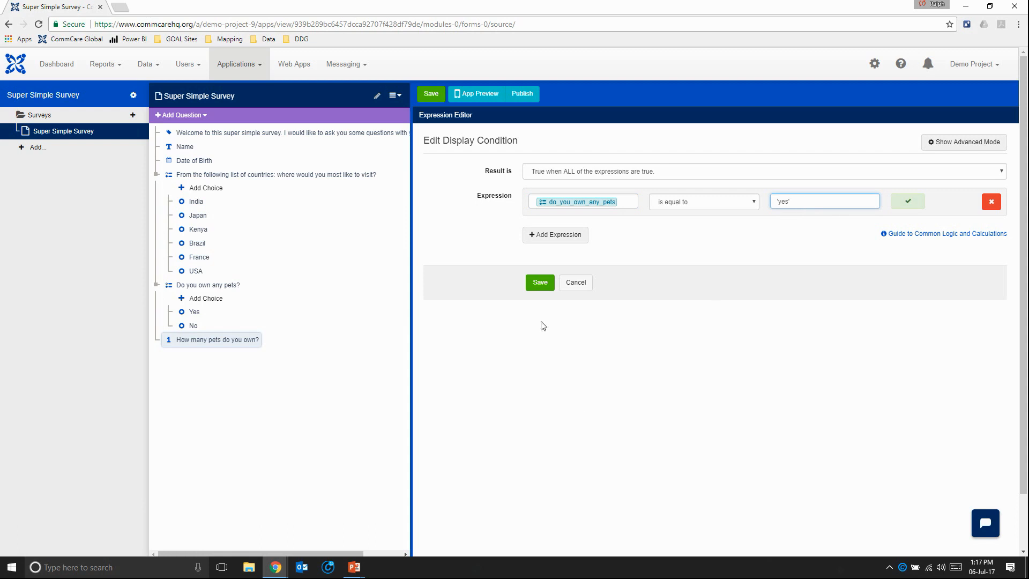
left_click(540, 283)
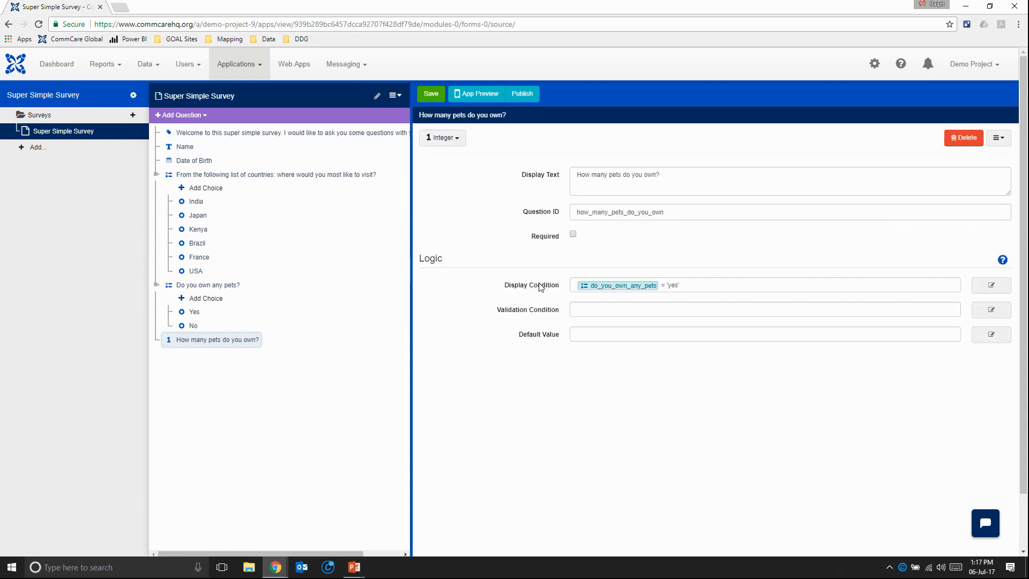
mouse_move(513, 284)
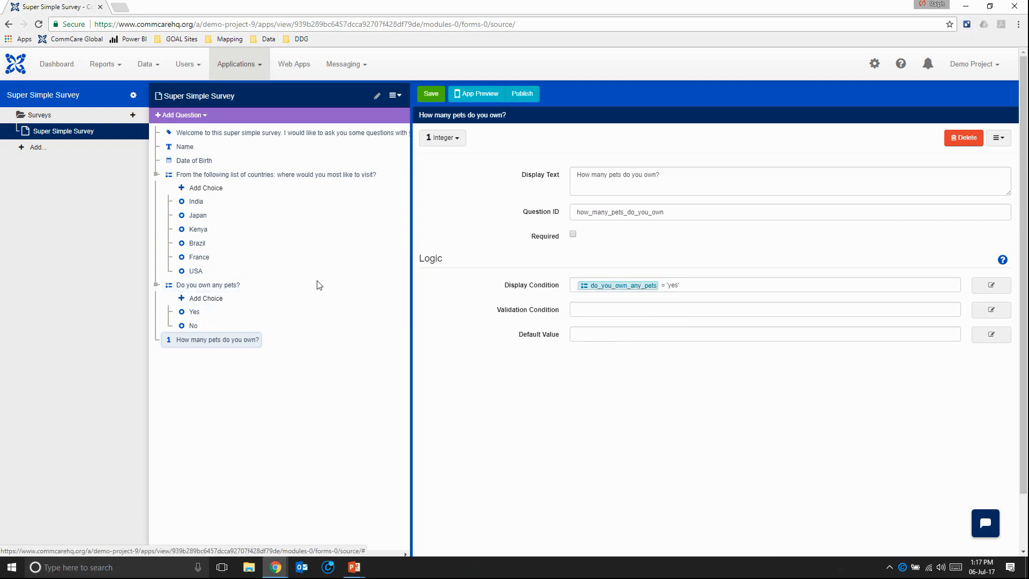
mouse_move(491, 316)
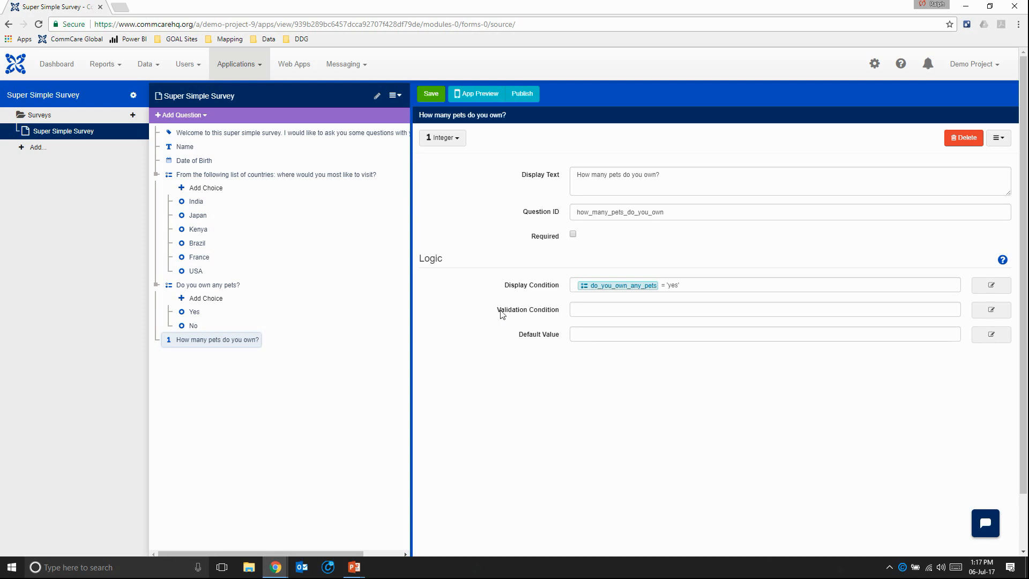
mouse_move(521, 356)
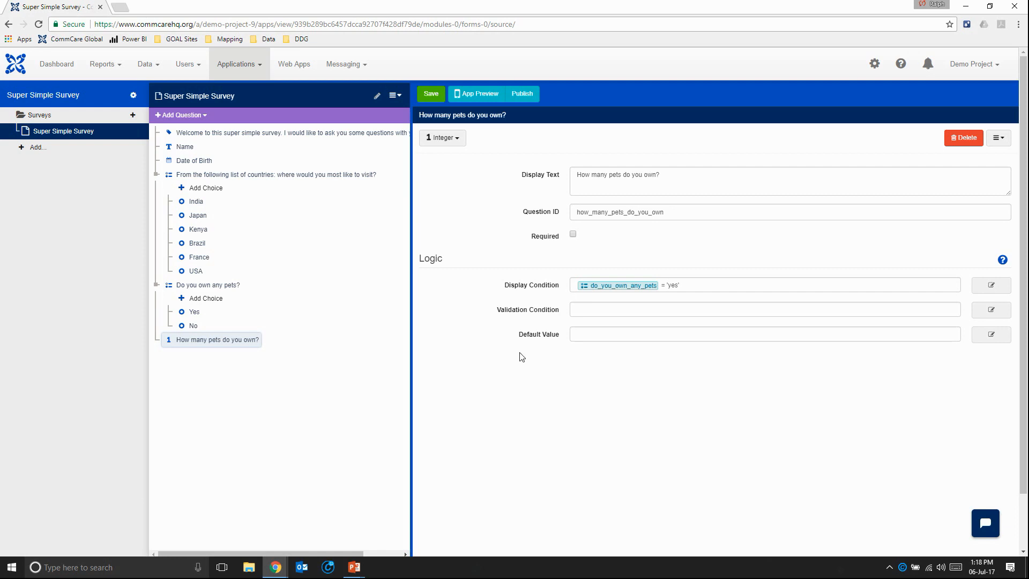
- Save a validation condition requiring the pet-count answer '.' to be greater than 0
left_click(991, 310)
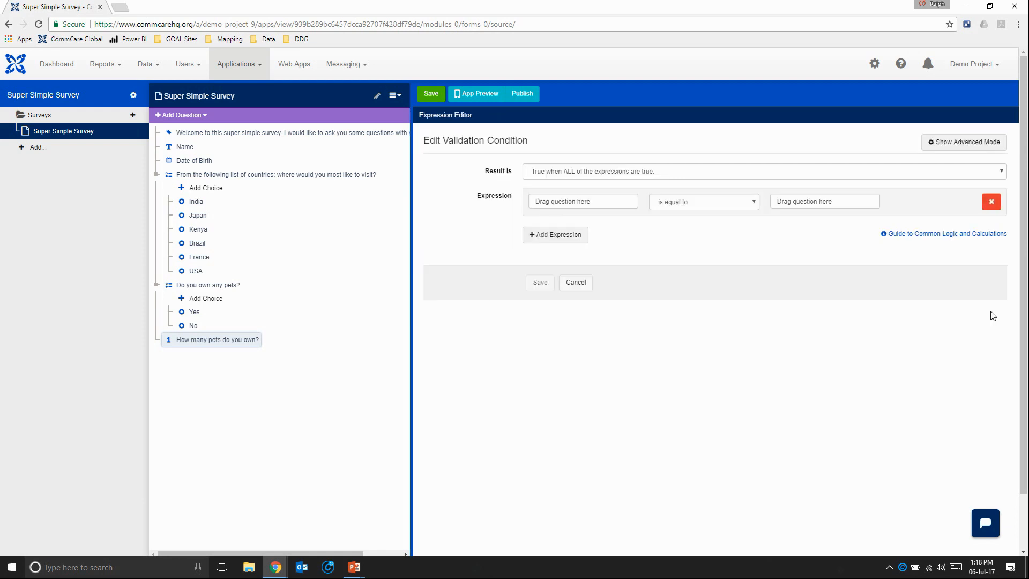
mouse_move(498, 383)
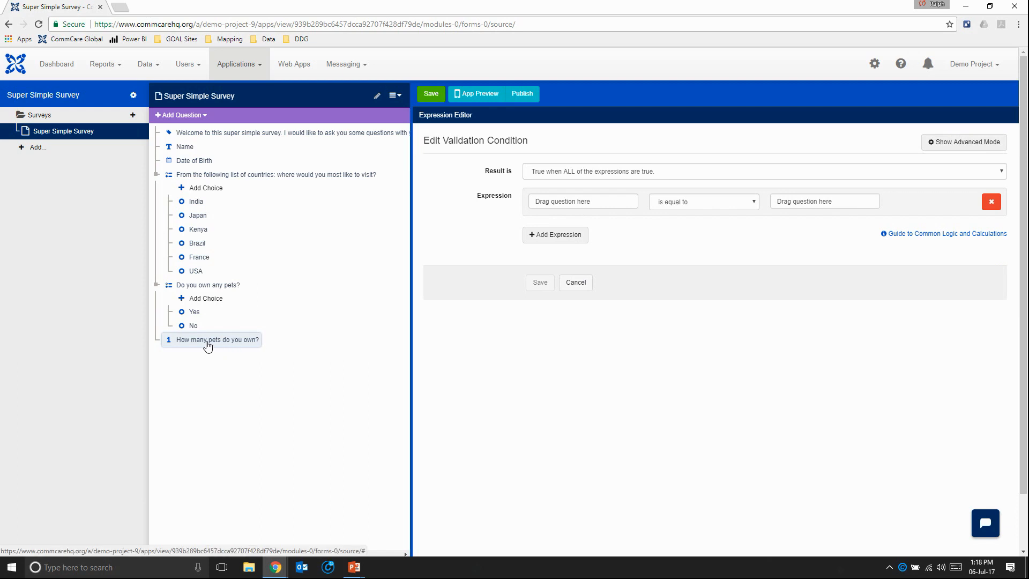
left_click(582, 201)
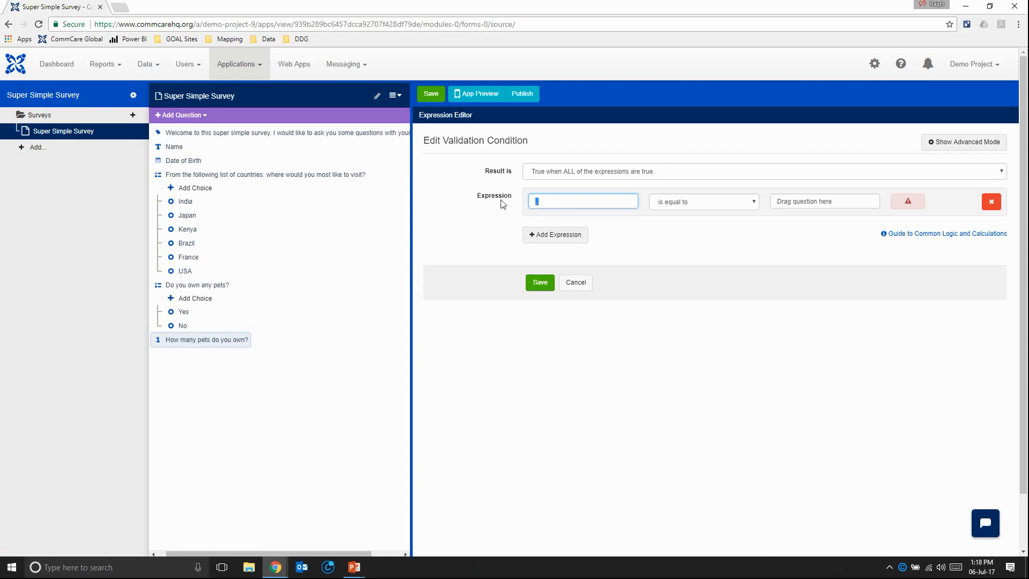
mouse_move(782, 201)
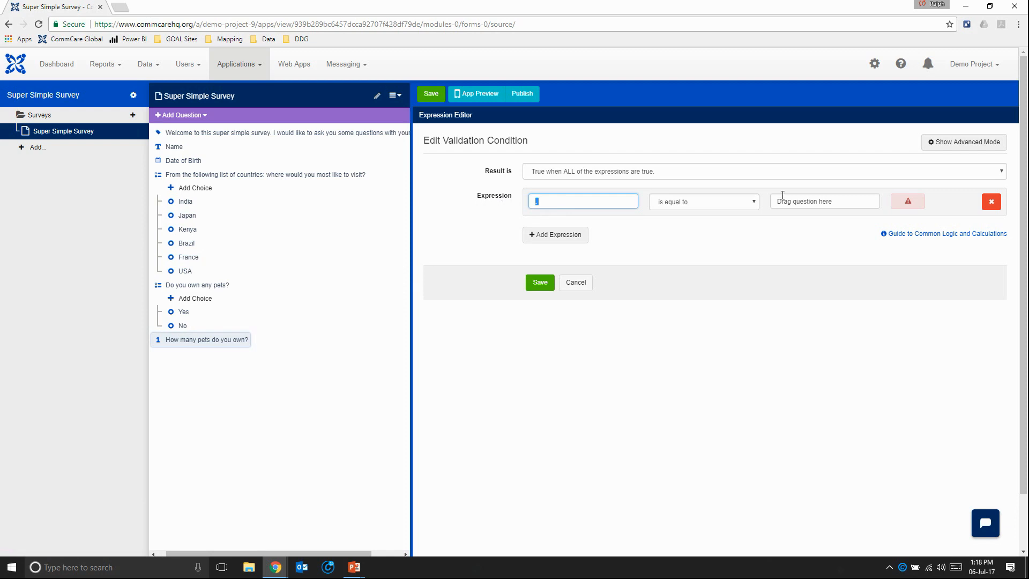
left_click(702, 202)
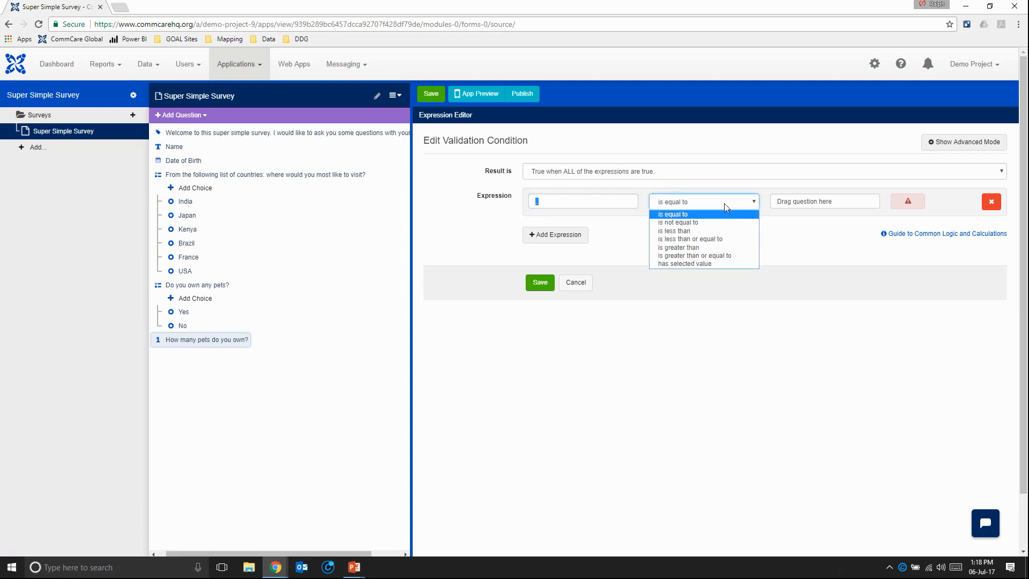
mouse_move(698, 238)
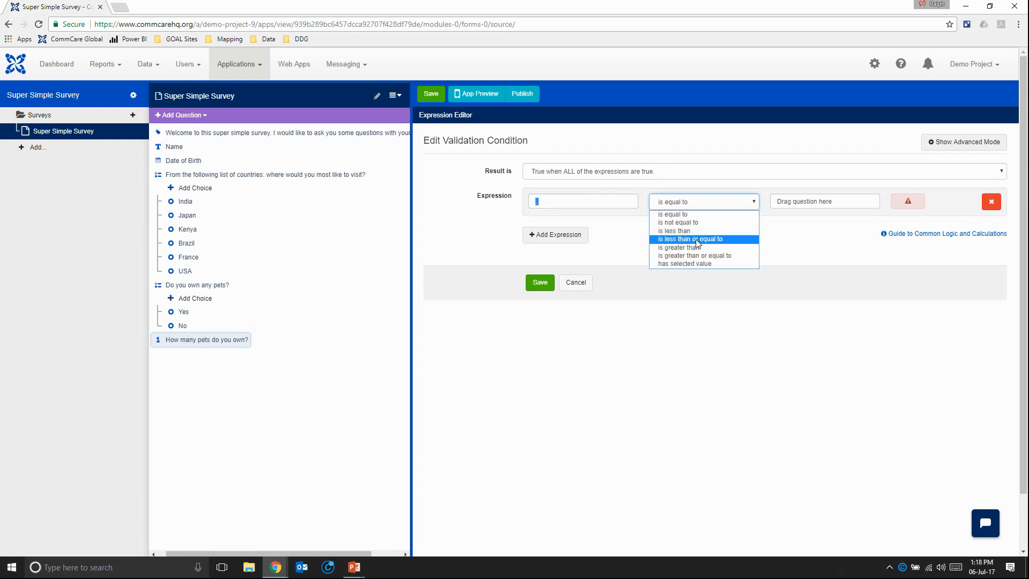
mouse_move(680, 248)
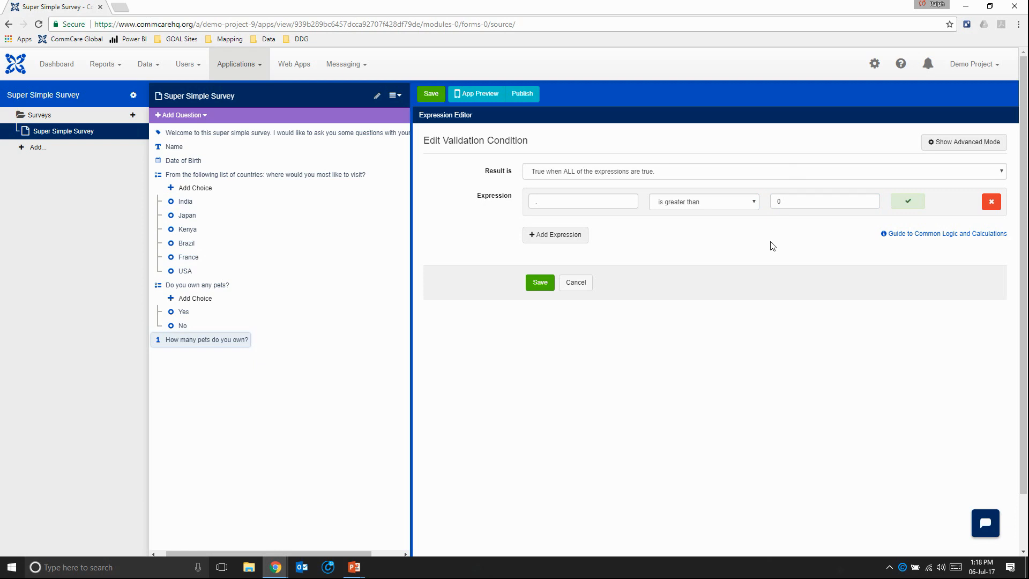
left_click(540, 282)
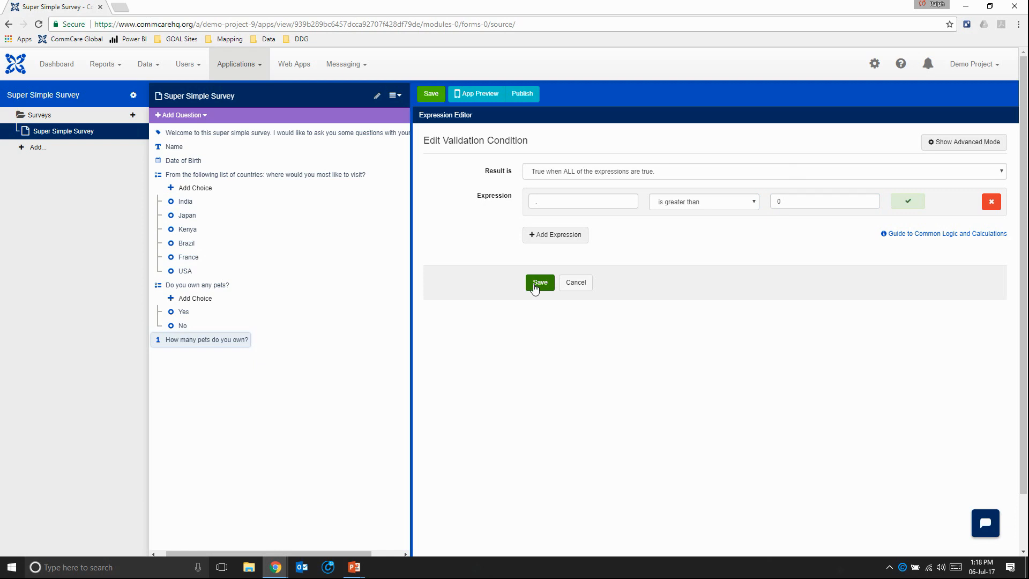
left_click(539, 283)
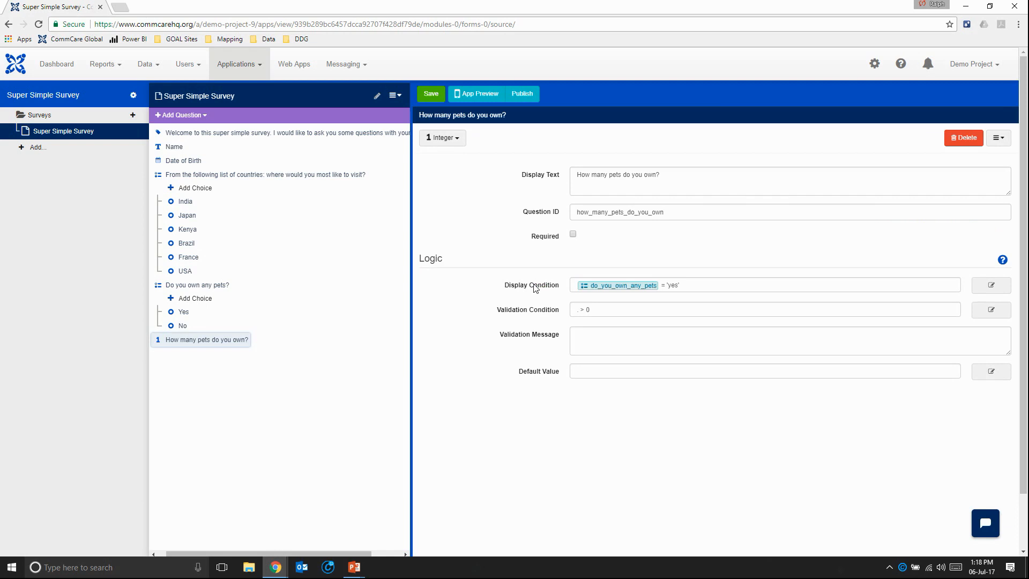
mouse_move(175, 147)
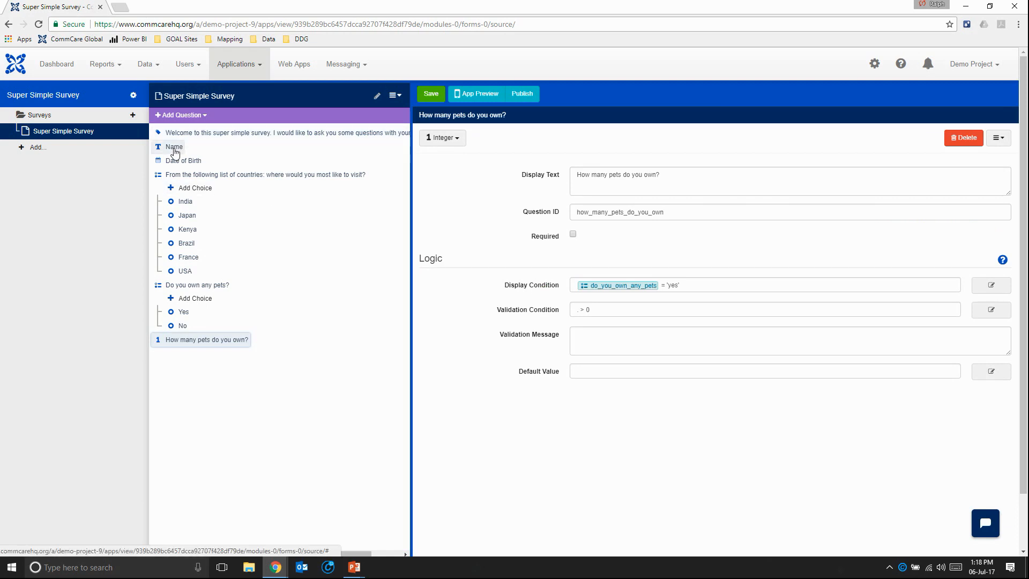
- Tick Required for Name, Date of Birth, the countries question and Do you own any pets?
left_click(175, 147)
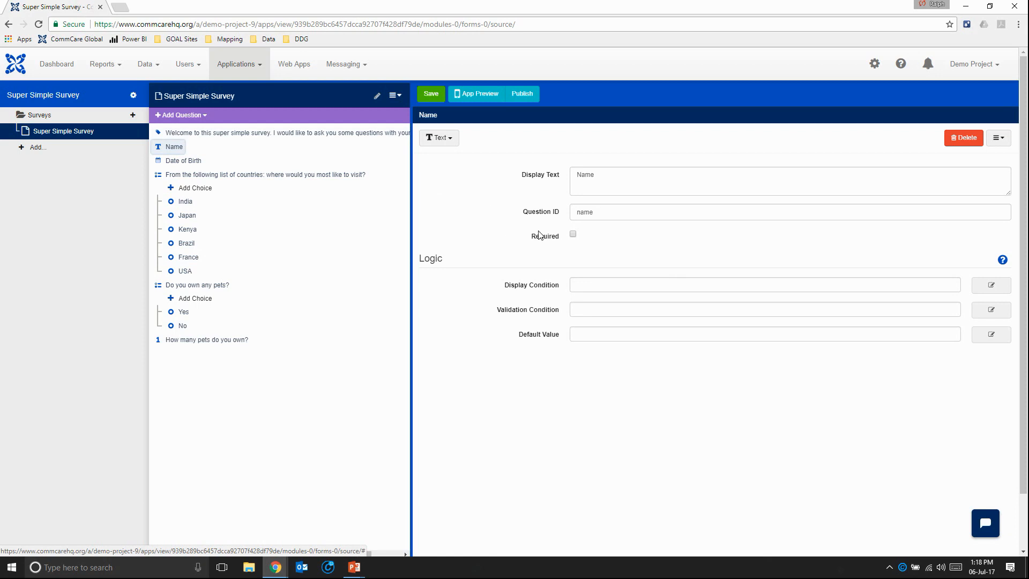
left_click(573, 234)
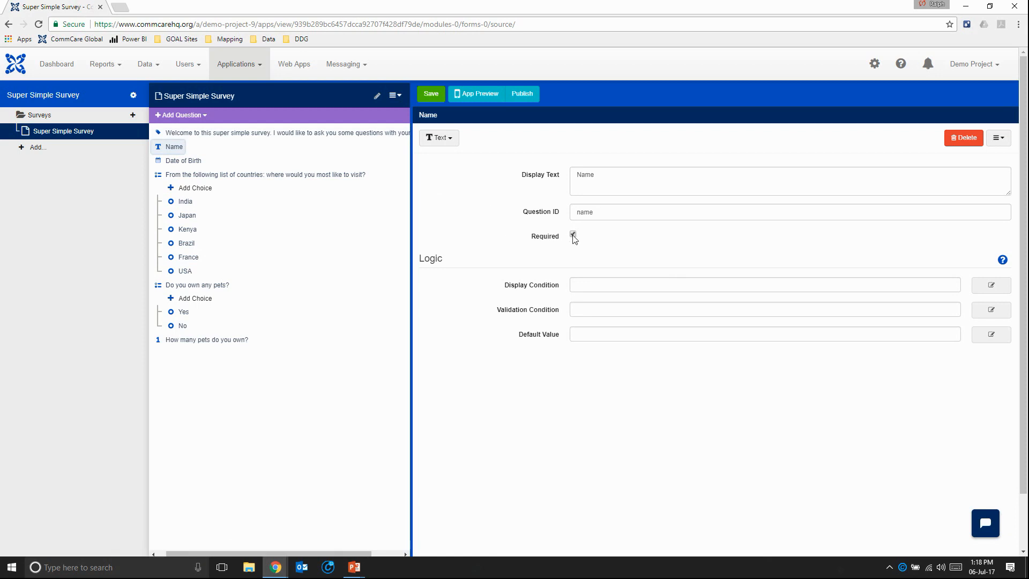
left_click(185, 160)
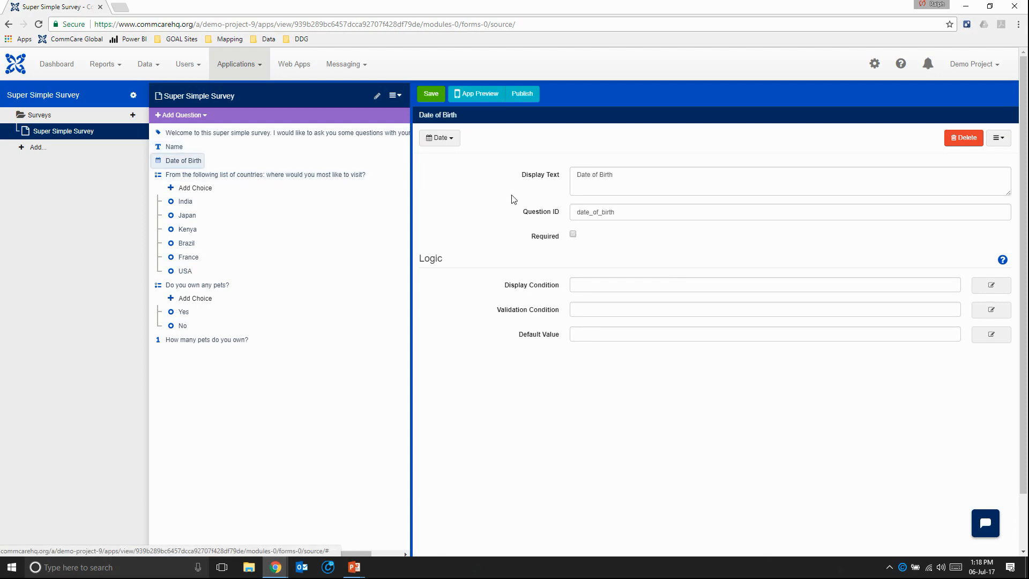
left_click(572, 234)
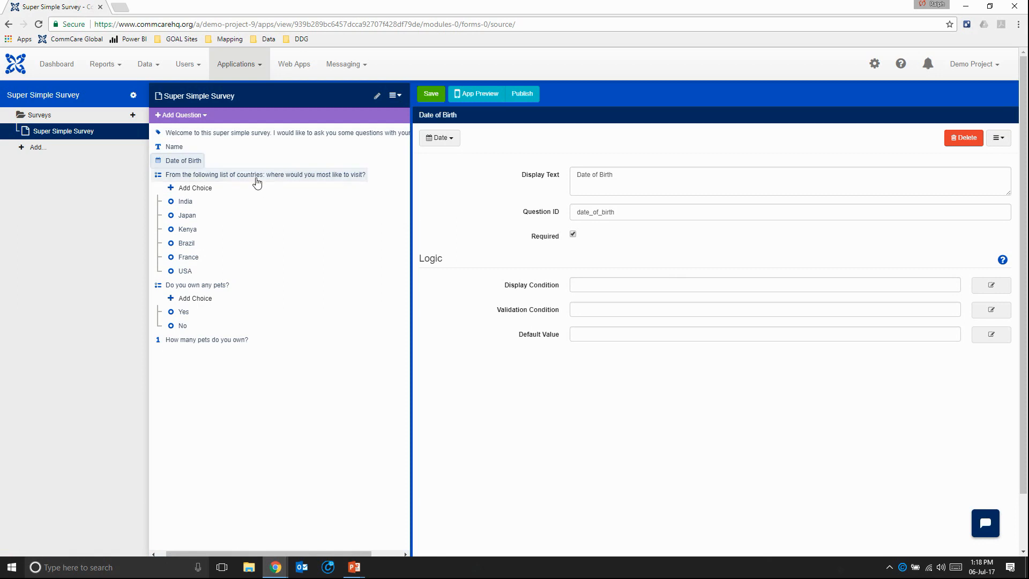
left_click(266, 174)
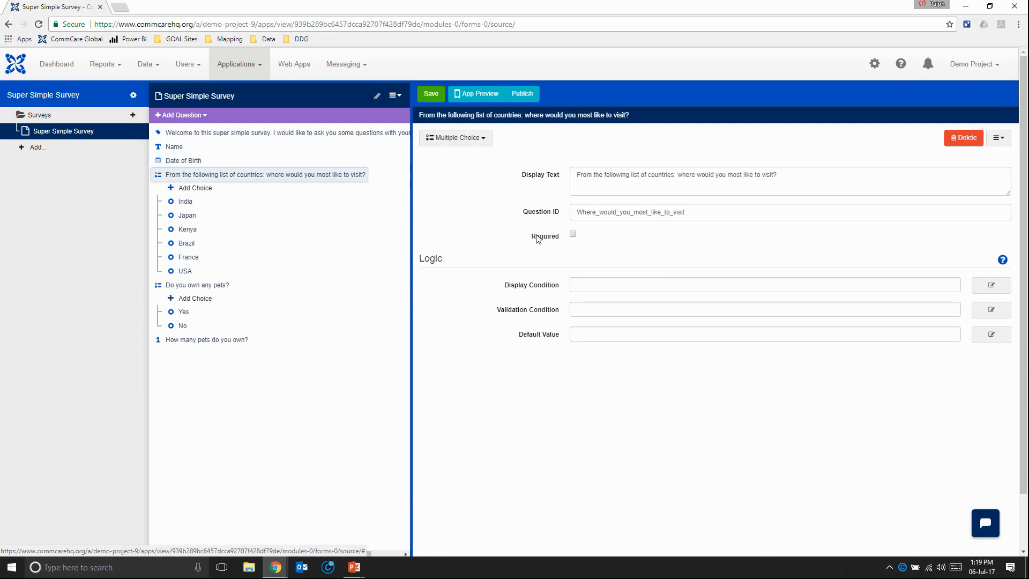
left_click(572, 234)
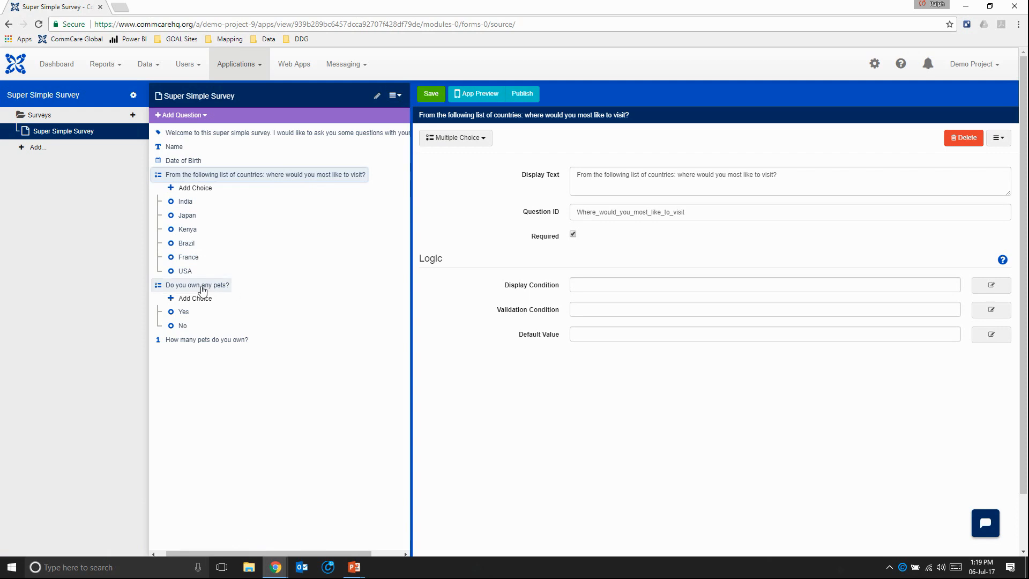
left_click(197, 284)
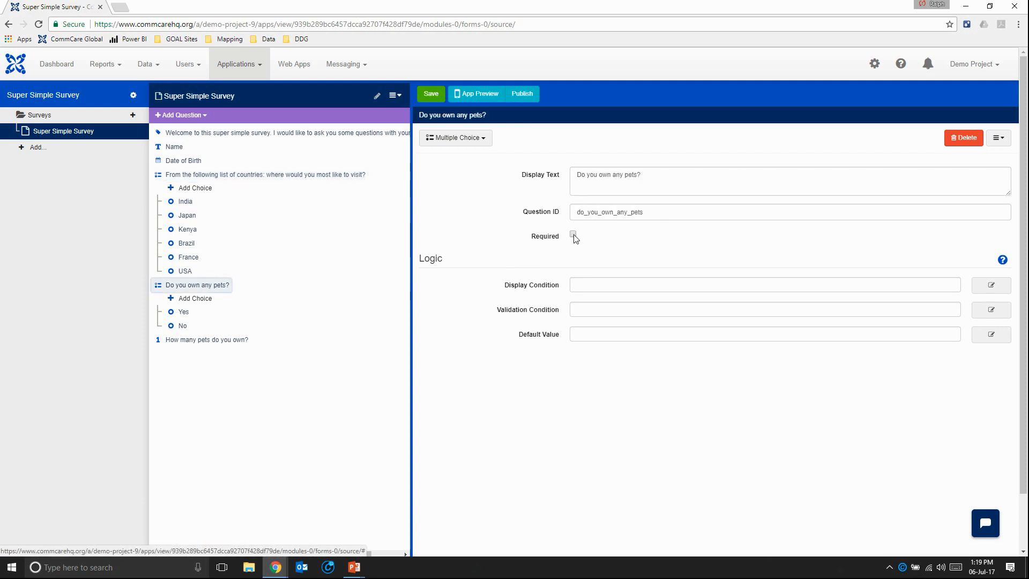
left_click(573, 233)
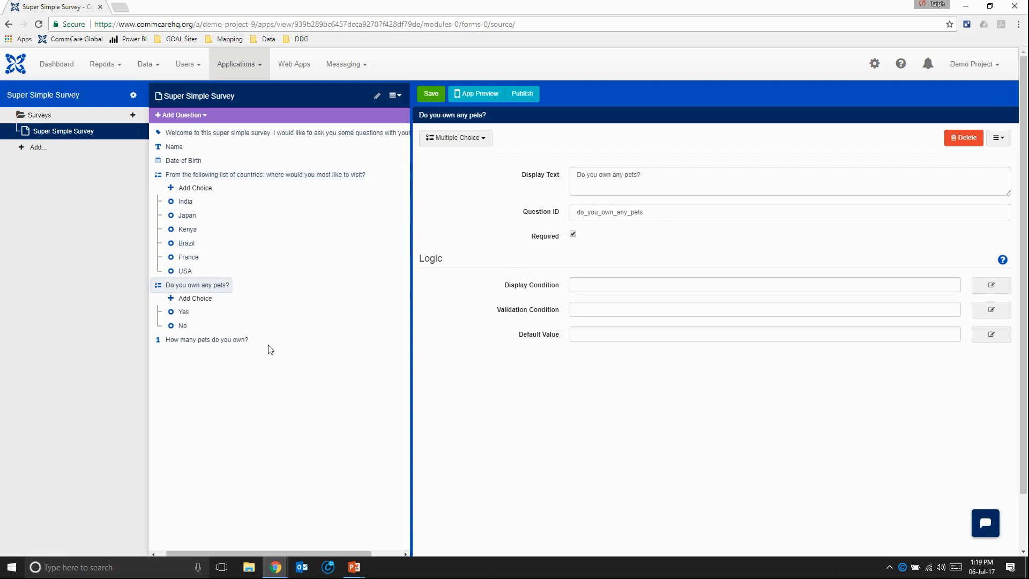
left_click(207, 339)
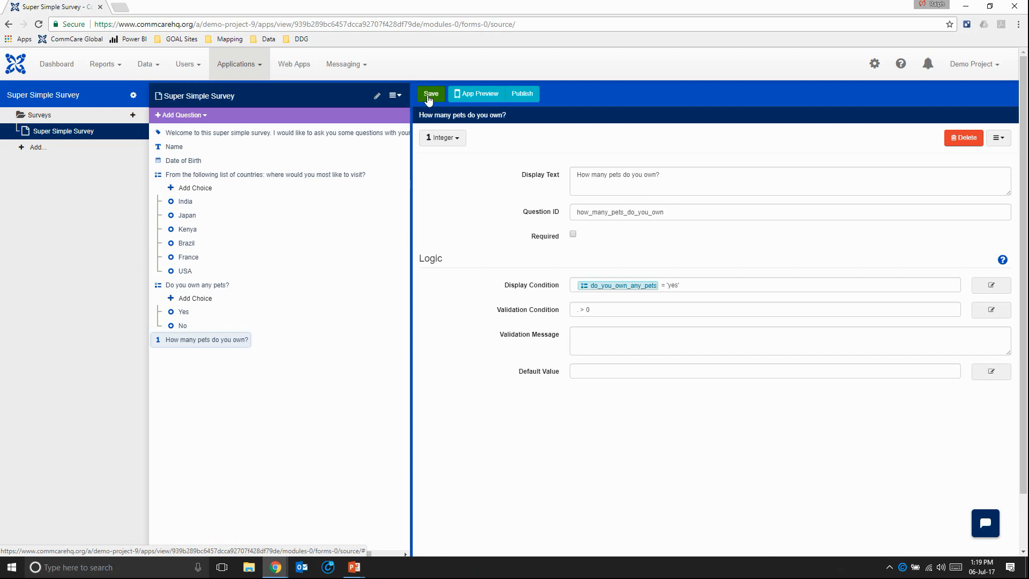
- Save the Super Simple Survey form with its conditions and required settings
left_click(430, 93)
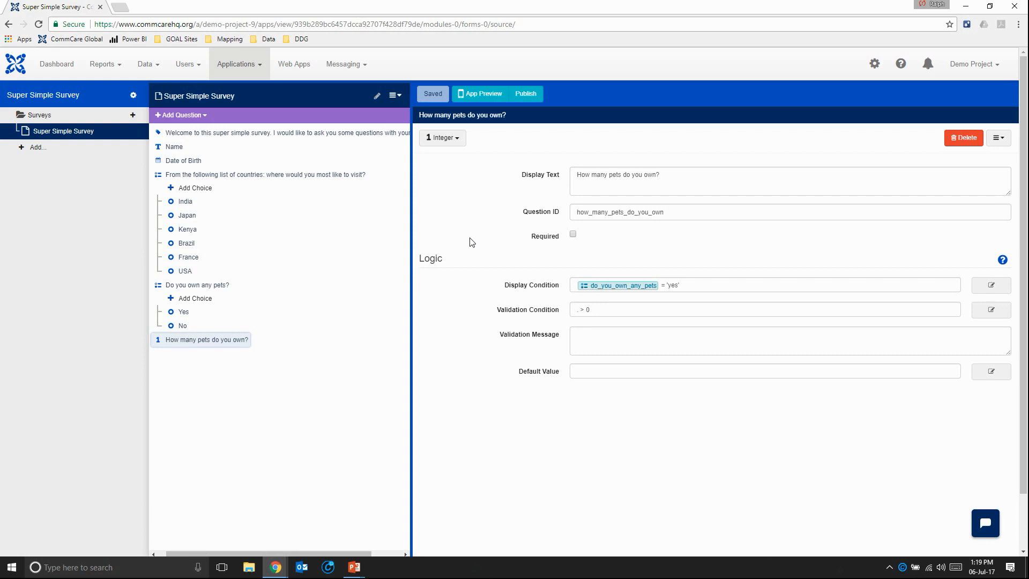
mouse_move(494, 166)
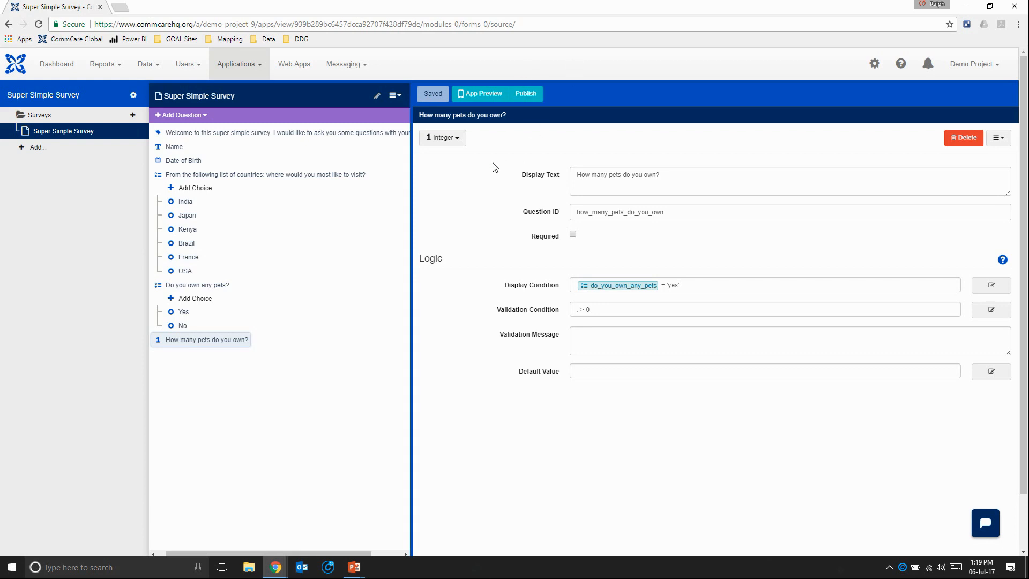
mouse_move(459, 202)
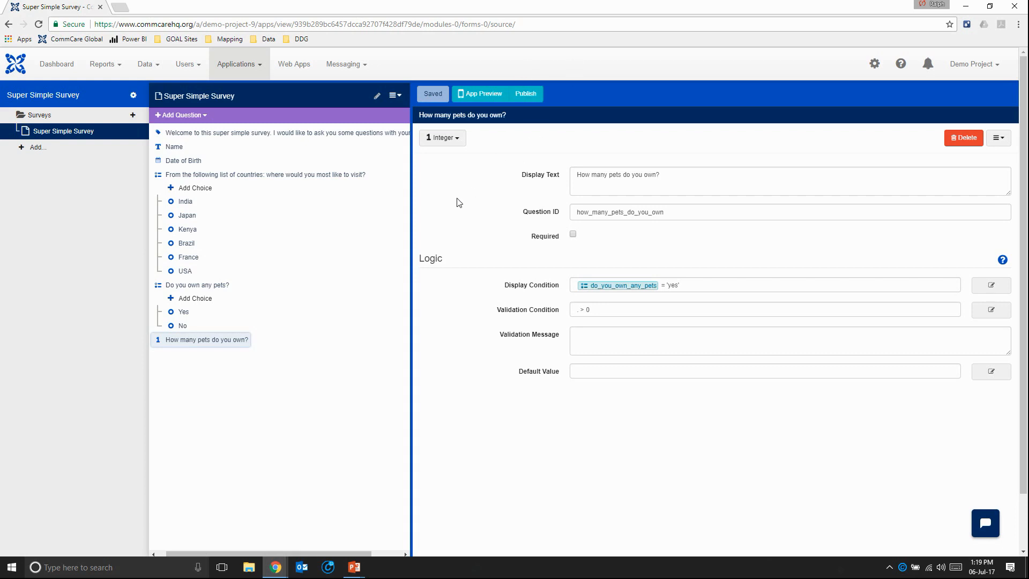